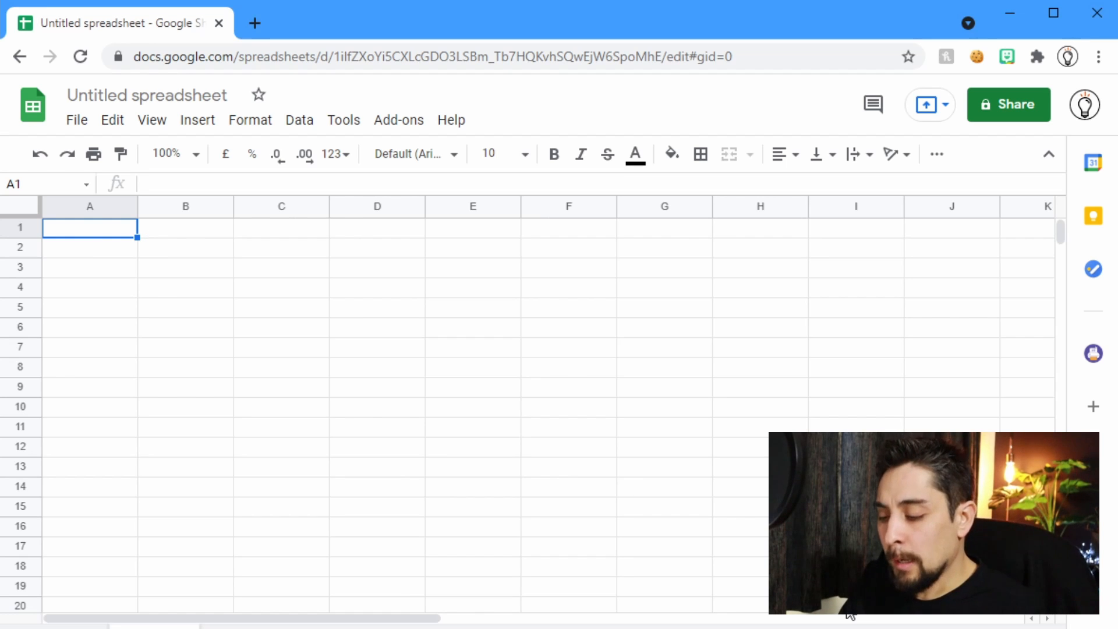
- Enter the Input/Output colour–fruit table and the 'User input:' label with Pink in E1
text(Input)
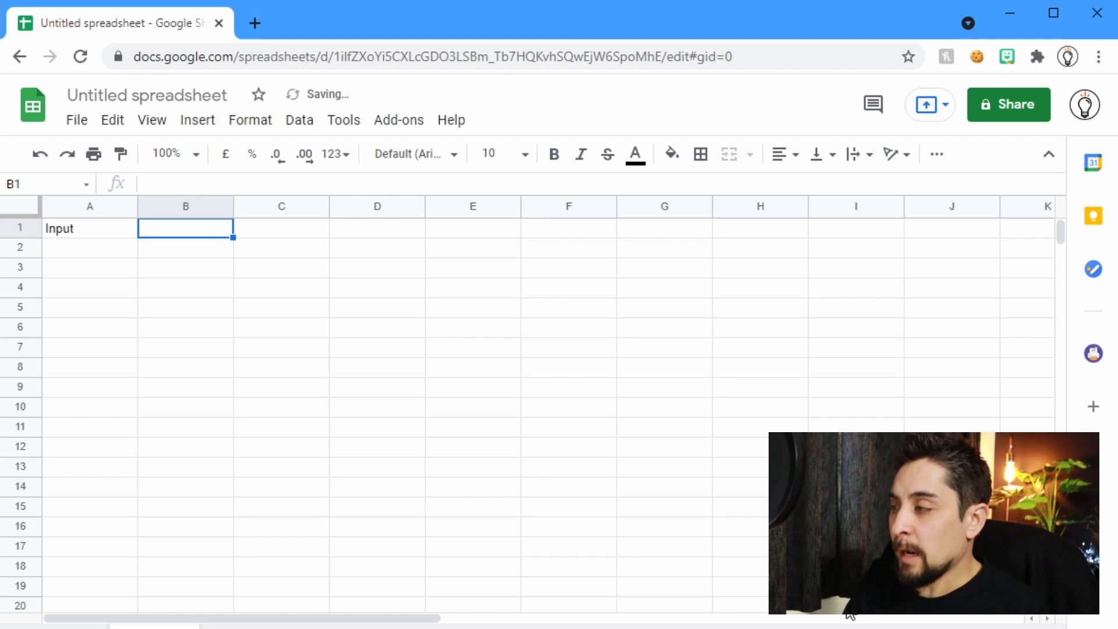
text(Outputs)
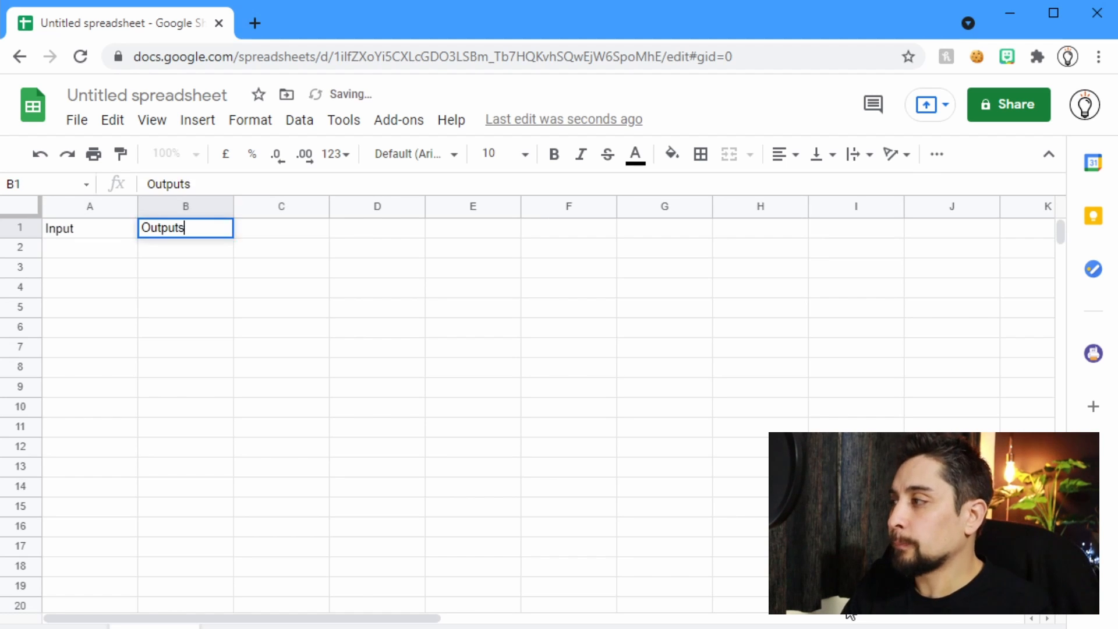
text(APples)
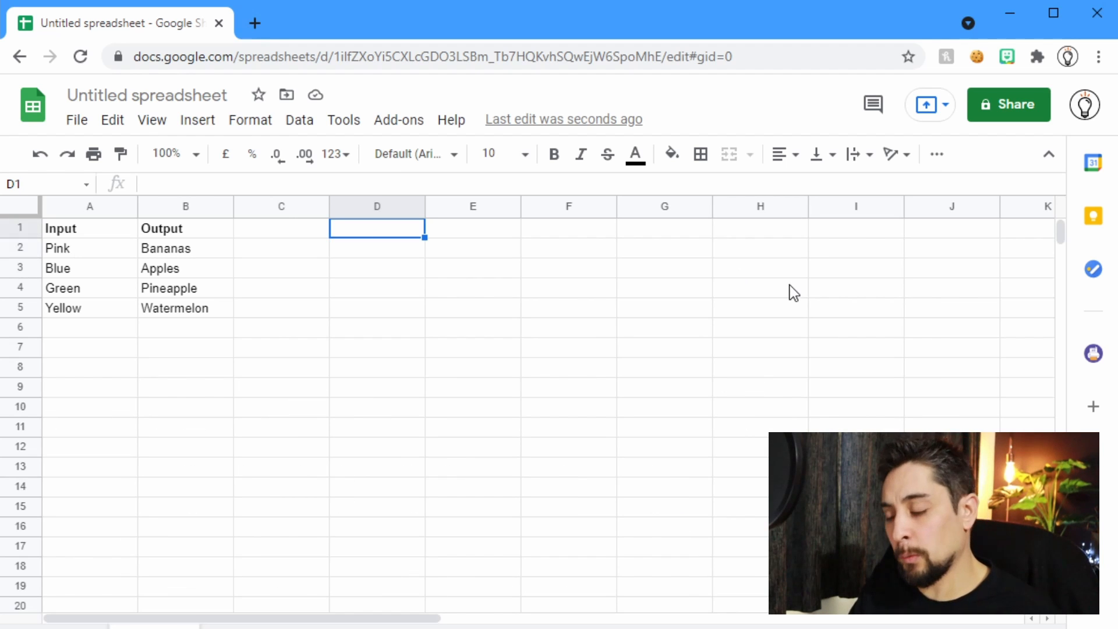
text(User input:)
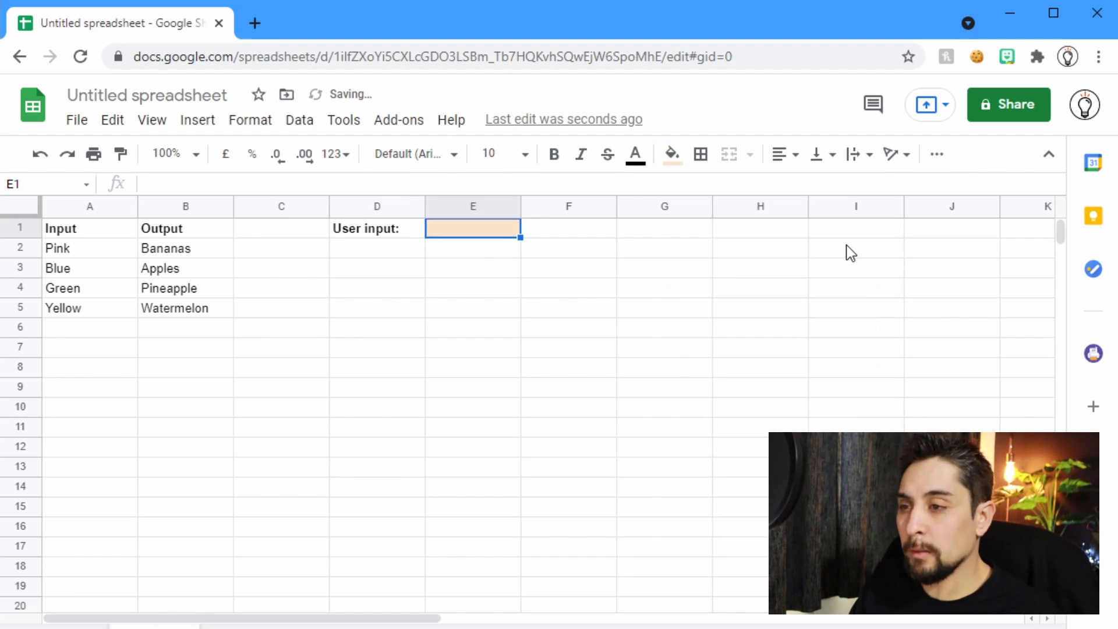
text(Pink)
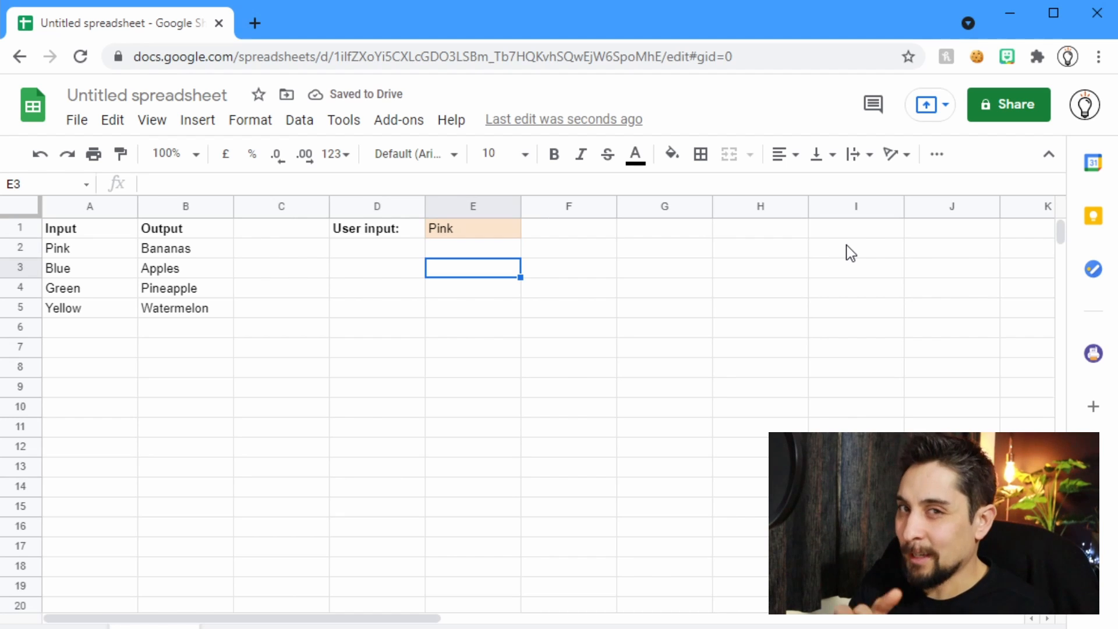
- Enter =if($E$1="Pink","Bananas") in E3 and change the user input to Blue
text(=if()
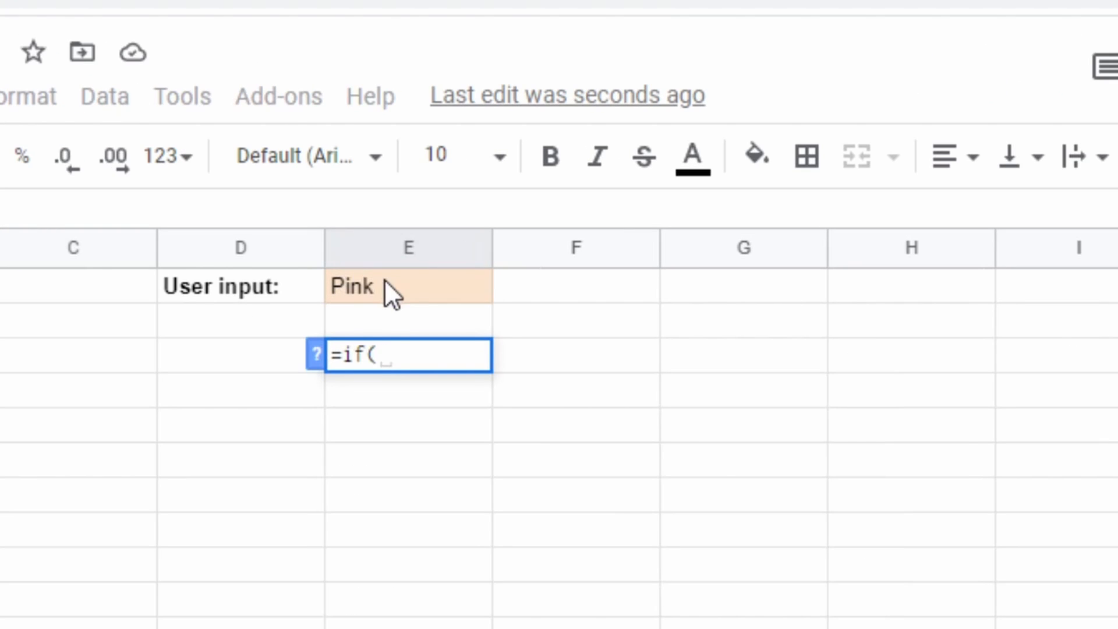
key(F4)
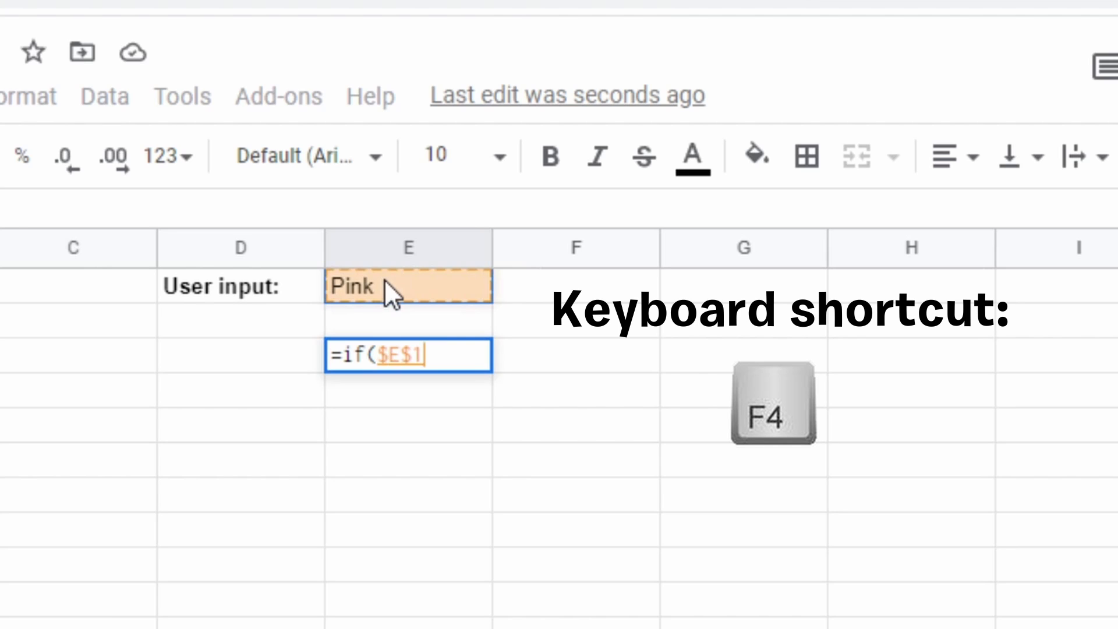
text(=)
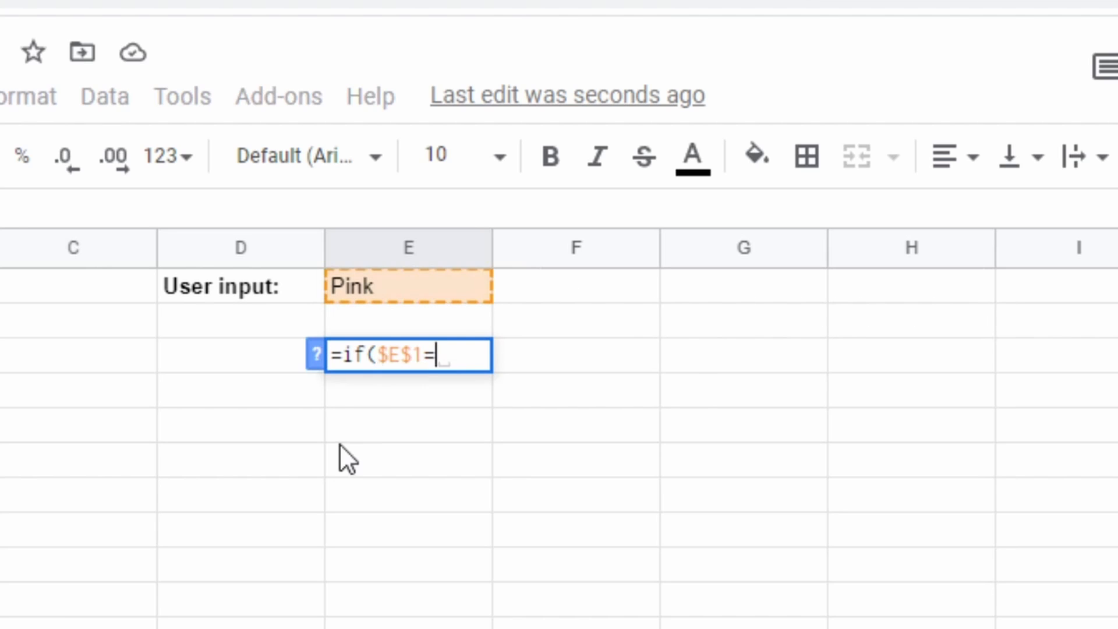
text("Pink)
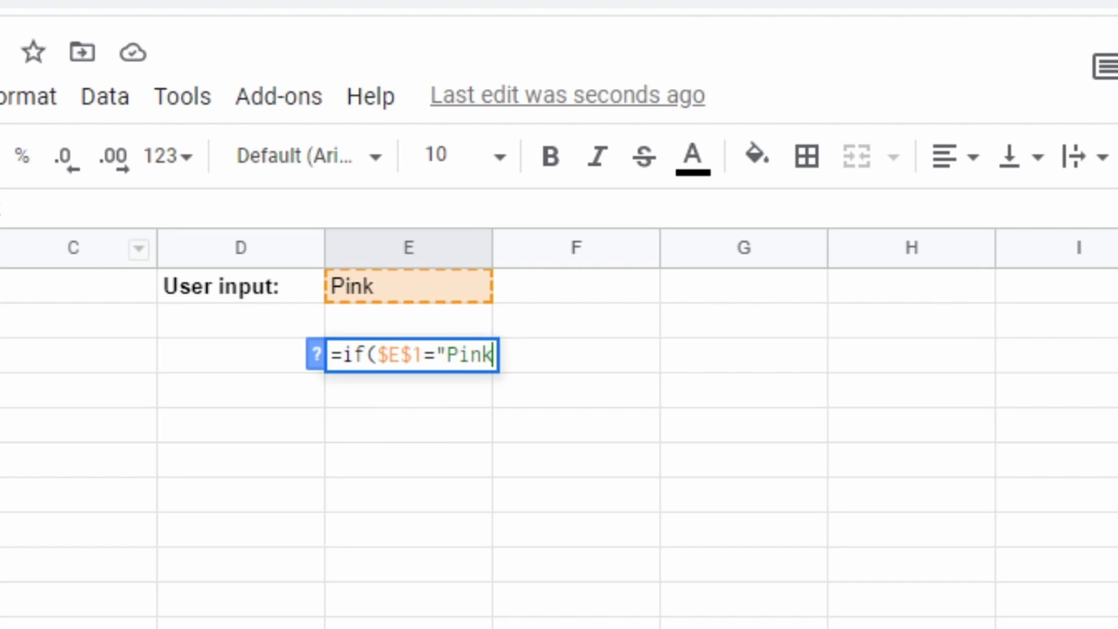
text(,")
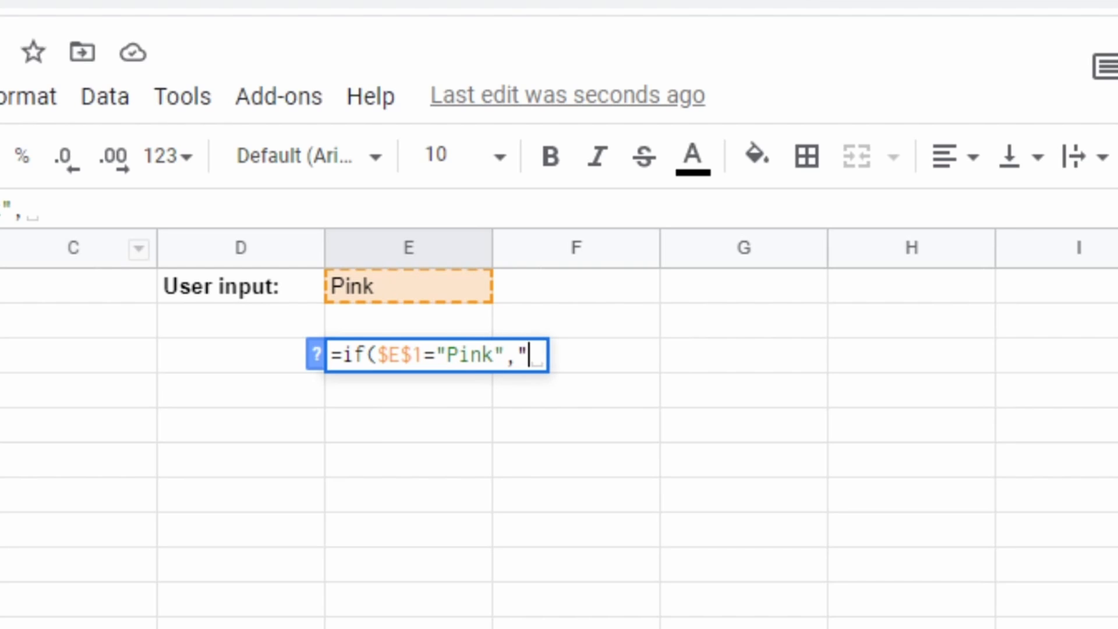
text(Bananas")
click(409, 286)
text(Blue)
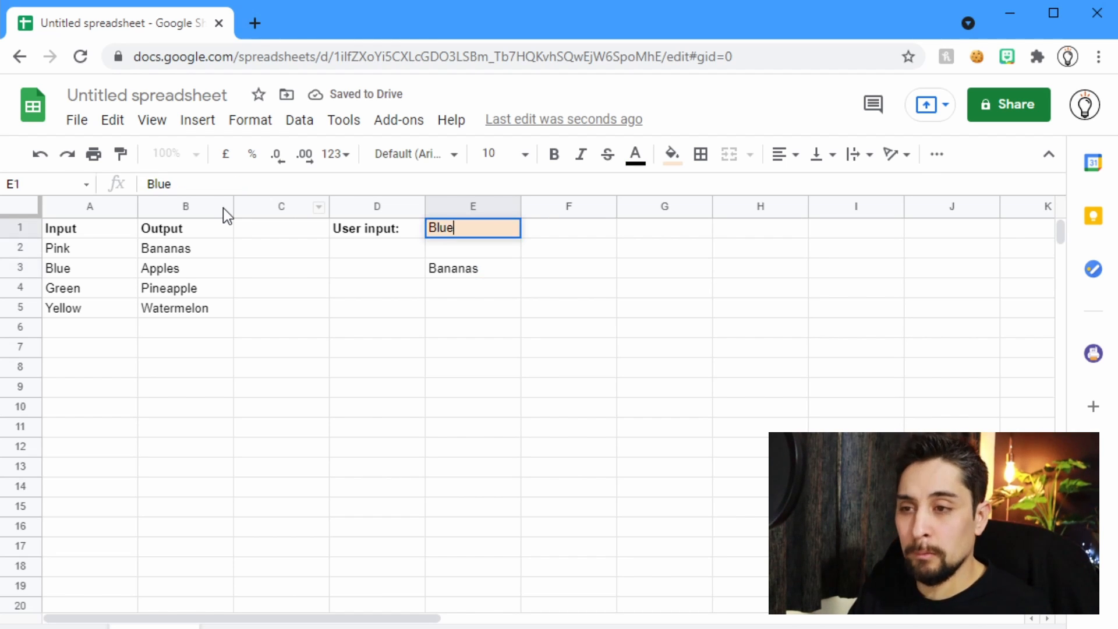
key(enter)
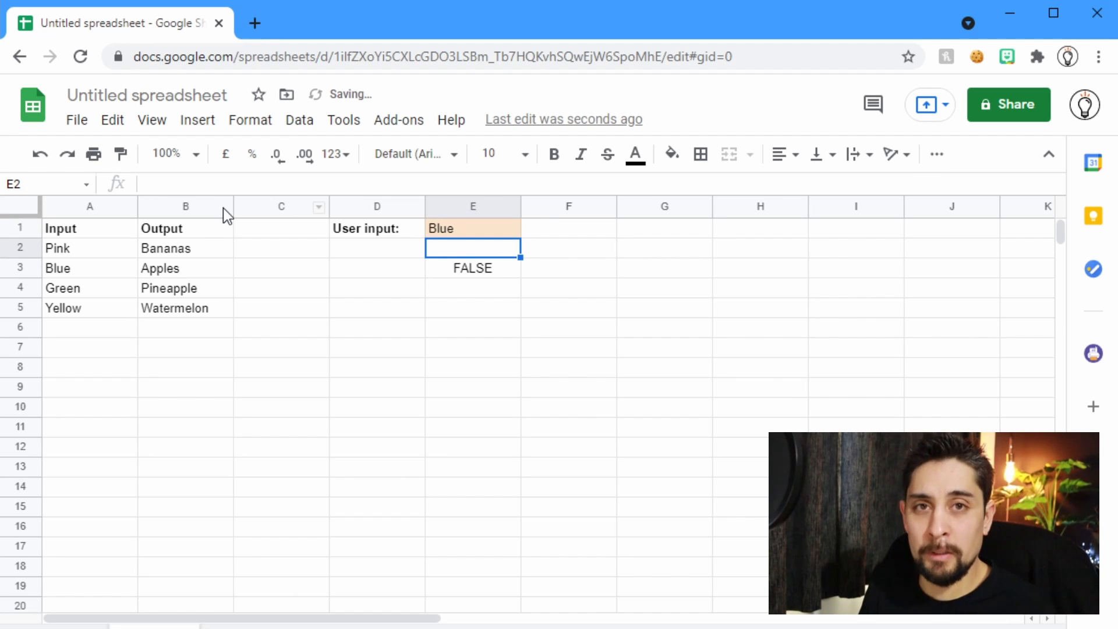
- Extend E3 with a nested if($E$1="Blue","Apples") so it returns Apples
click(472, 268)
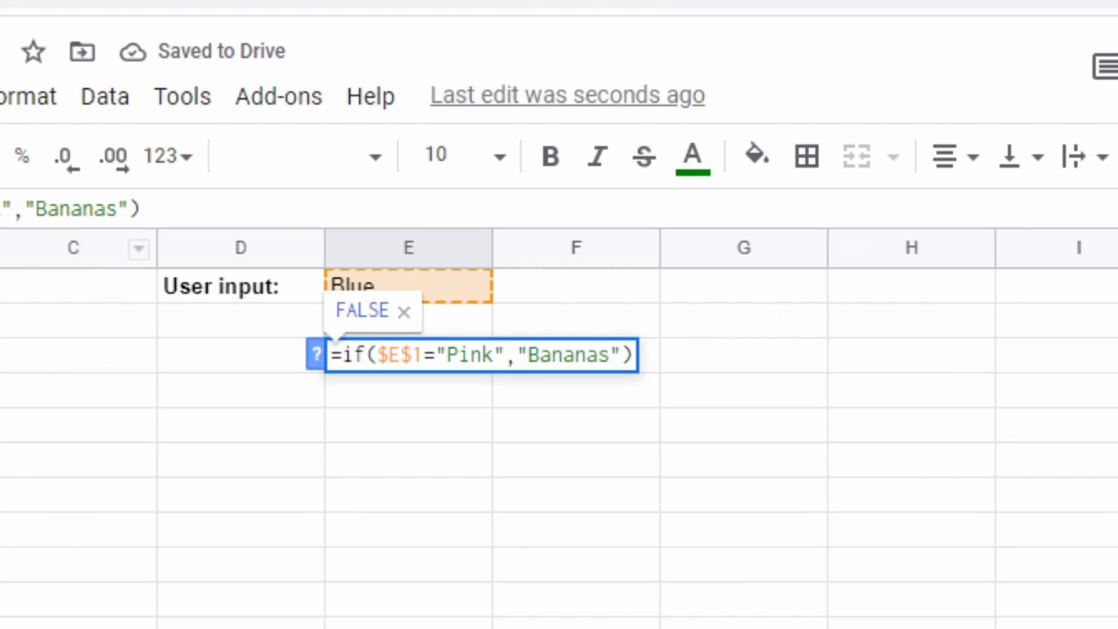
text(,)
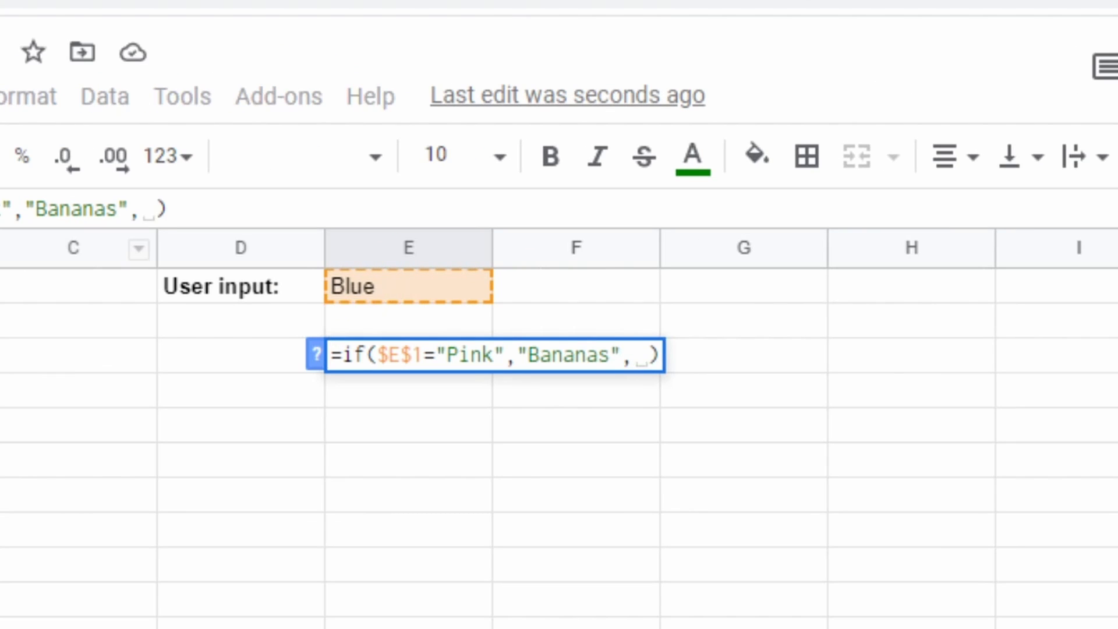
text(if()
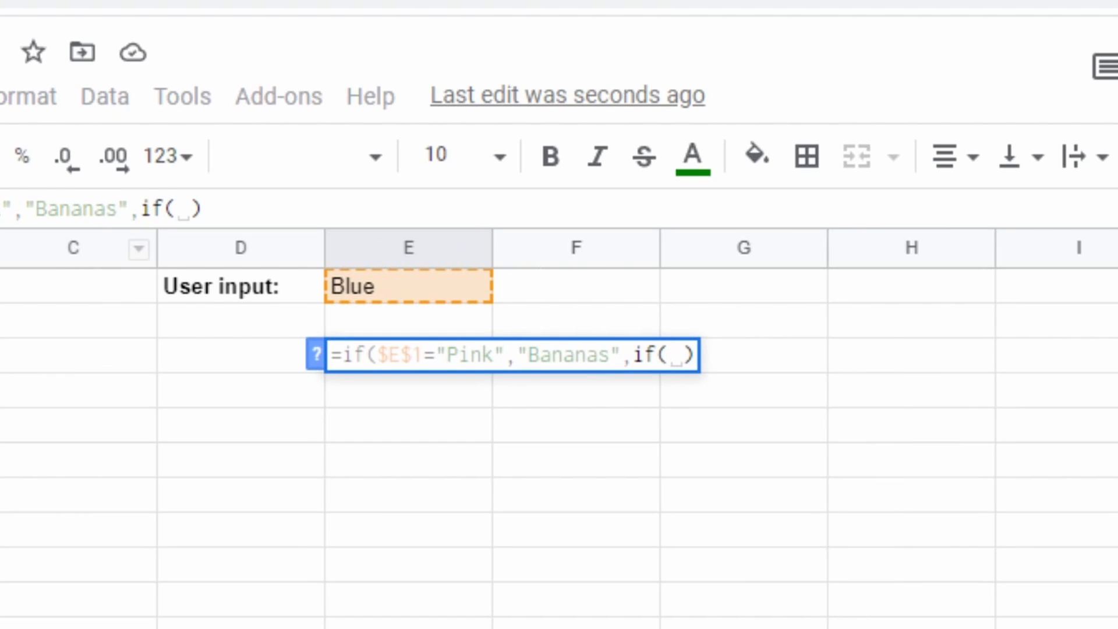
text($E$1)
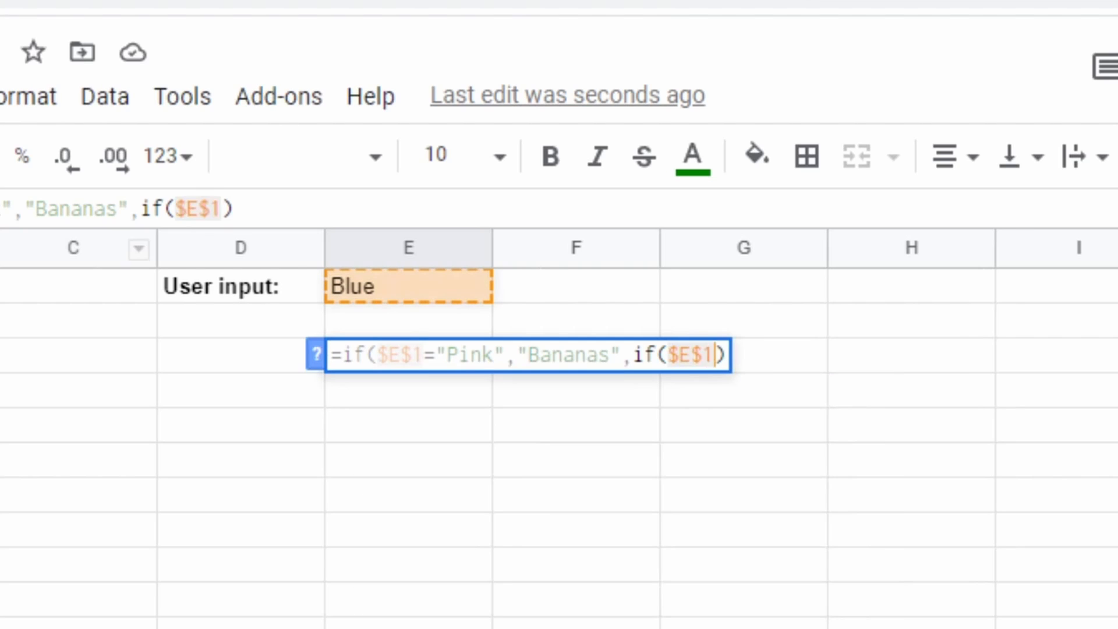
text(=:)
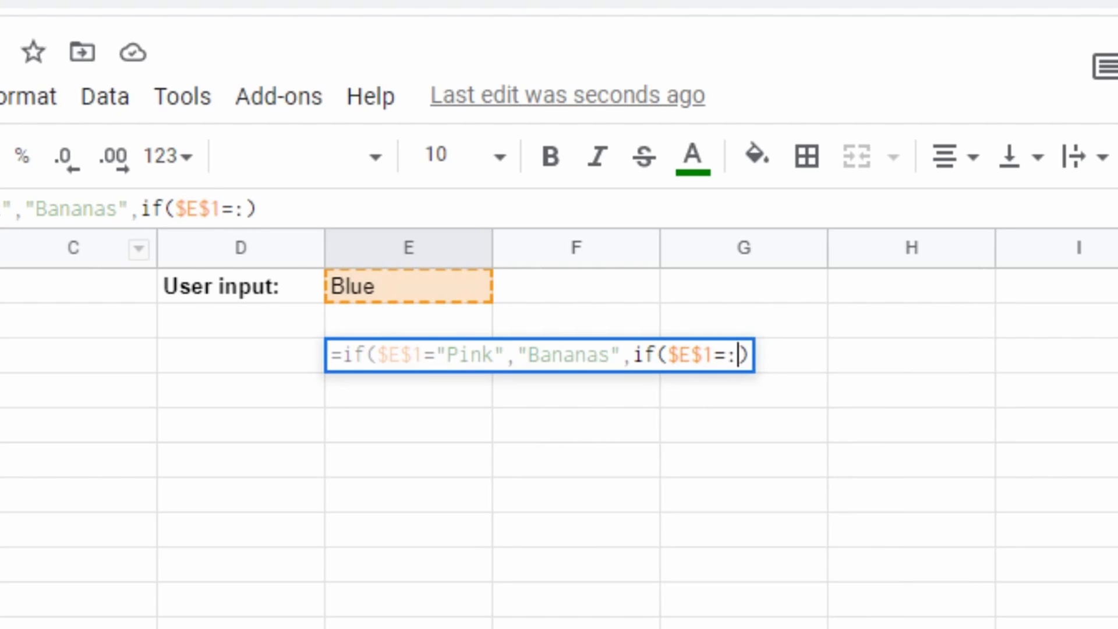
text(")
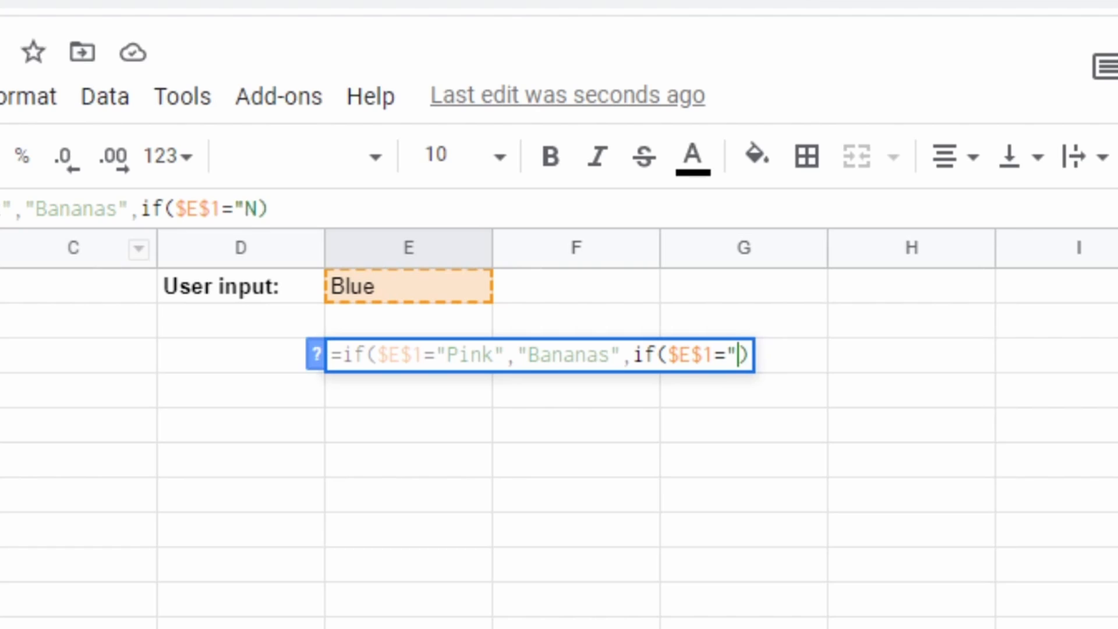
text(Blue",)
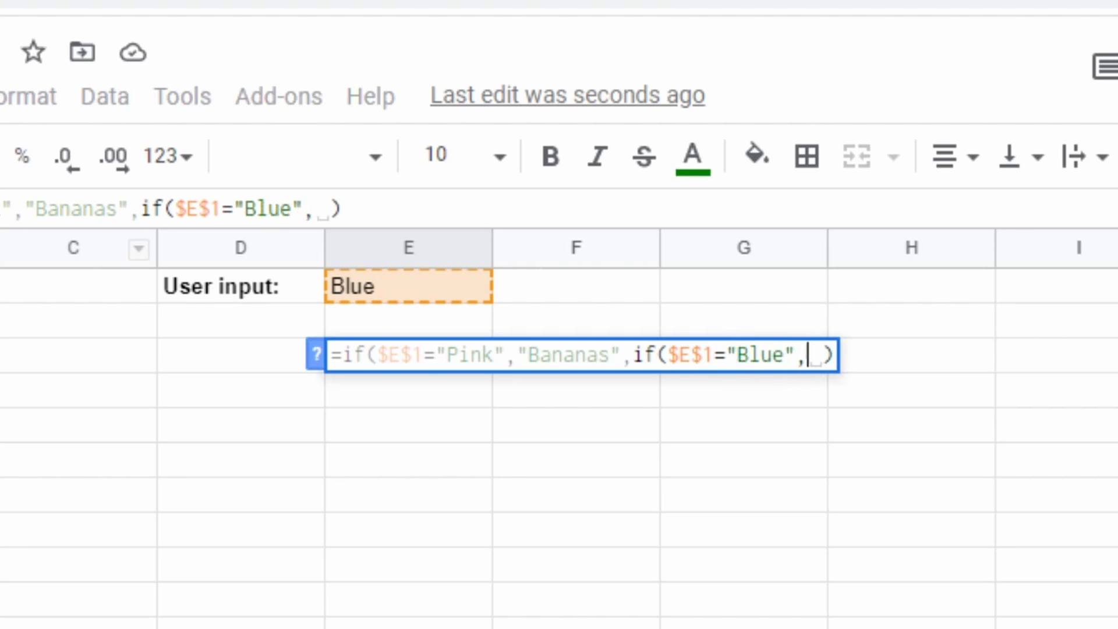
text("Apples")
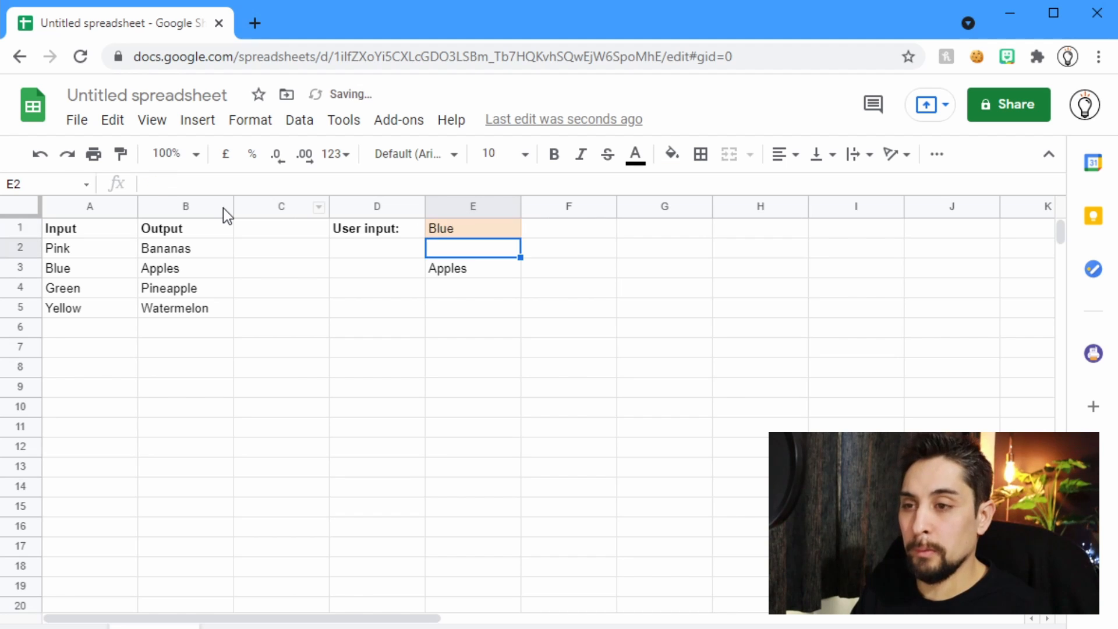
click(473, 228)
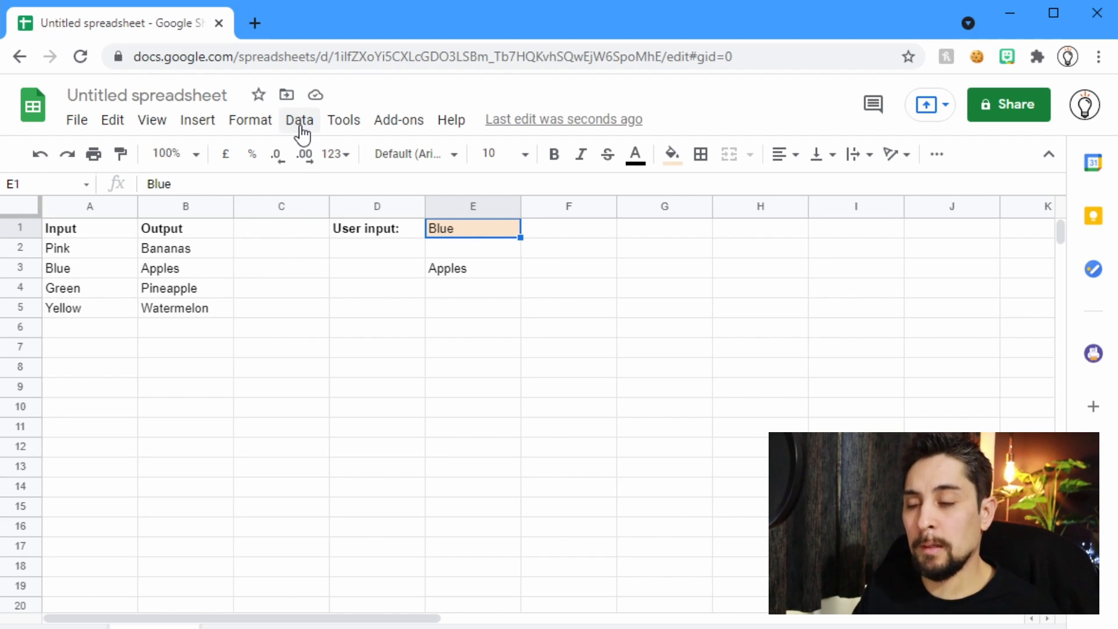
- Make E1 a data-validation dropdown listing the colours from A2:A5 and pick one
click(300, 120)
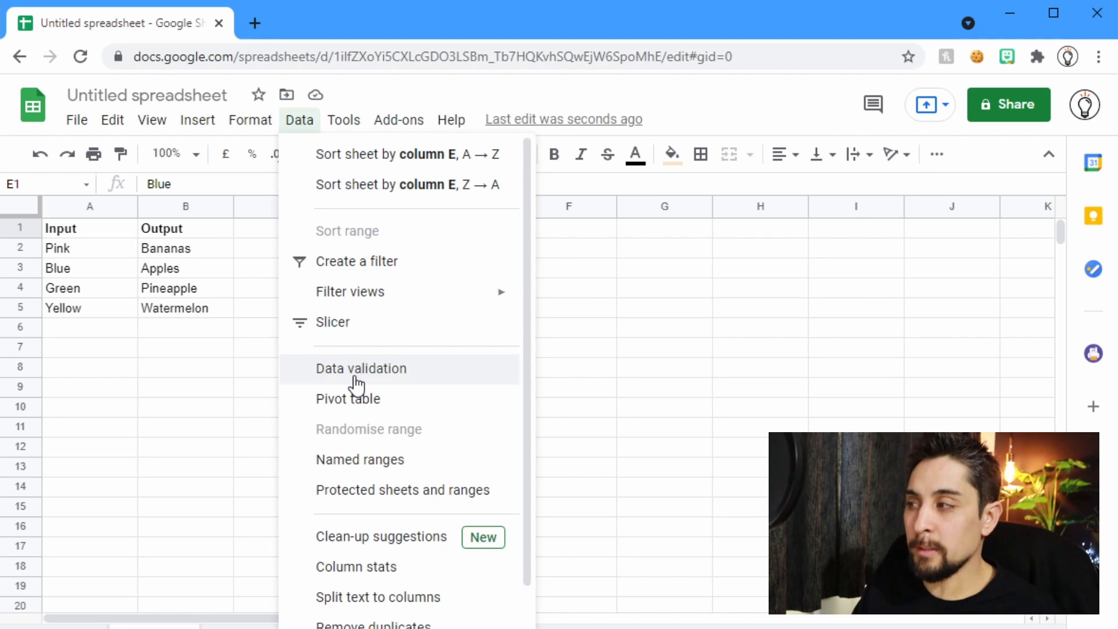
click(361, 369)
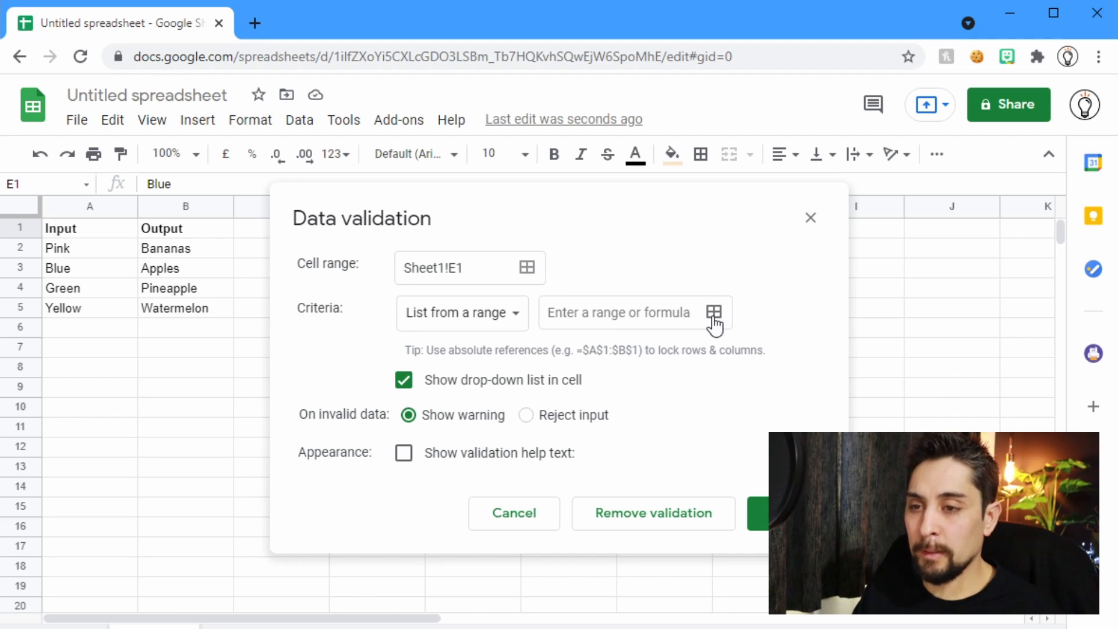
click(714, 312)
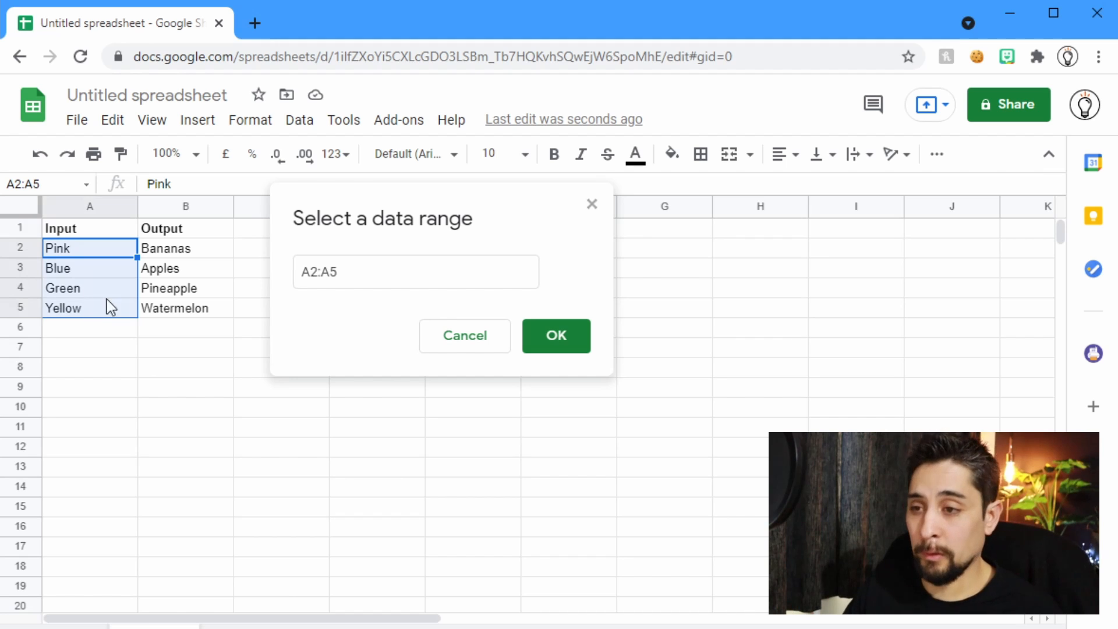
click(555, 335)
text(Blue)
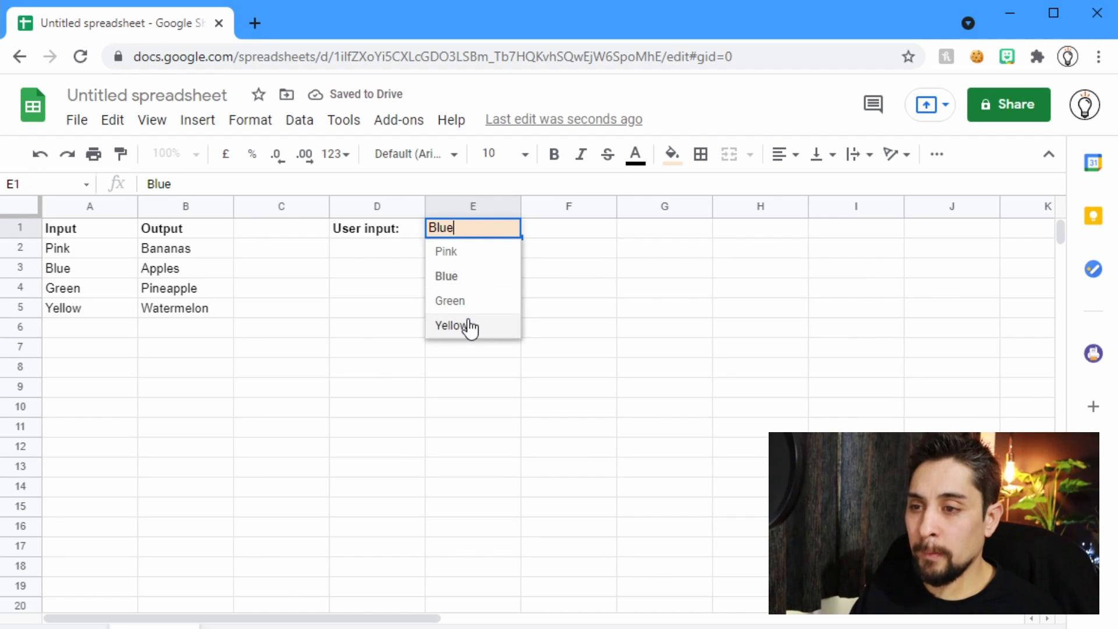
mouse_move(446, 251)
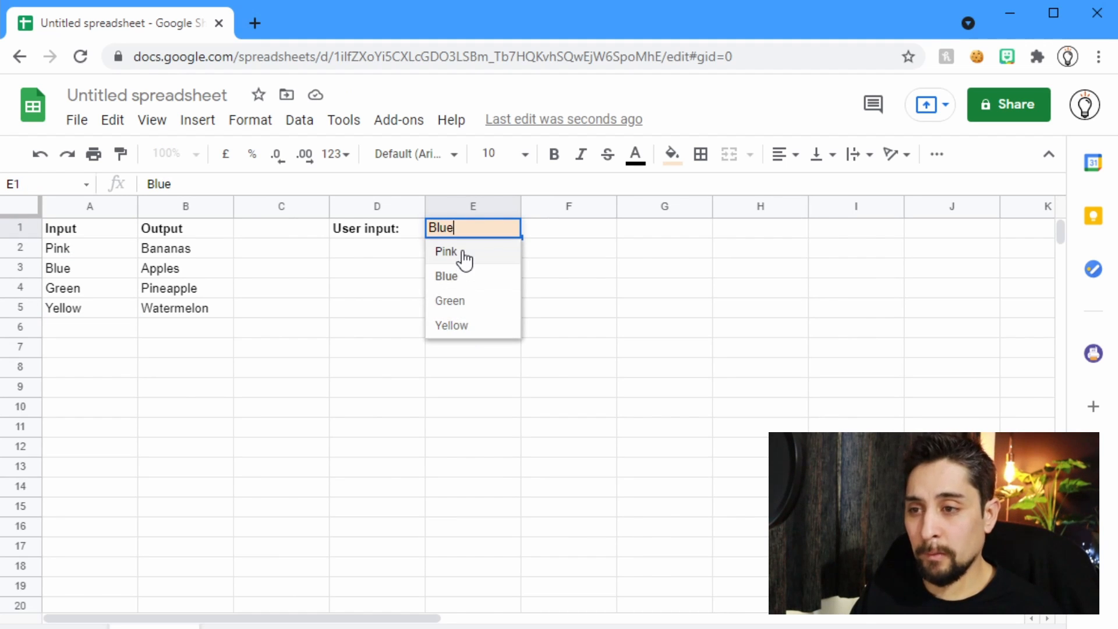
click(446, 251)
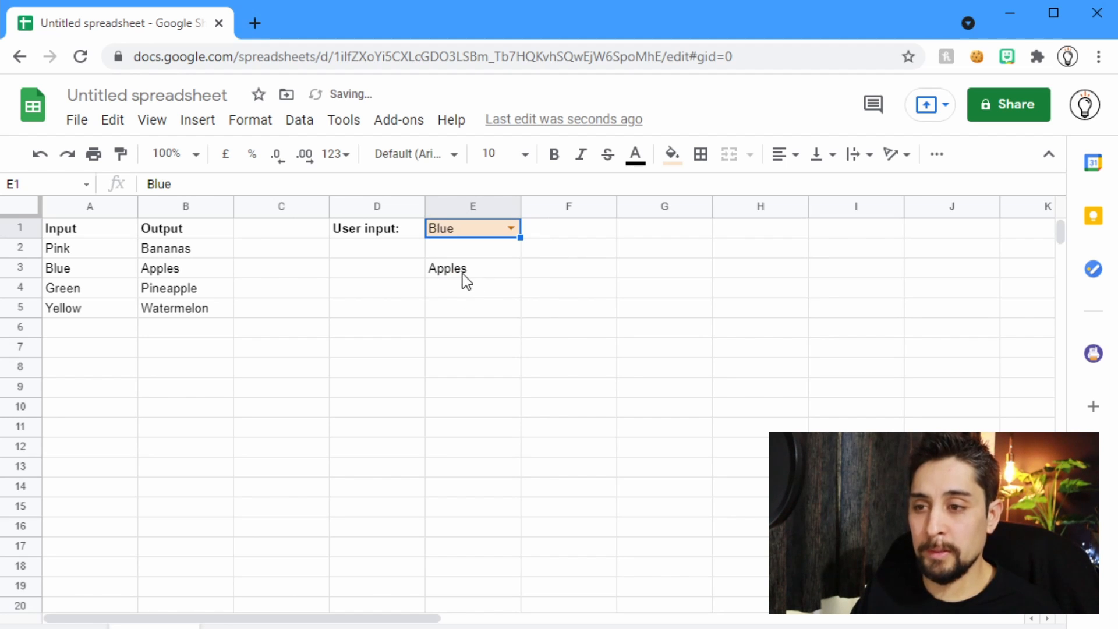
click(472, 268)
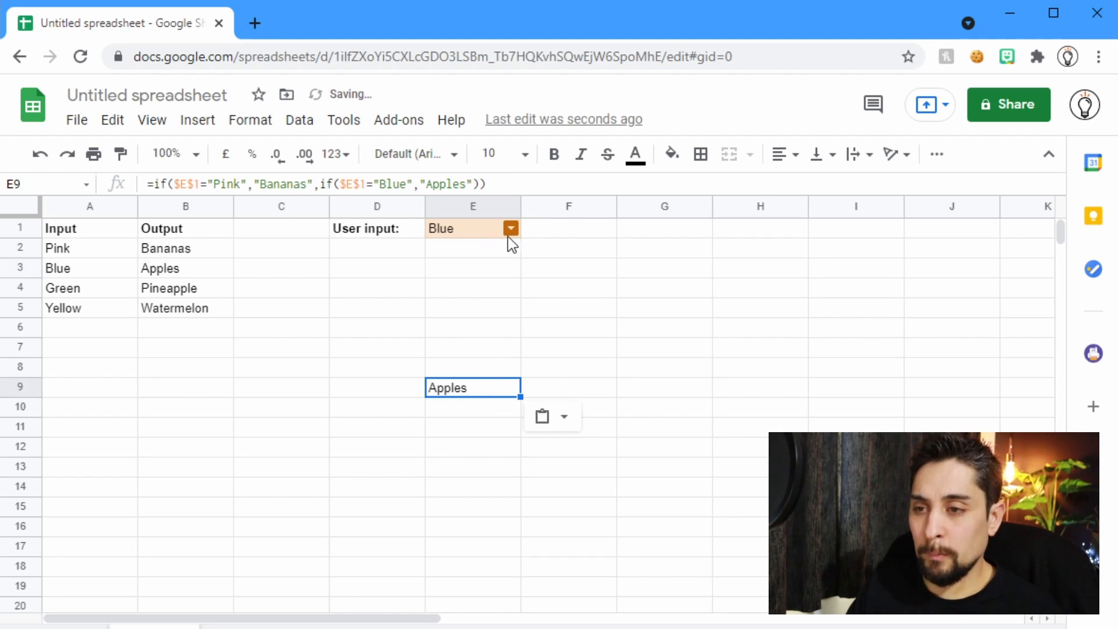
- Set E1 to Green and extend the IF in E9 with Green→Pineapple and Yellow→Watermelon
click(510, 228)
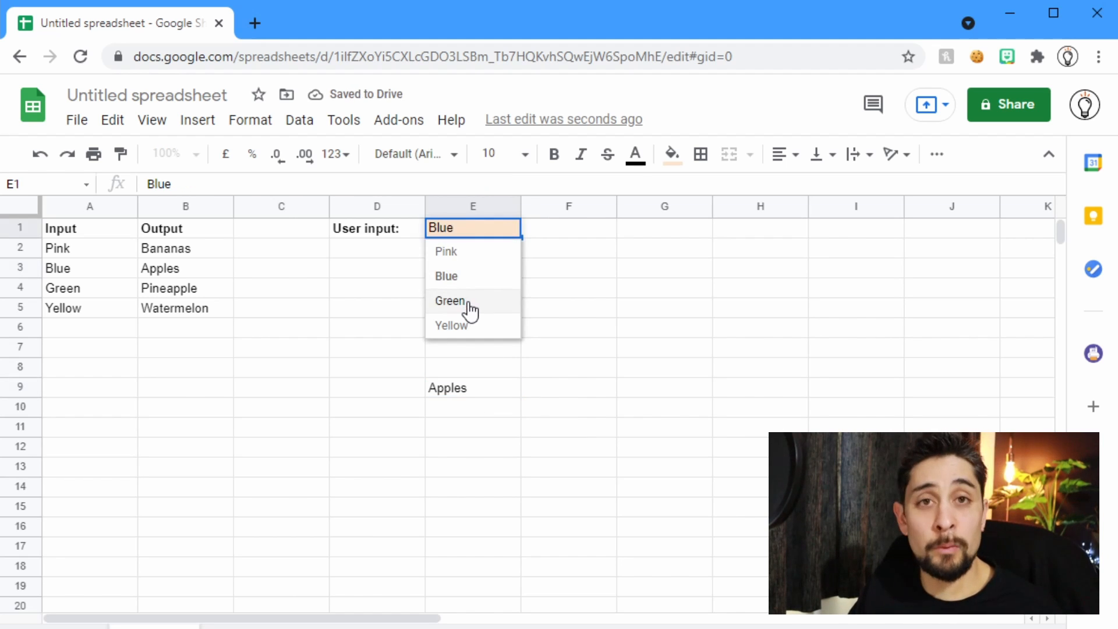
click(449, 300)
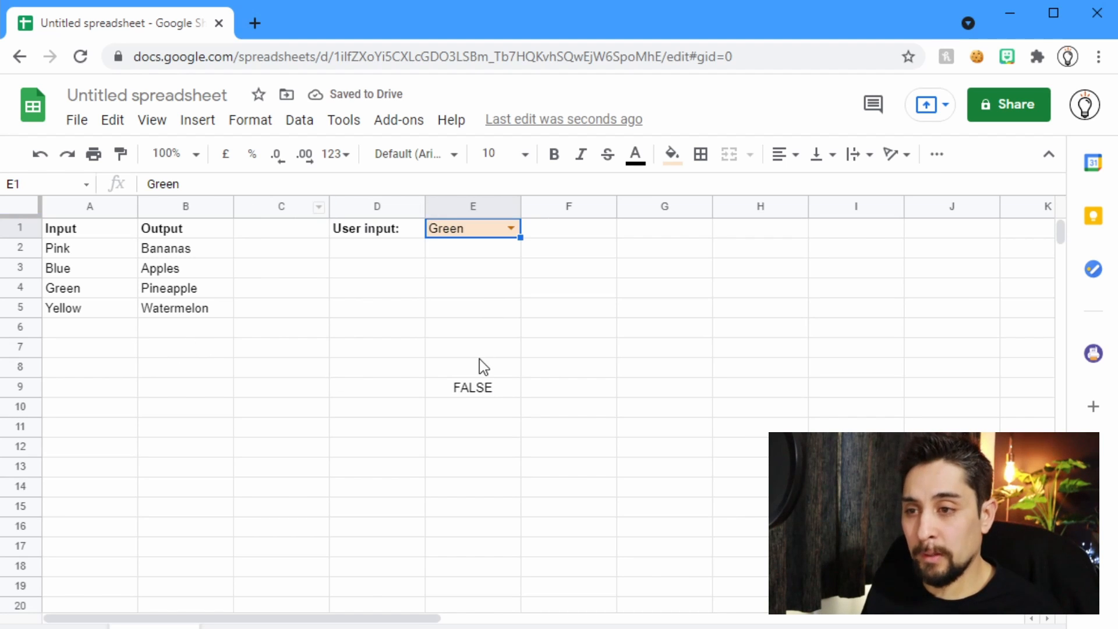
click(471, 387)
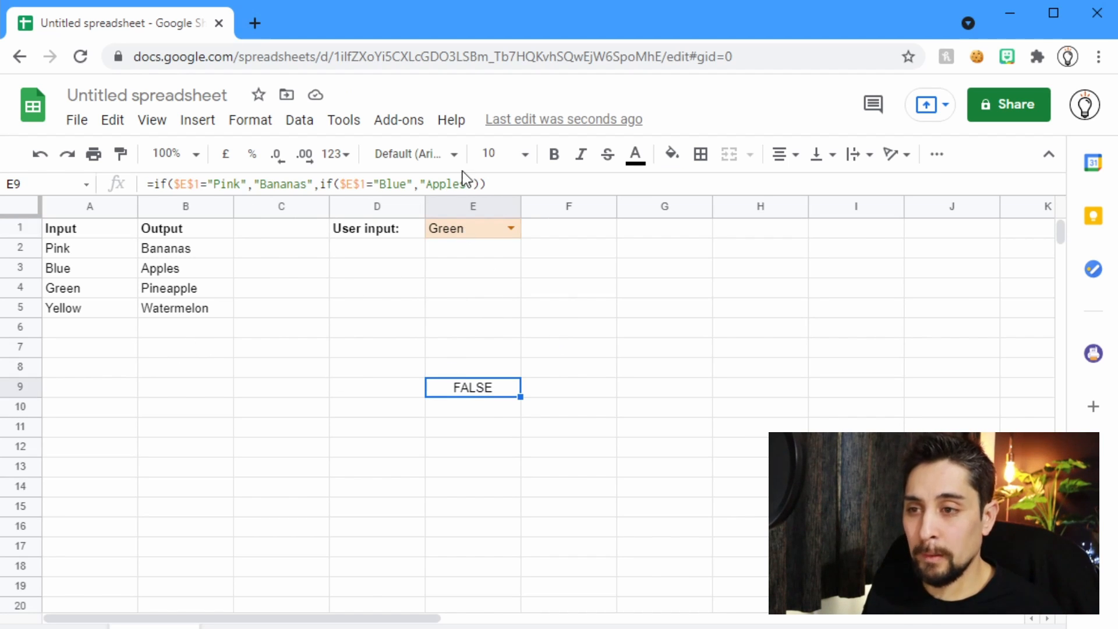
double_click(471, 386)
text(,if($E$1="Green","Pinea)
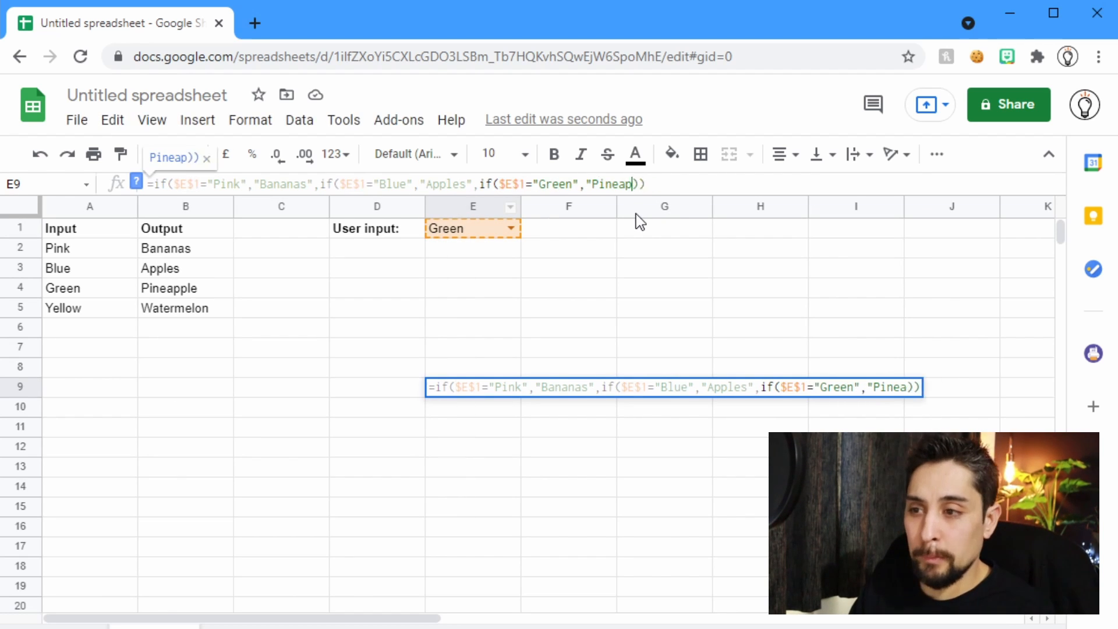
text(ple",if($E$1="Yellow","Watermel)
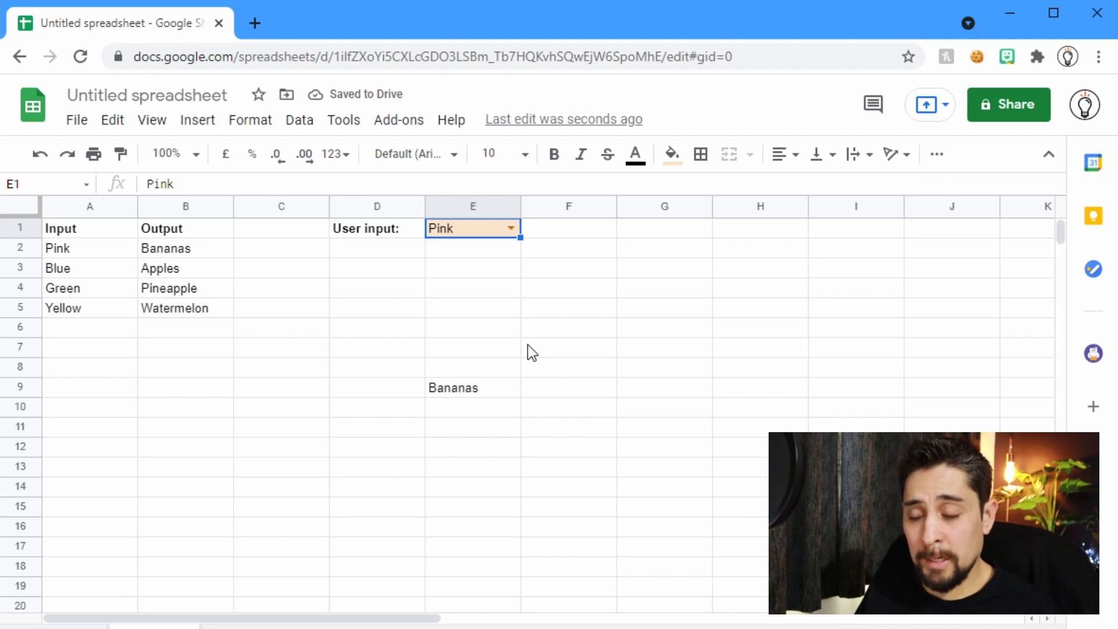
click(473, 387)
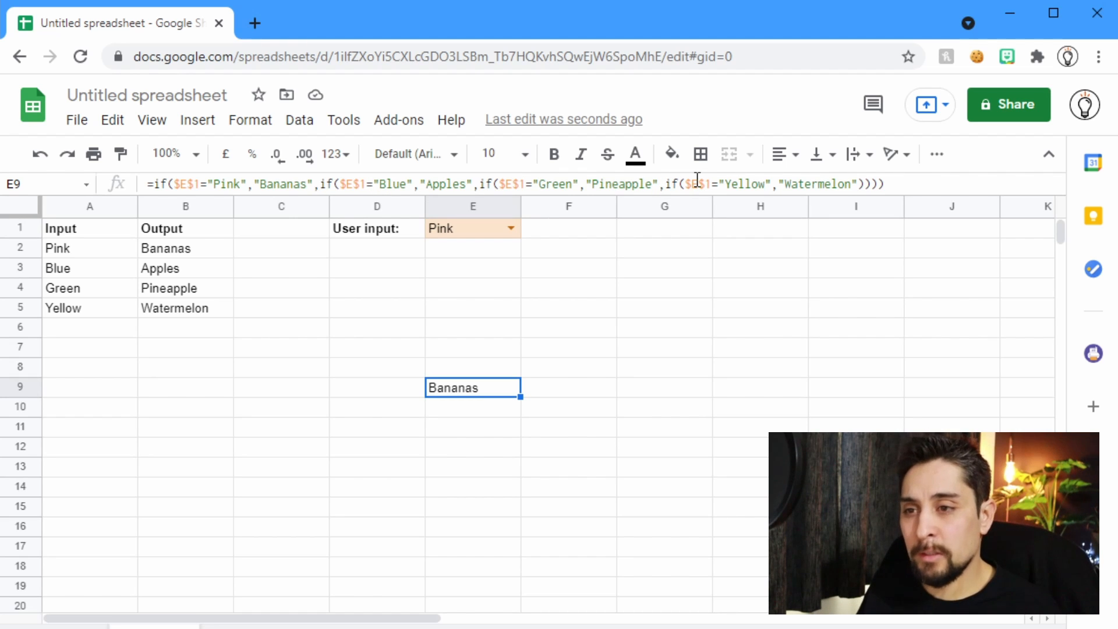
mouse_move(427, 187)
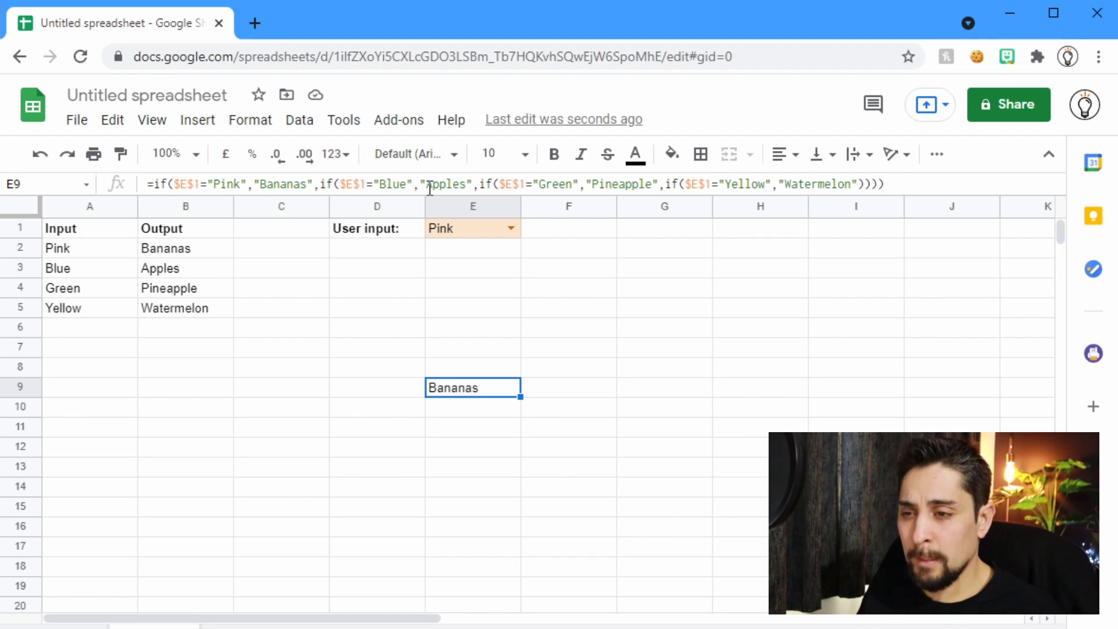
mouse_move(495, 321)
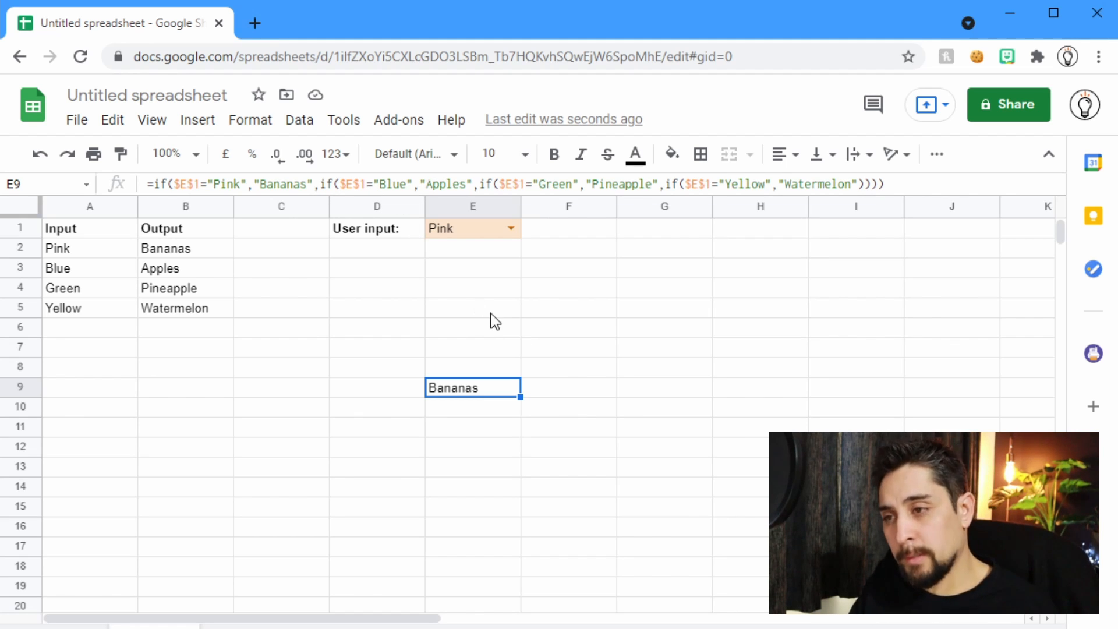
- Replace the IF in E9 with a VLOOKUP on $E$1 over the absolute range $A$2:$B$5
key(Delete)
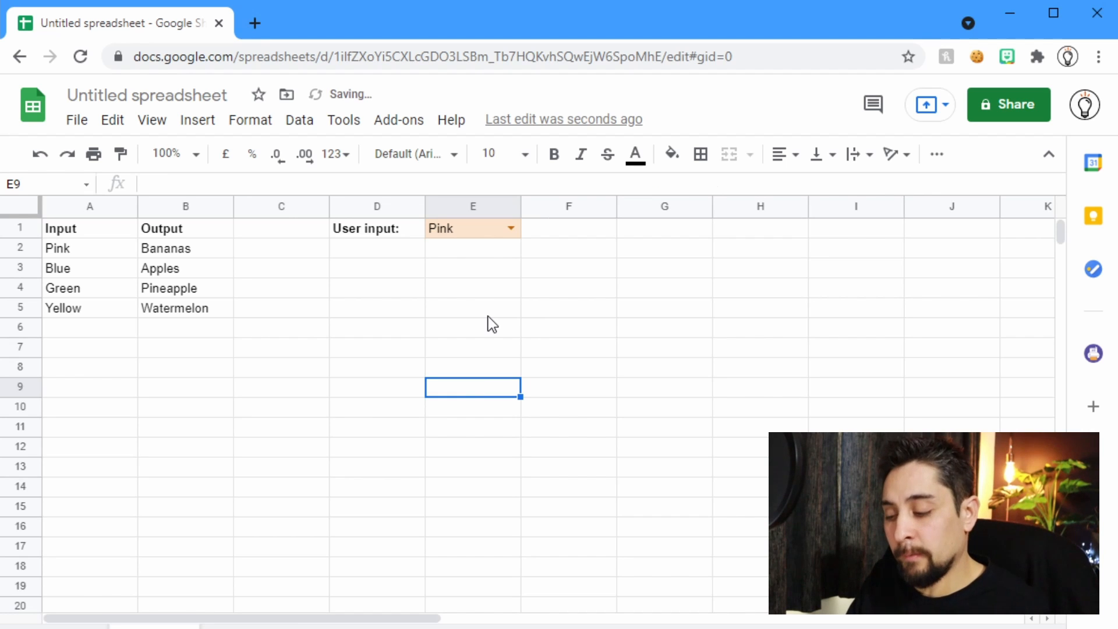
text(=v)
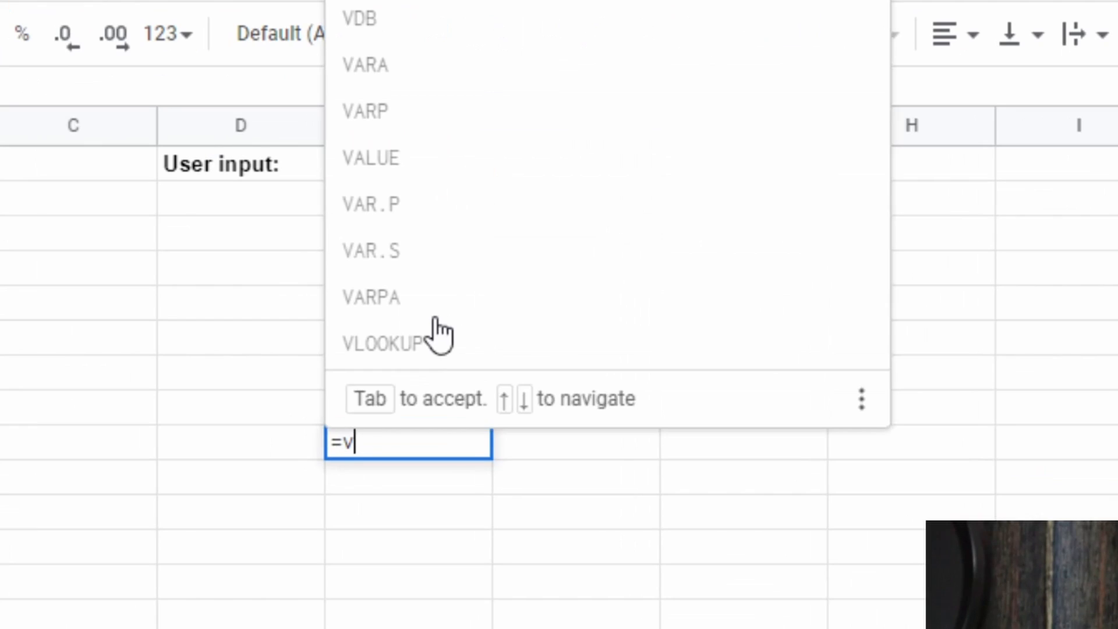
text(lookup()
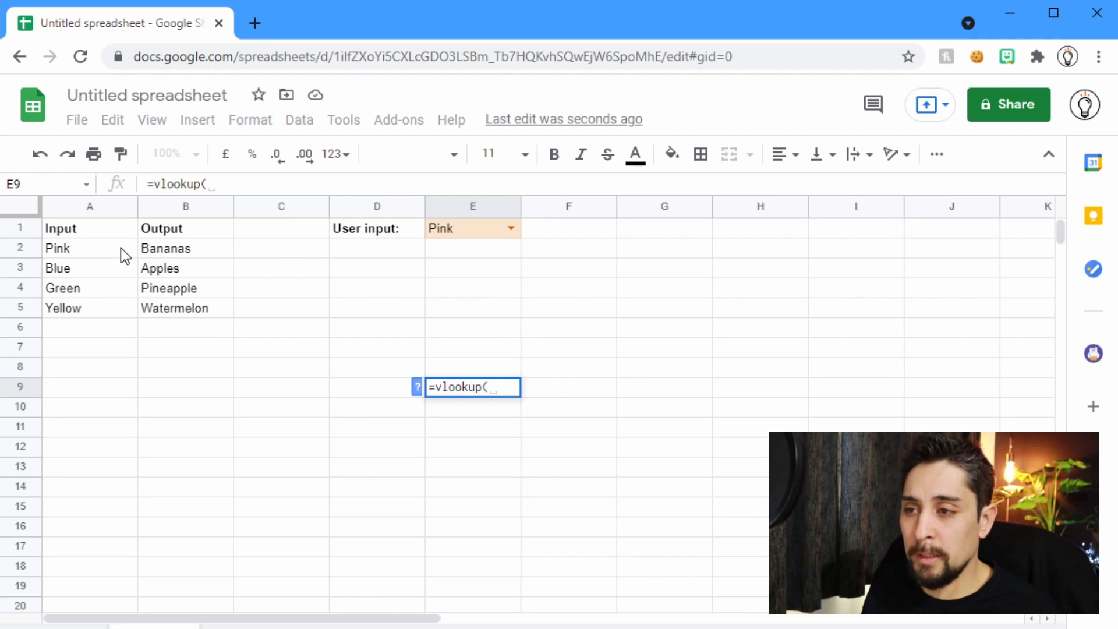
mouse_move(106, 304)
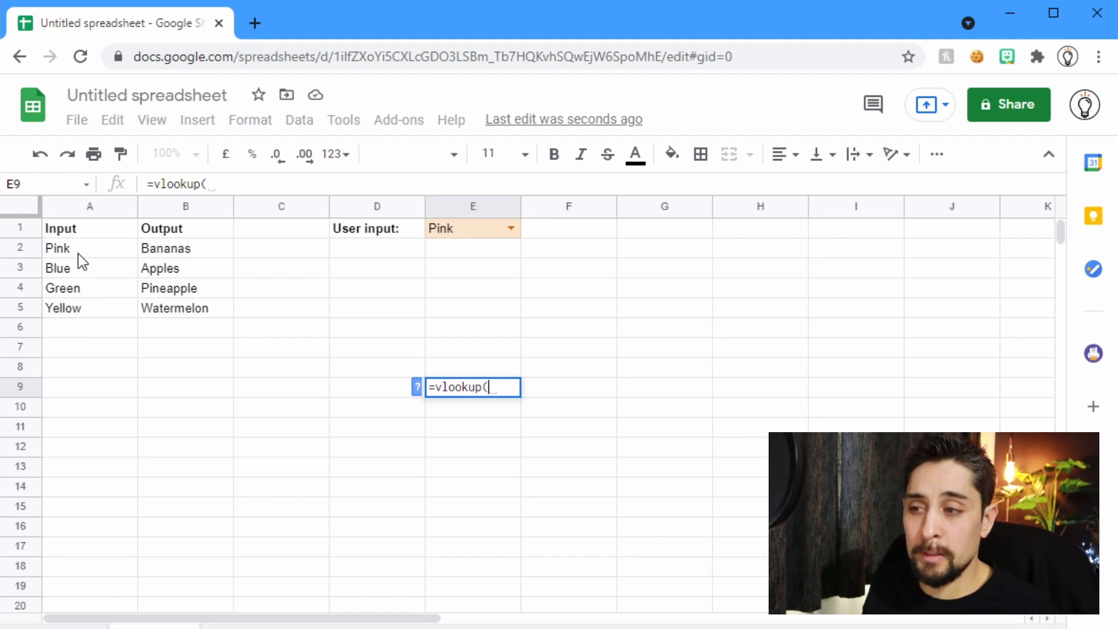
mouse_move(100, 273)
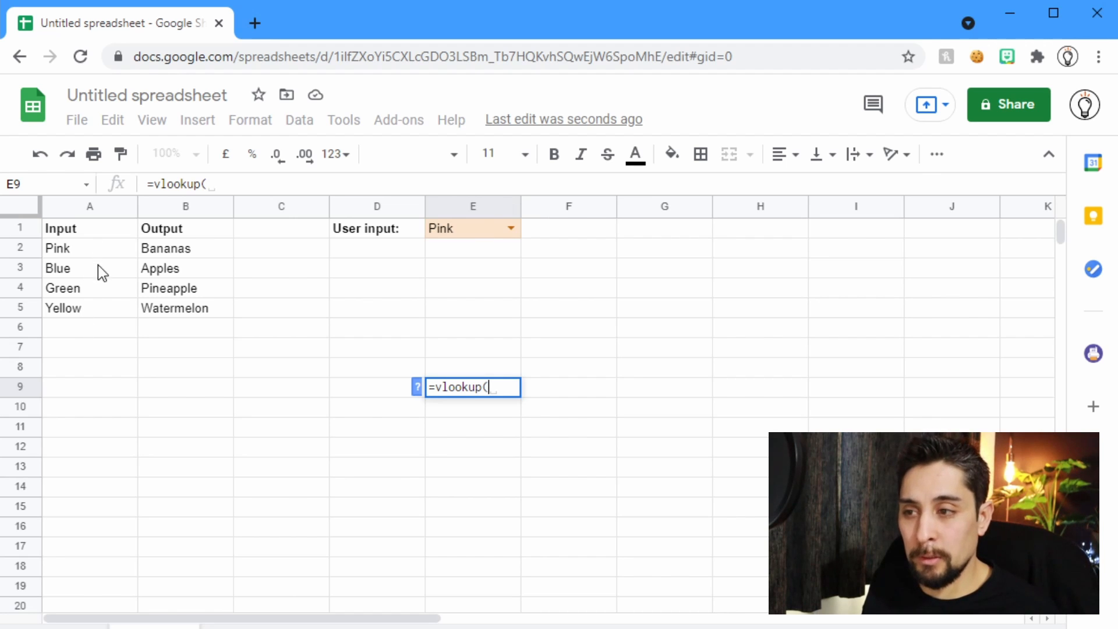
mouse_move(186, 332)
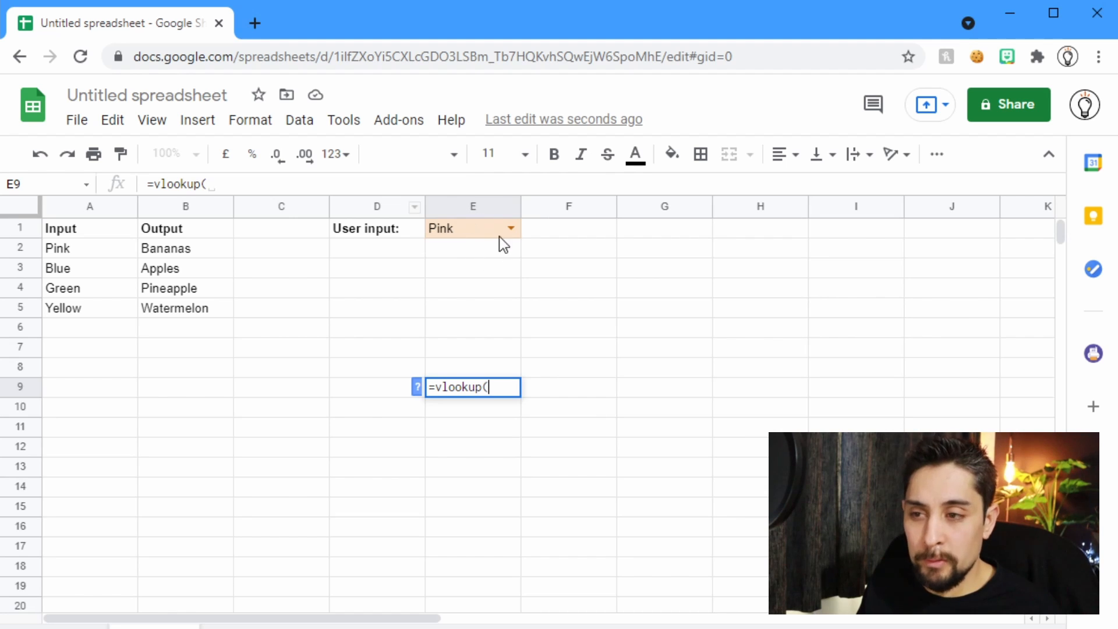
click(472, 228)
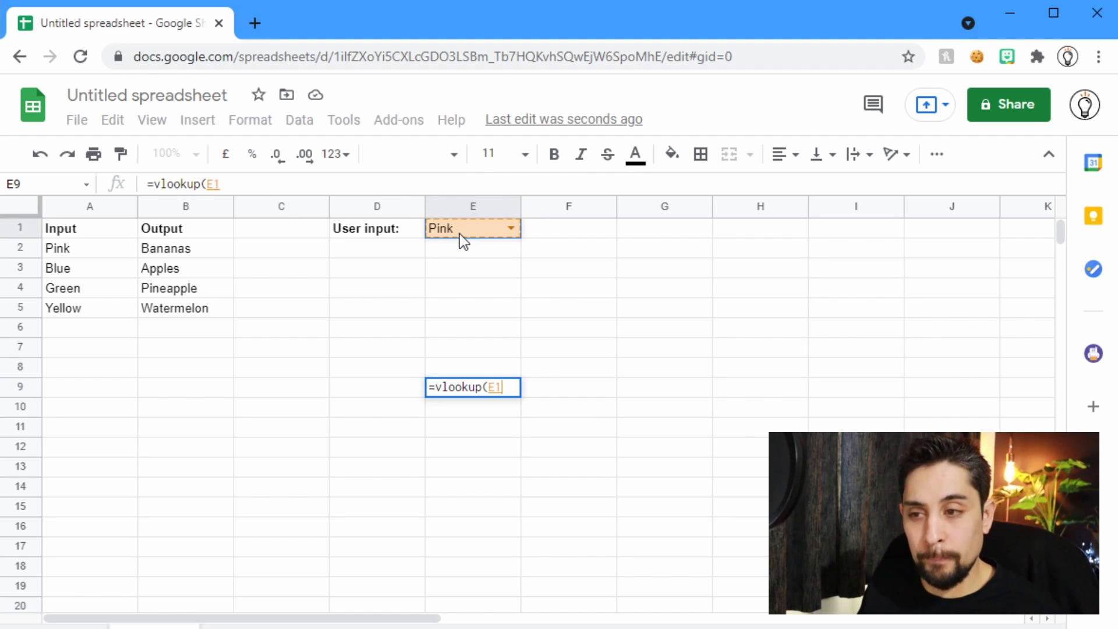
key(f4)
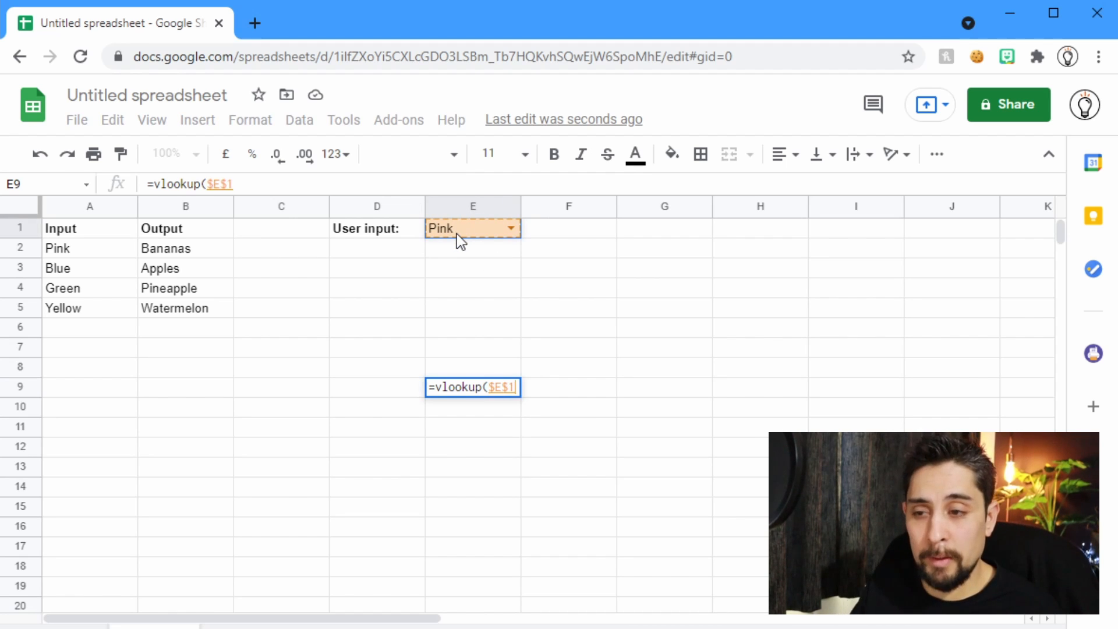
text(,)
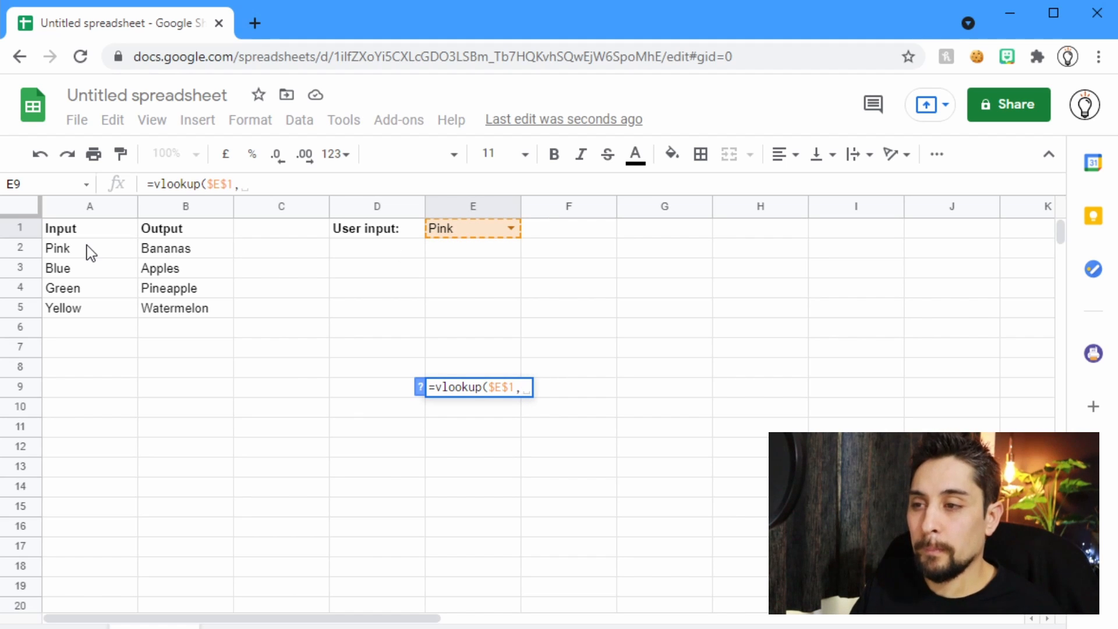
mouse_move(124, 259)
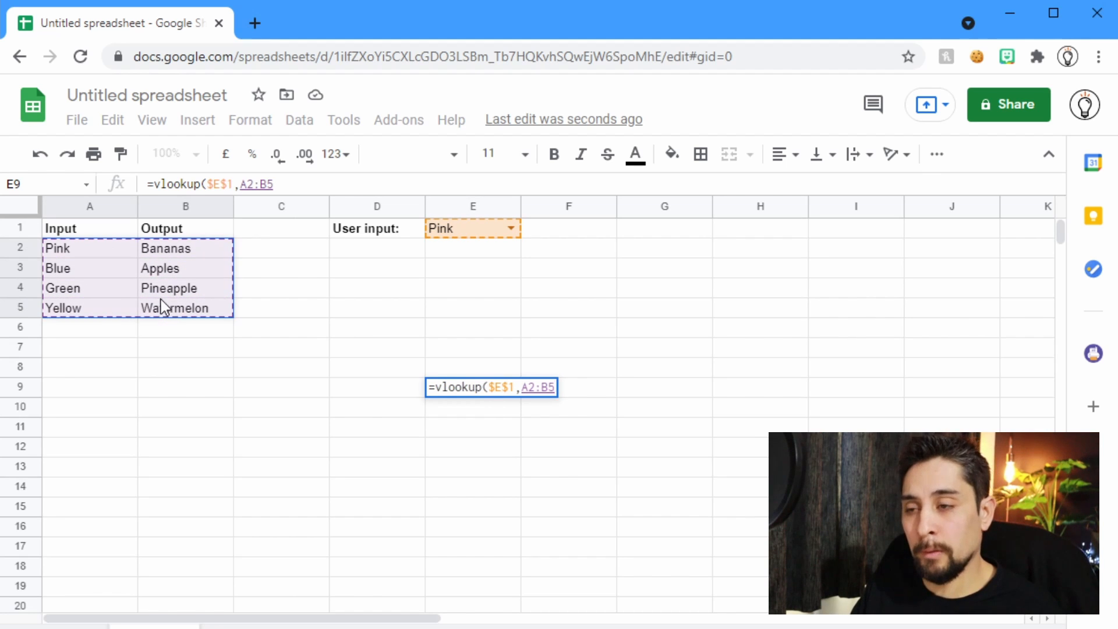
mouse_move(178, 316)
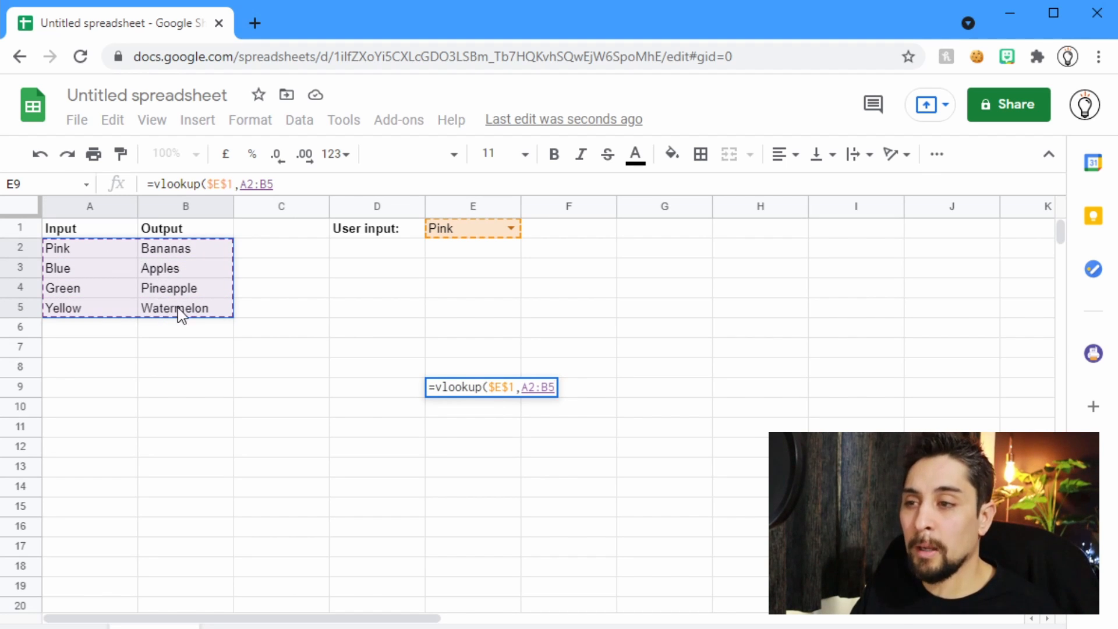
key(f4)
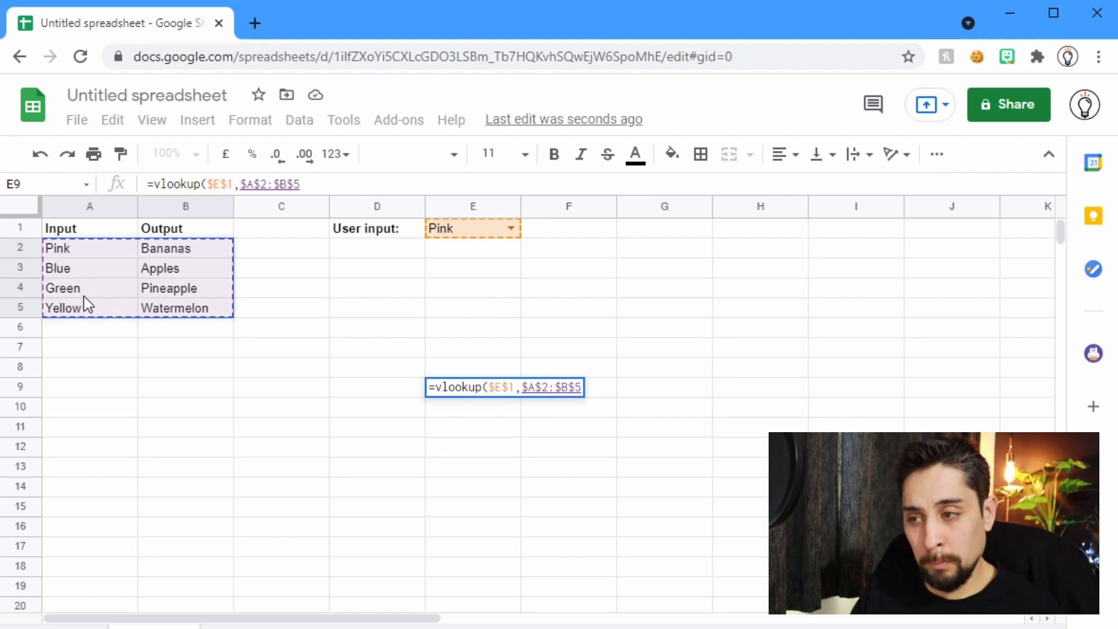
mouse_move(171, 308)
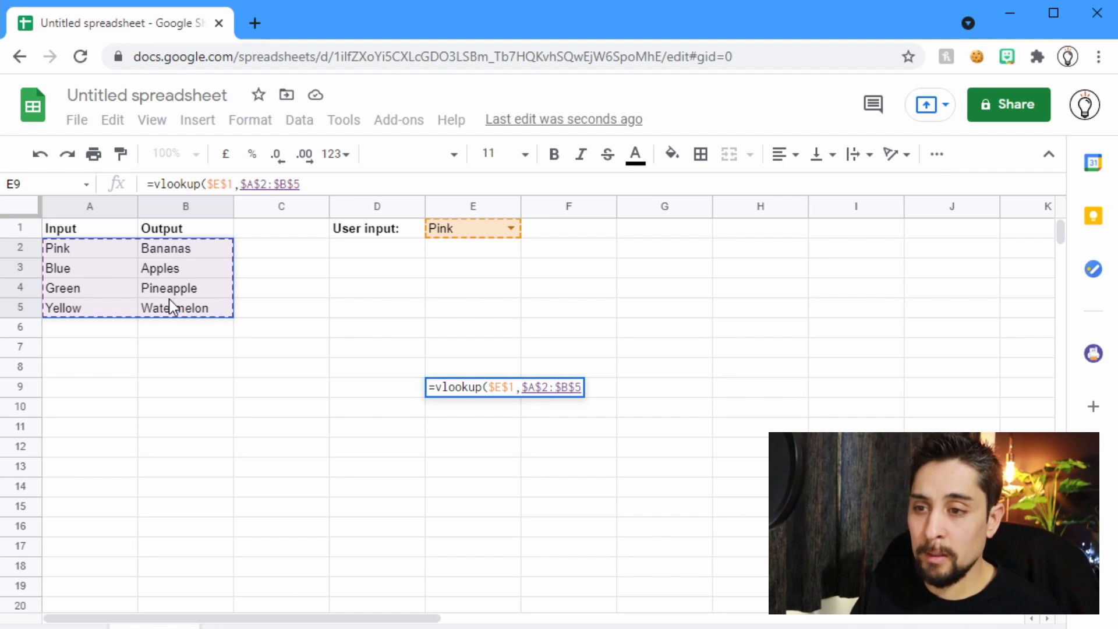
- Finish the VLOOKUP with column index 2 and exact match 0, returning Bananas
text(,)
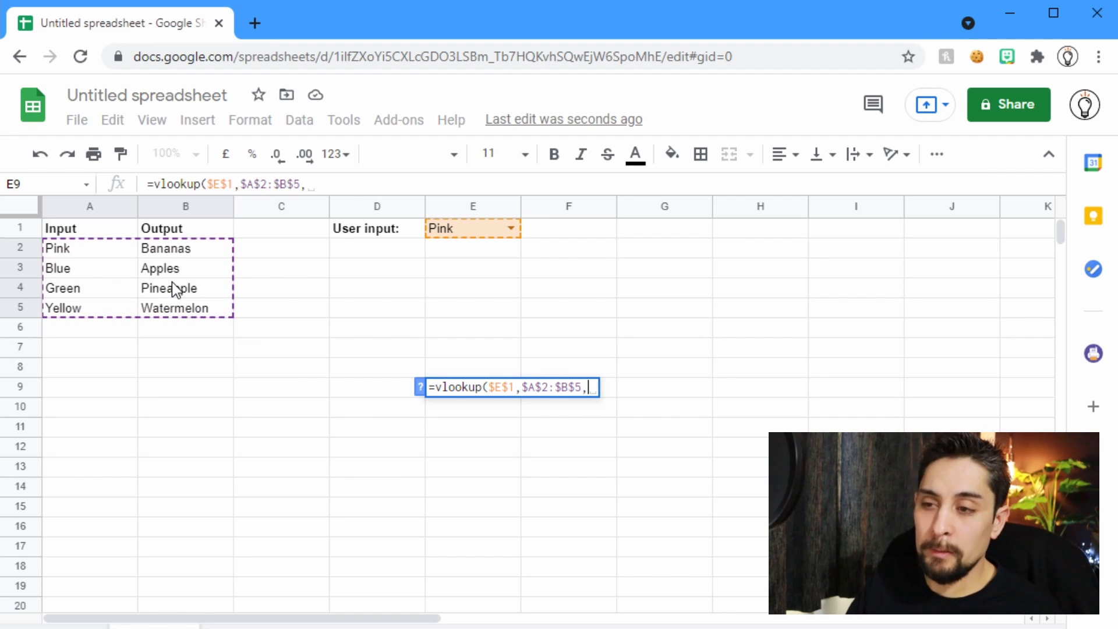
text(2)
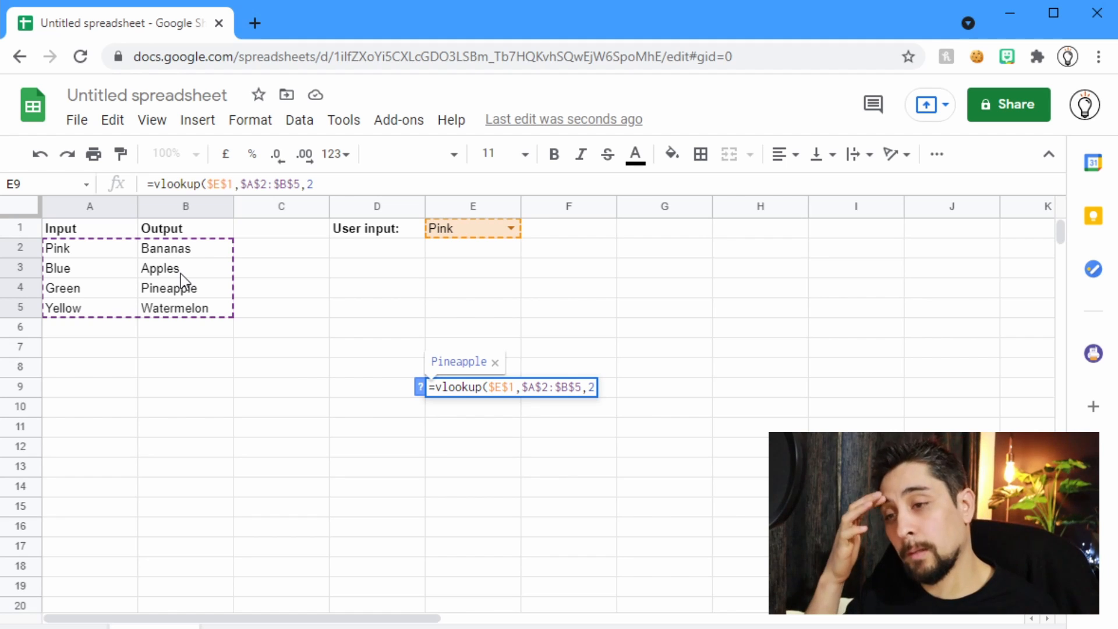
text(,)
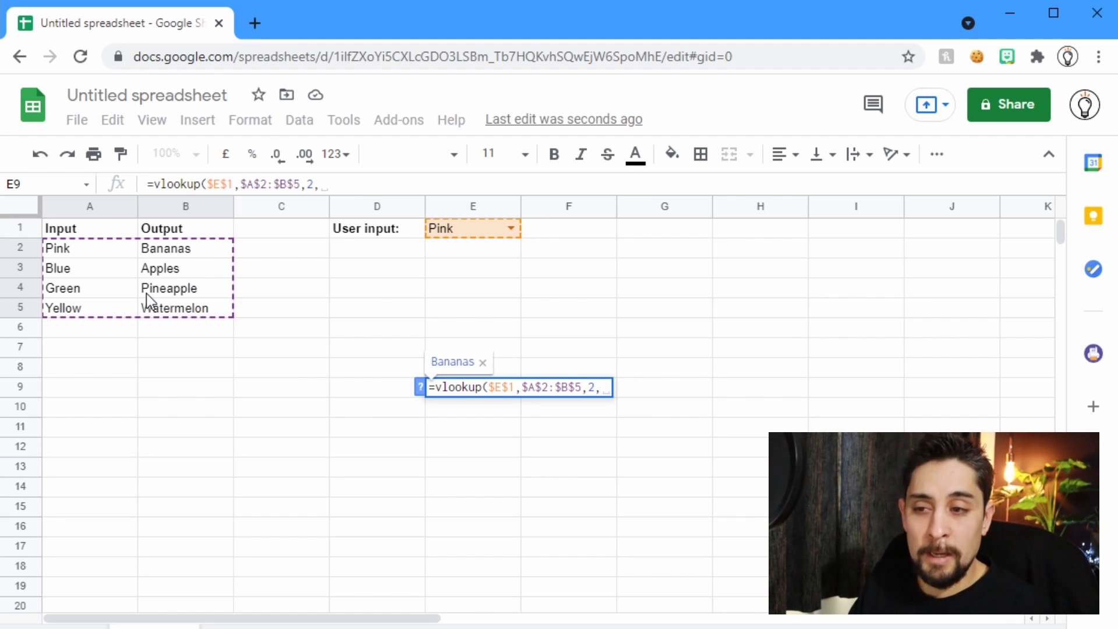
text(0)
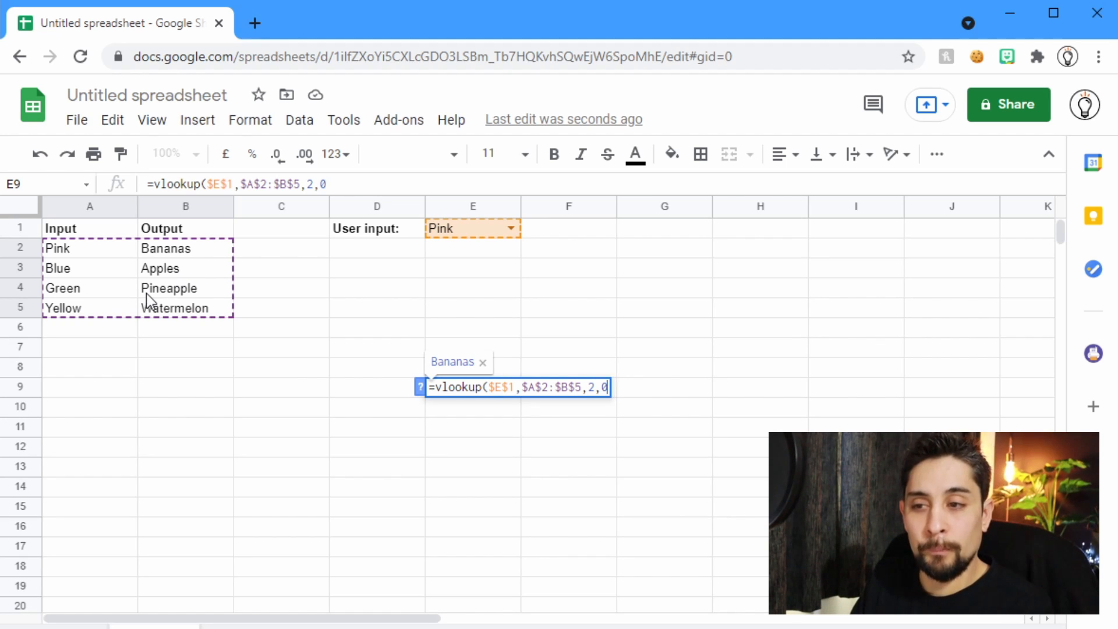
key(Backspace)
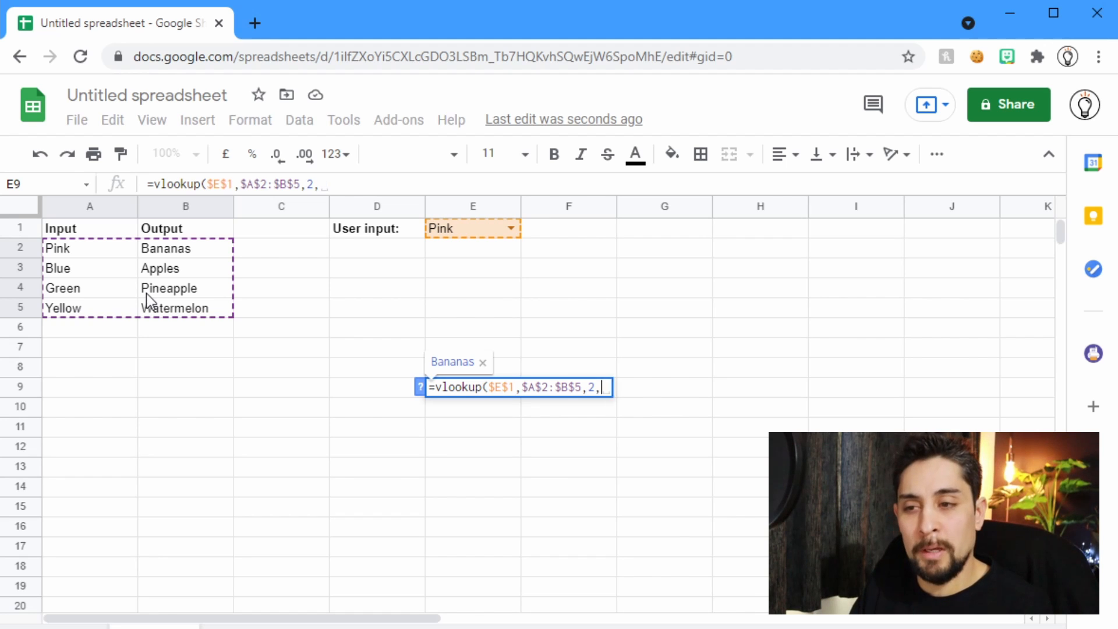
text(FAL)
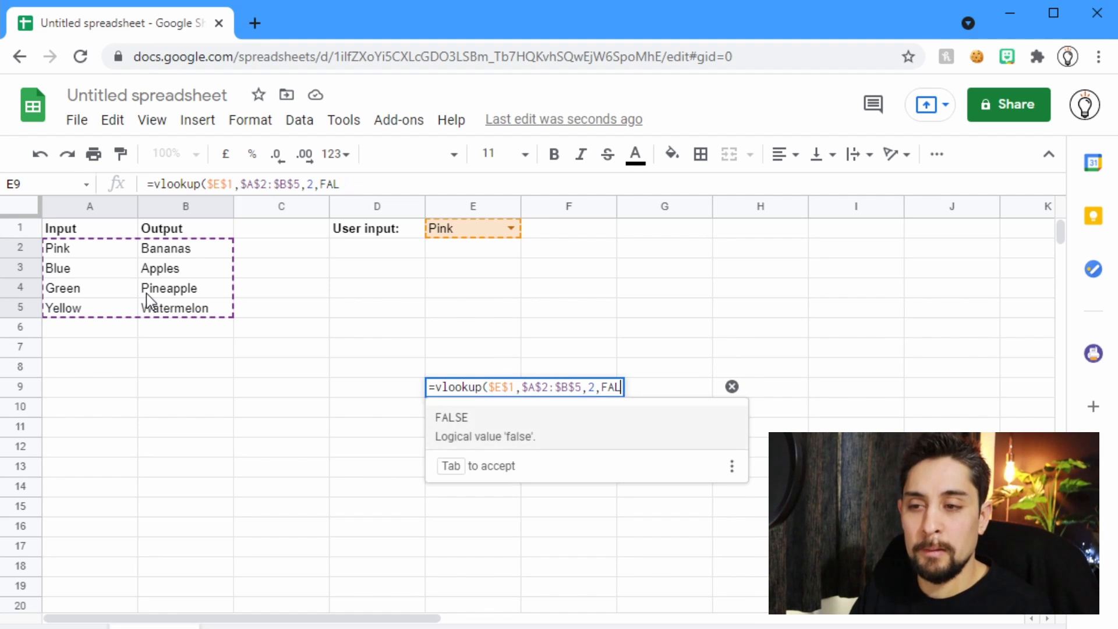
text(0))
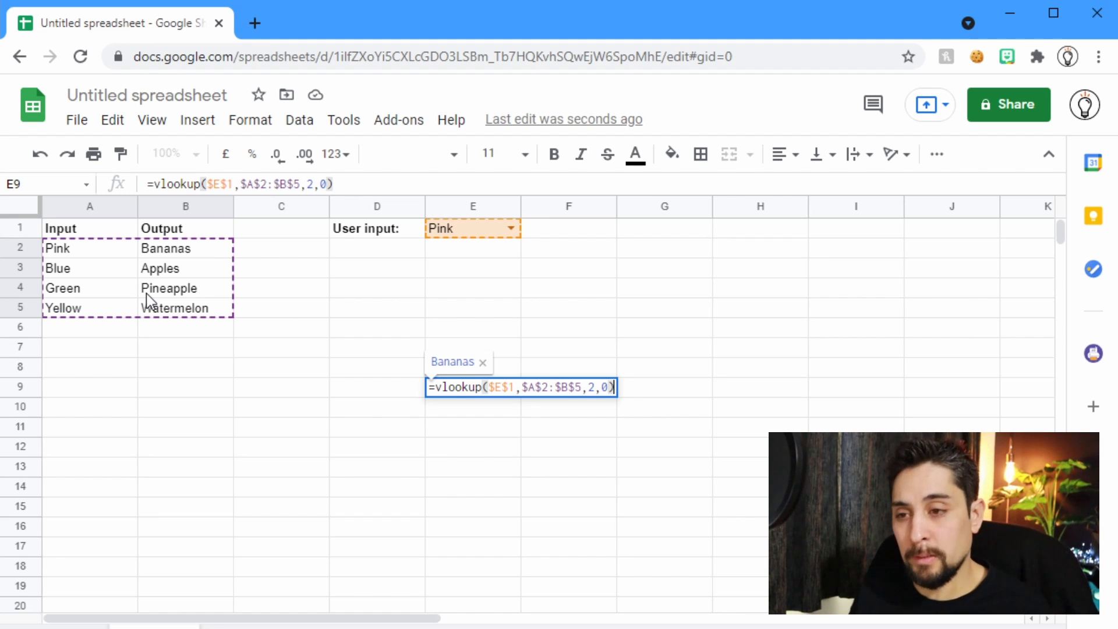
key(Enter)
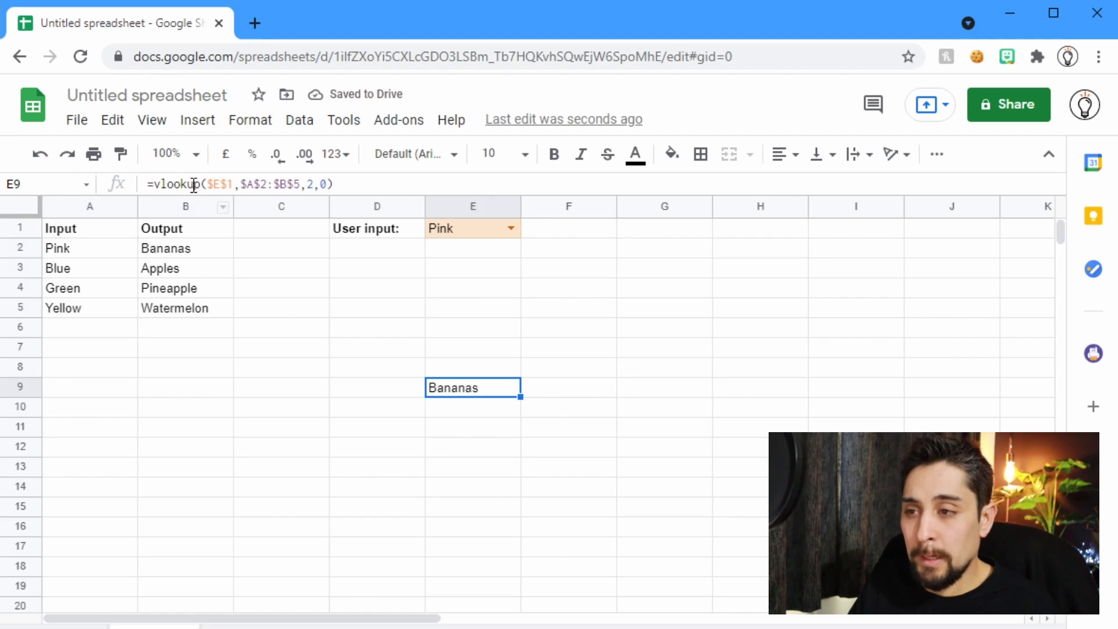
- Change the E1 user input to Yellow via the dropdown
click(512, 228)
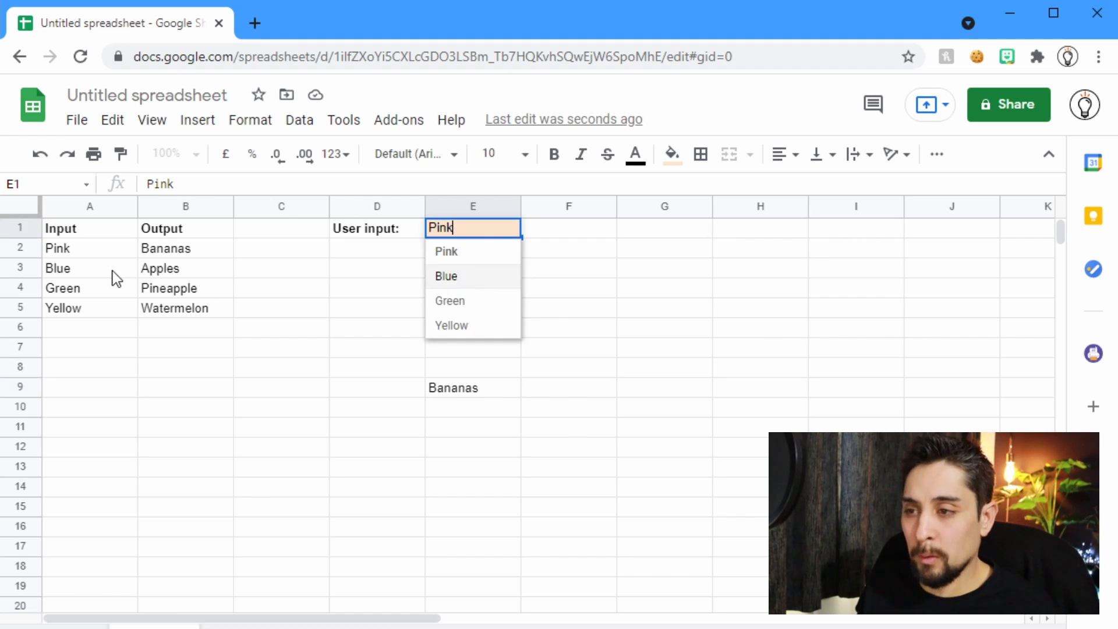
click(446, 276)
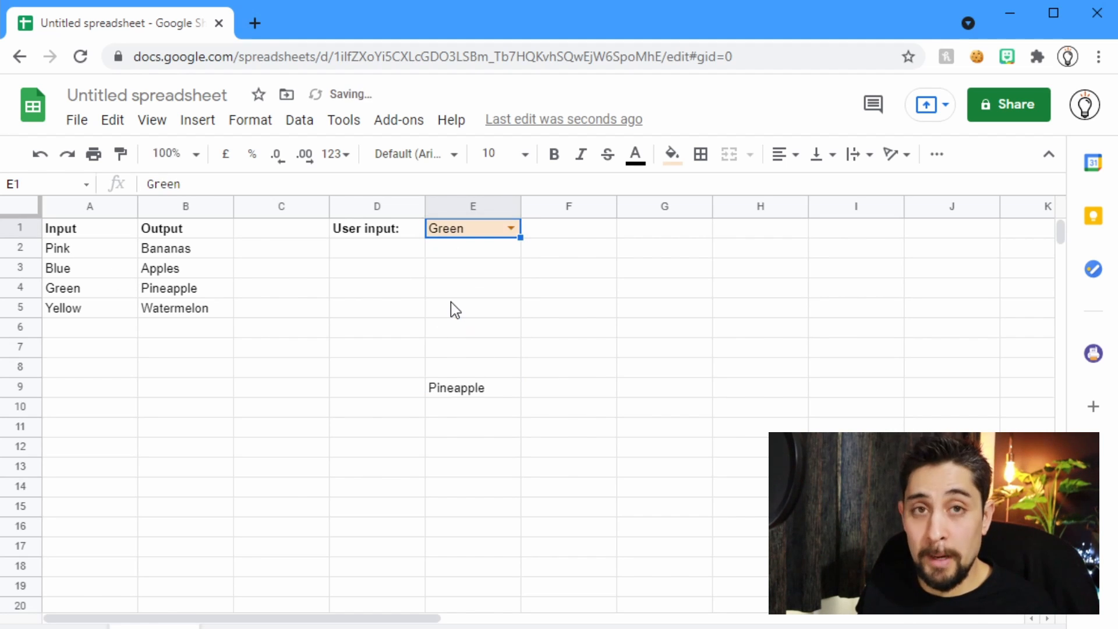
click(510, 228)
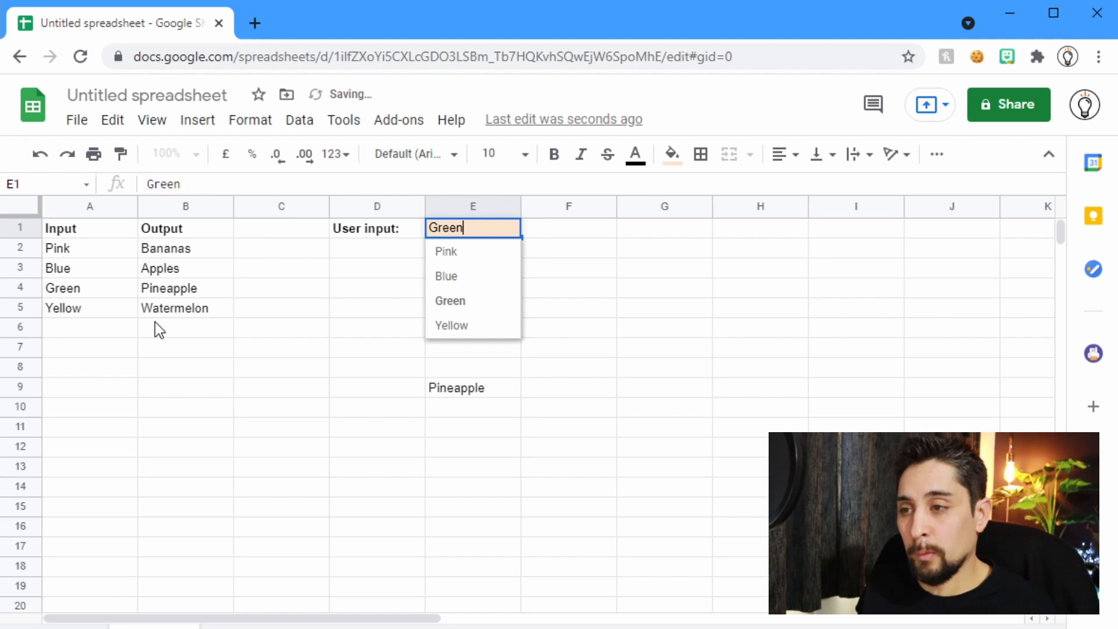
click(451, 325)
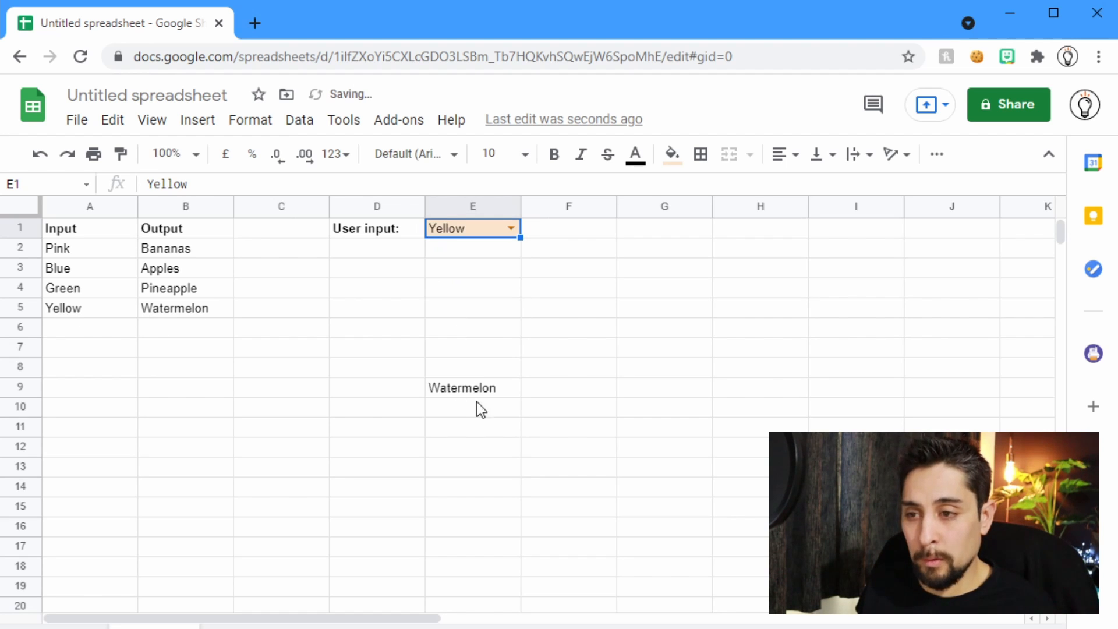
mouse_move(495, 508)
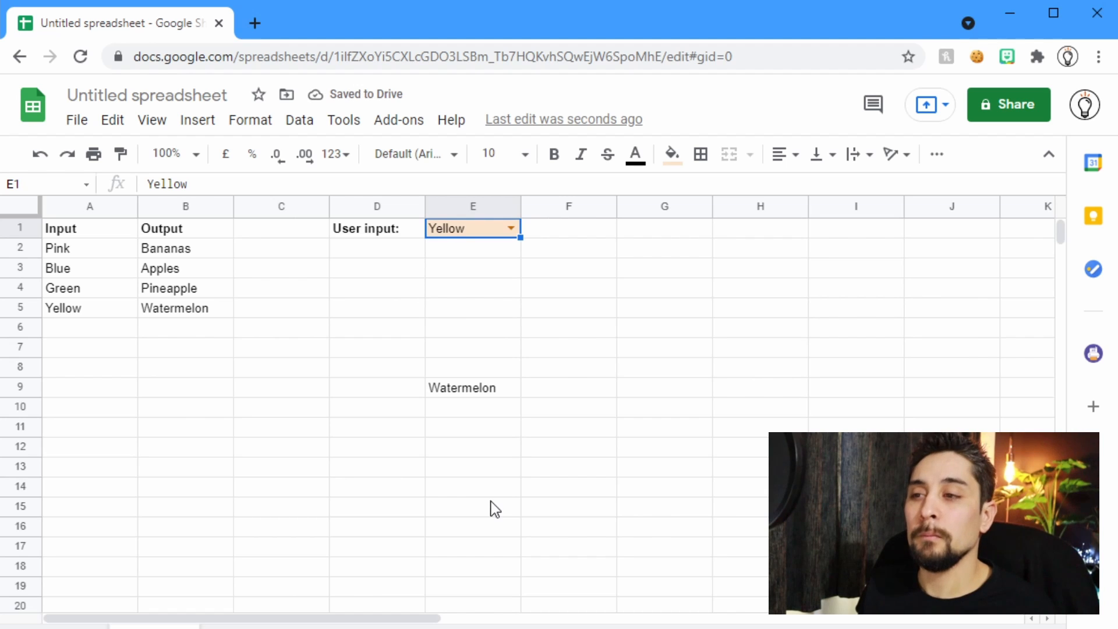
- Overwrite the Yellow row's output B5 with Tomato so E9 returns Tomato
click(471, 387)
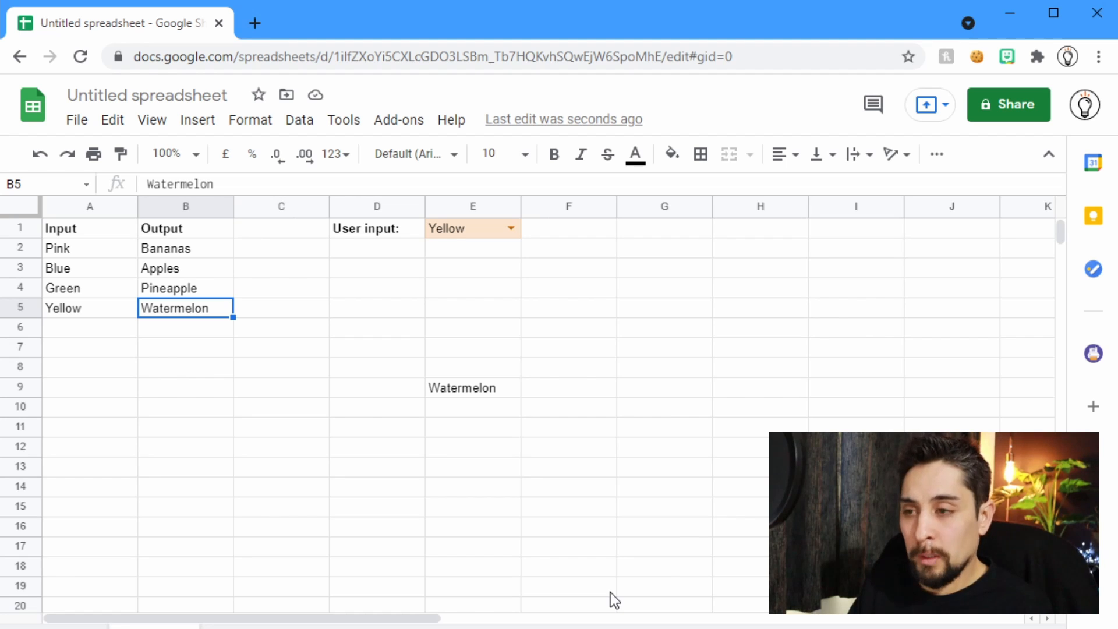
text(To)
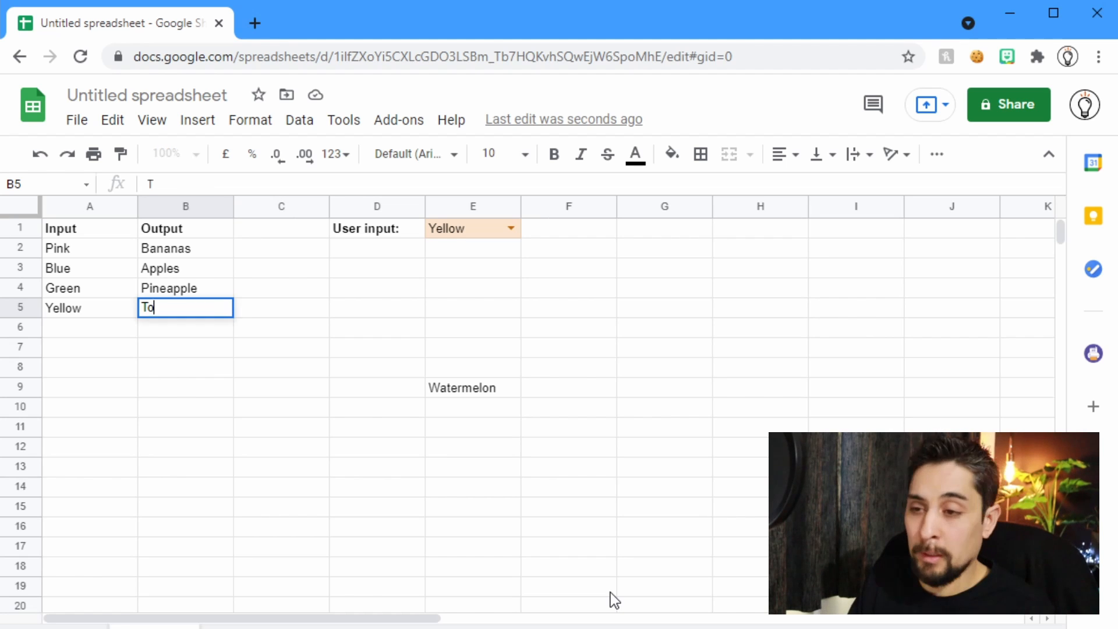
key(Enter)
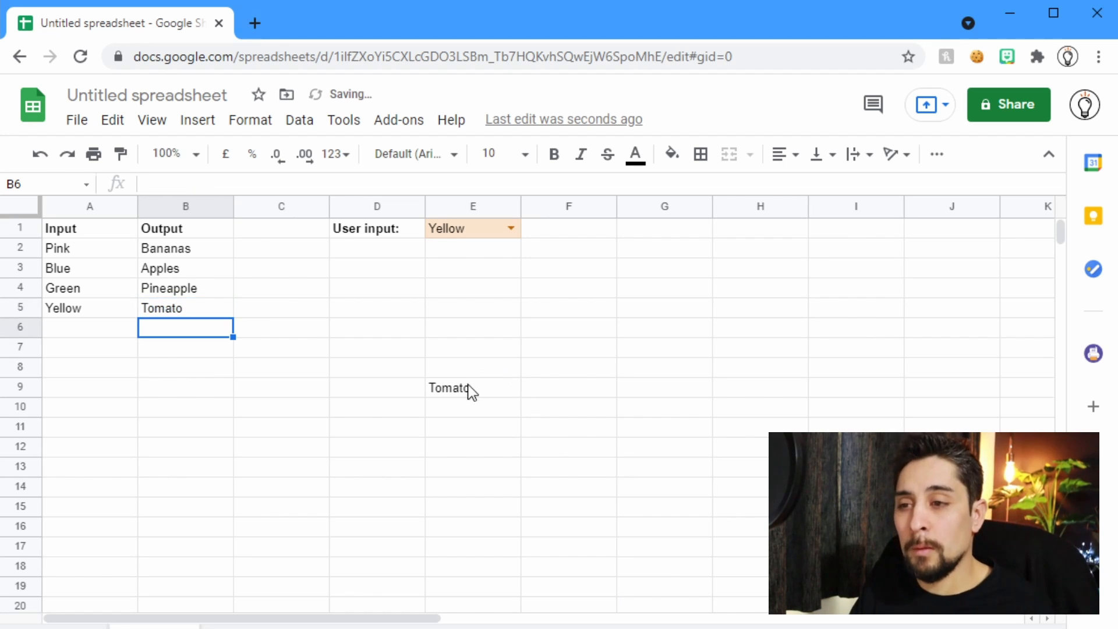
click(473, 386)
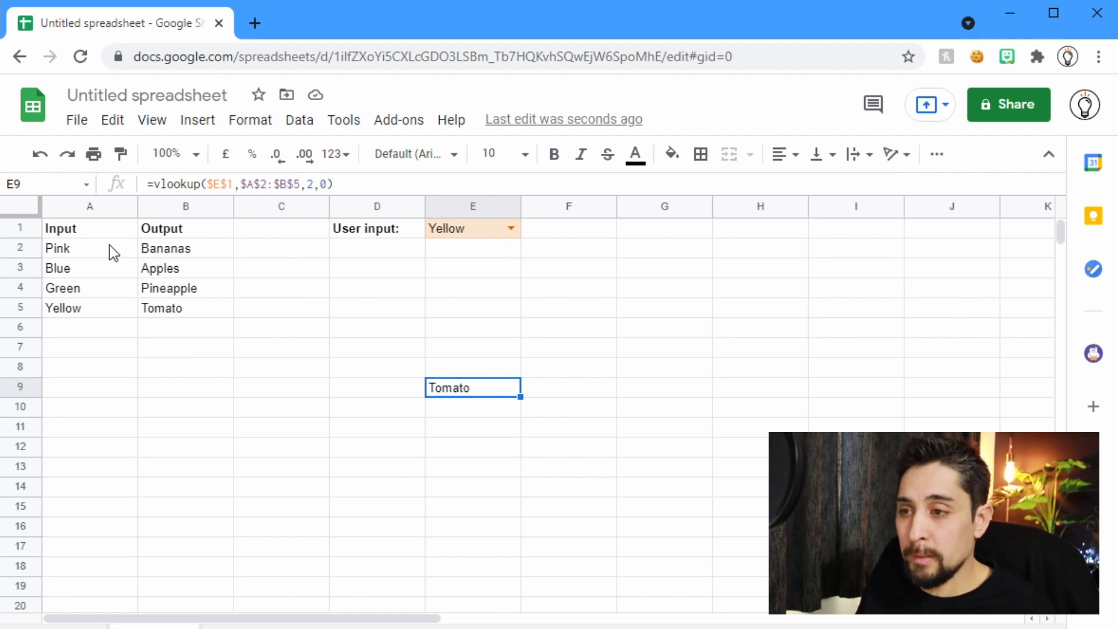
drag(90, 248, 185, 307)
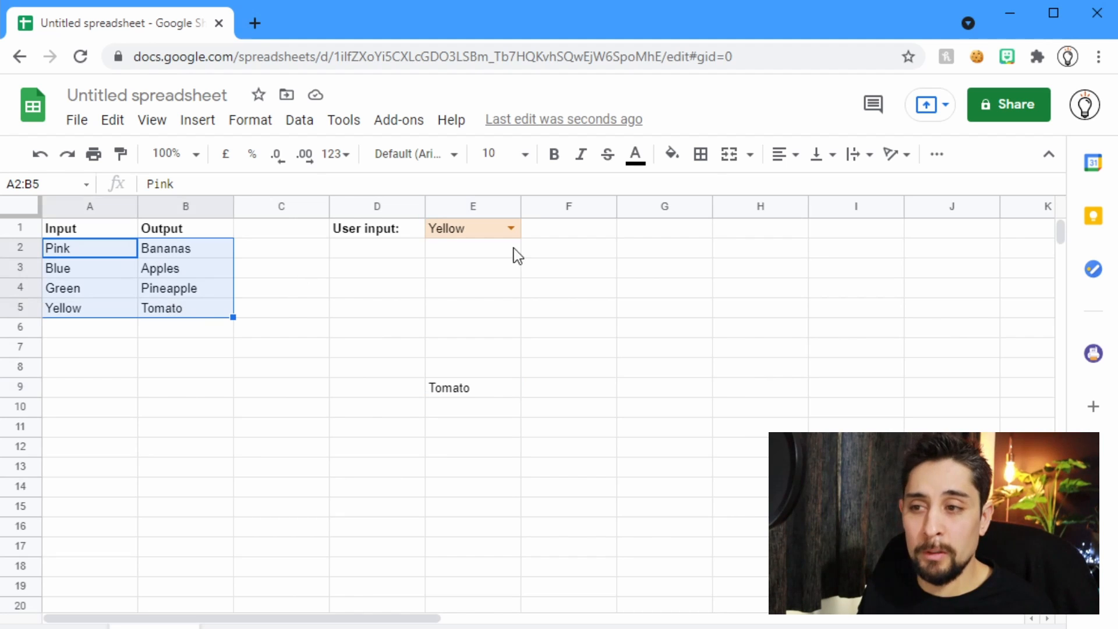
click(472, 386)
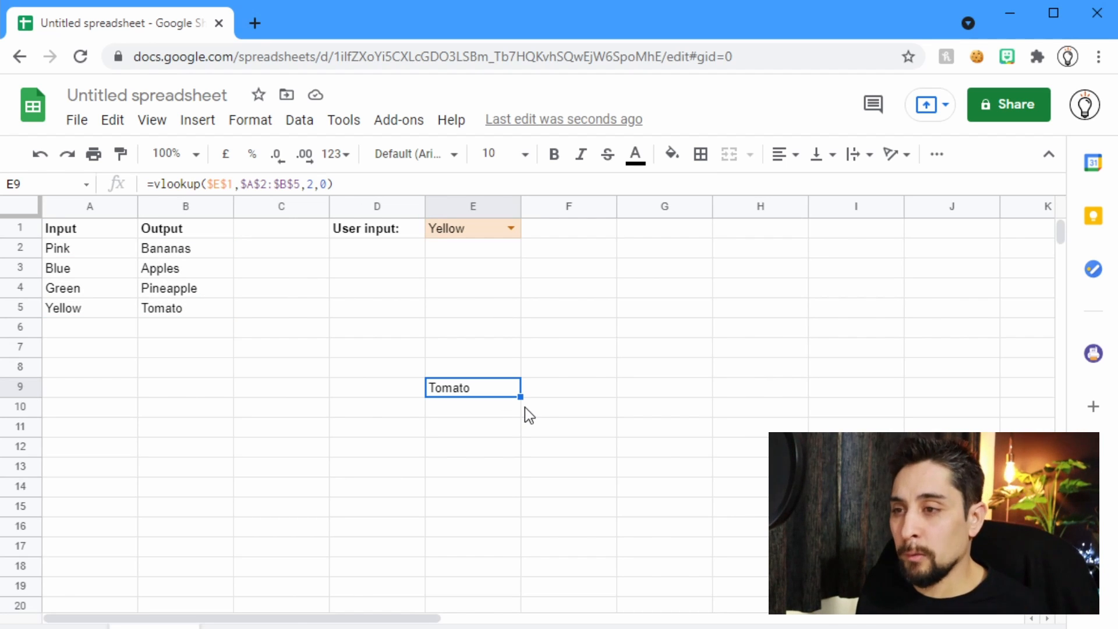
mouse_move(107, 264)
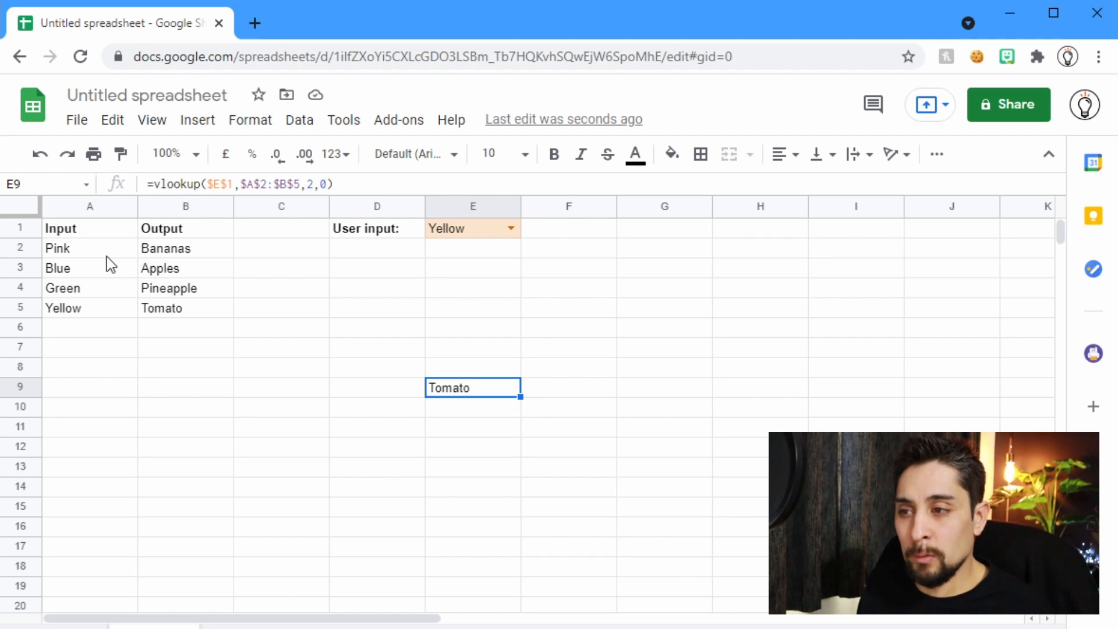
mouse_move(141, 343)
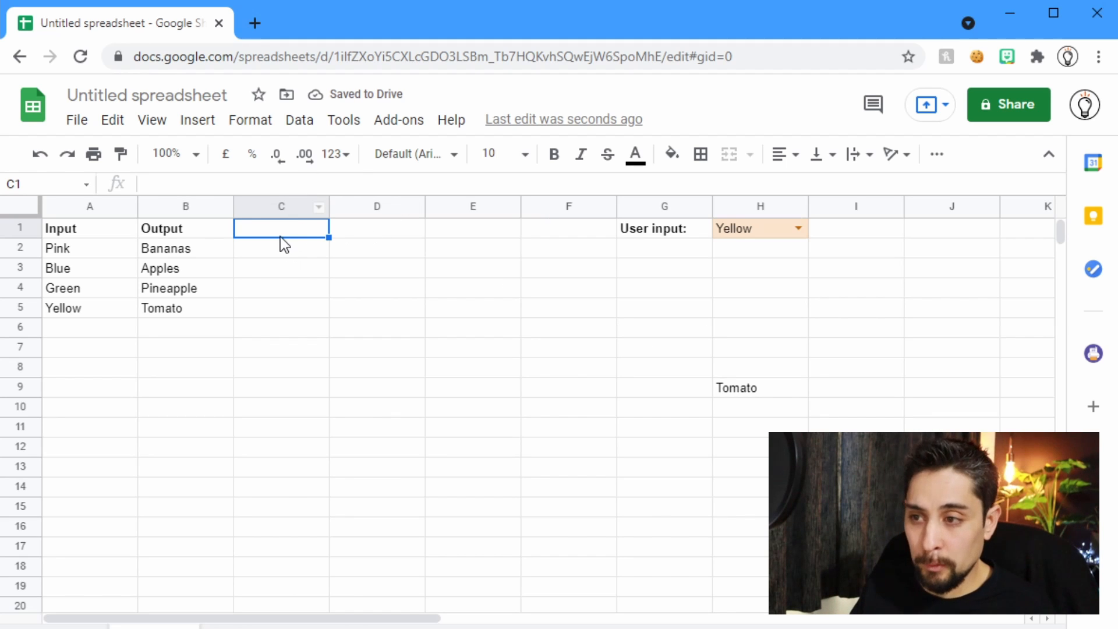
- Rename headers to Colour and Fruit and add a Vegetable column with Carrot, Potatoes, Lettuce, Spinach
text(Fruit)
click(89, 228)
text(Colour)
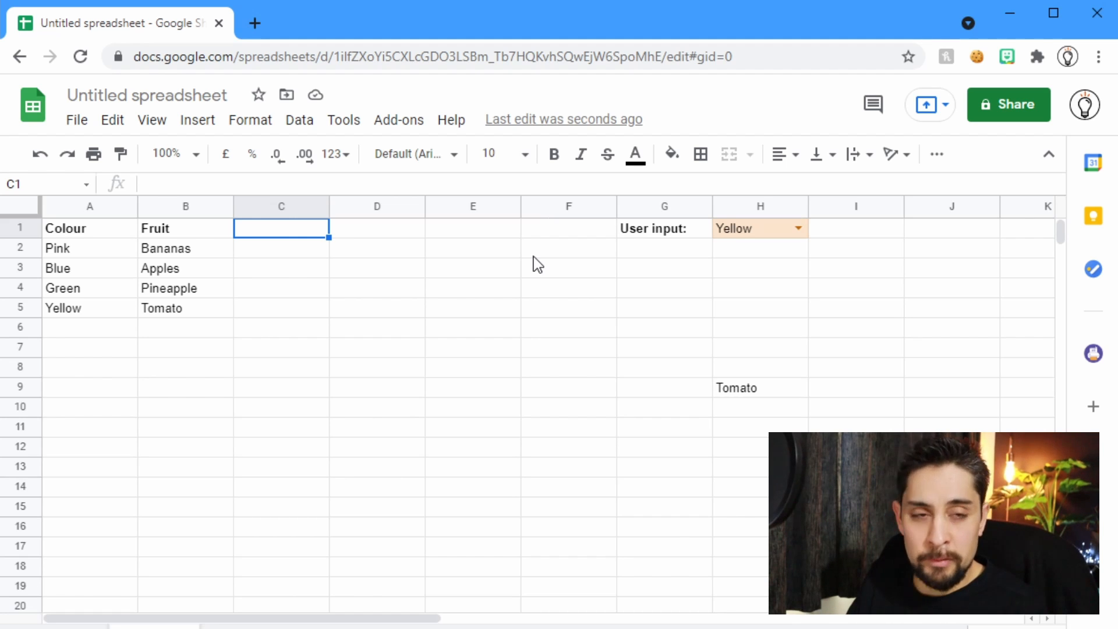
text(Vegetable)
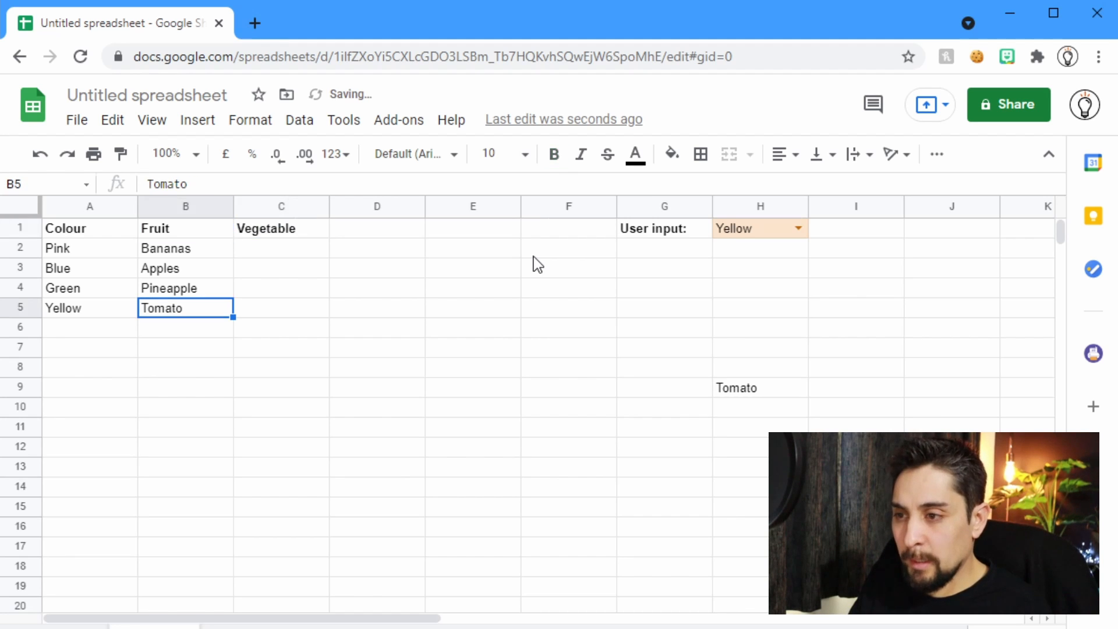
text(Me)
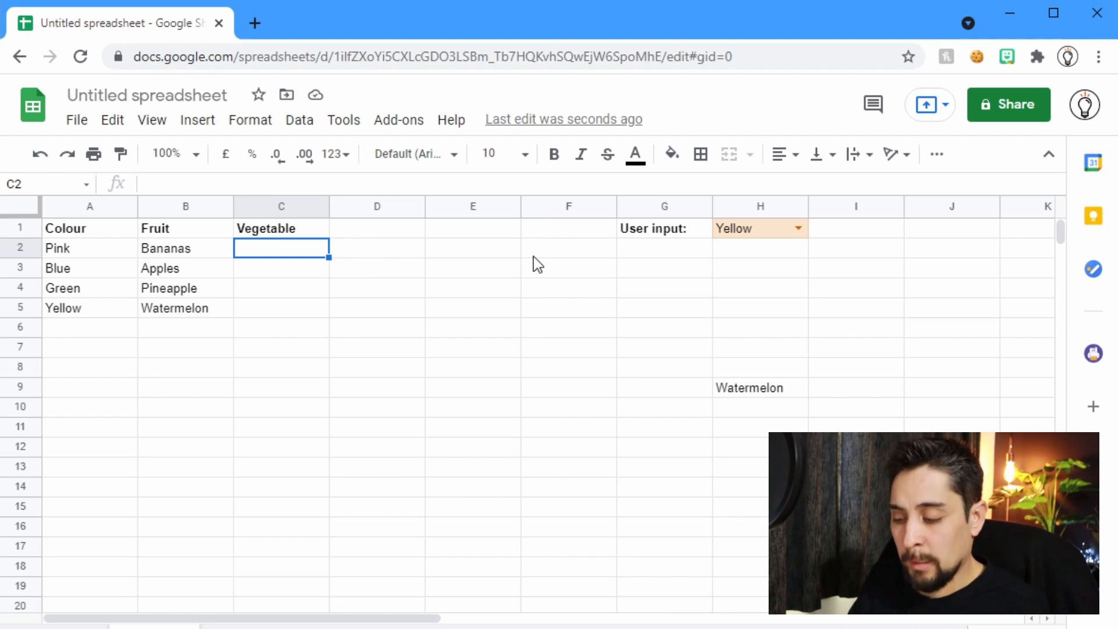
text(Lettuce)
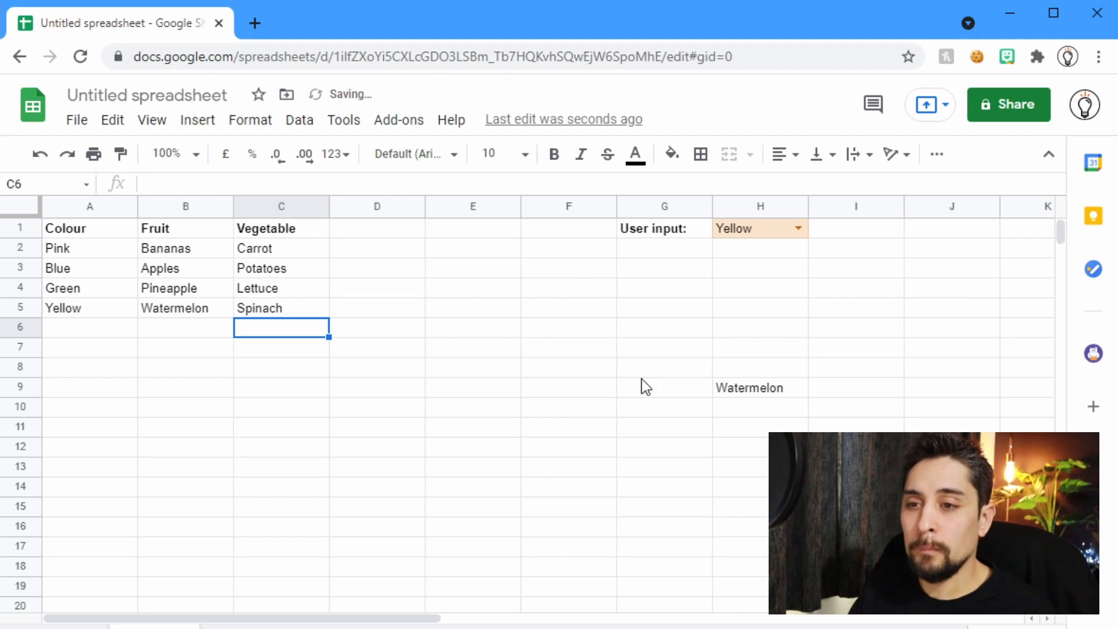
click(749, 387)
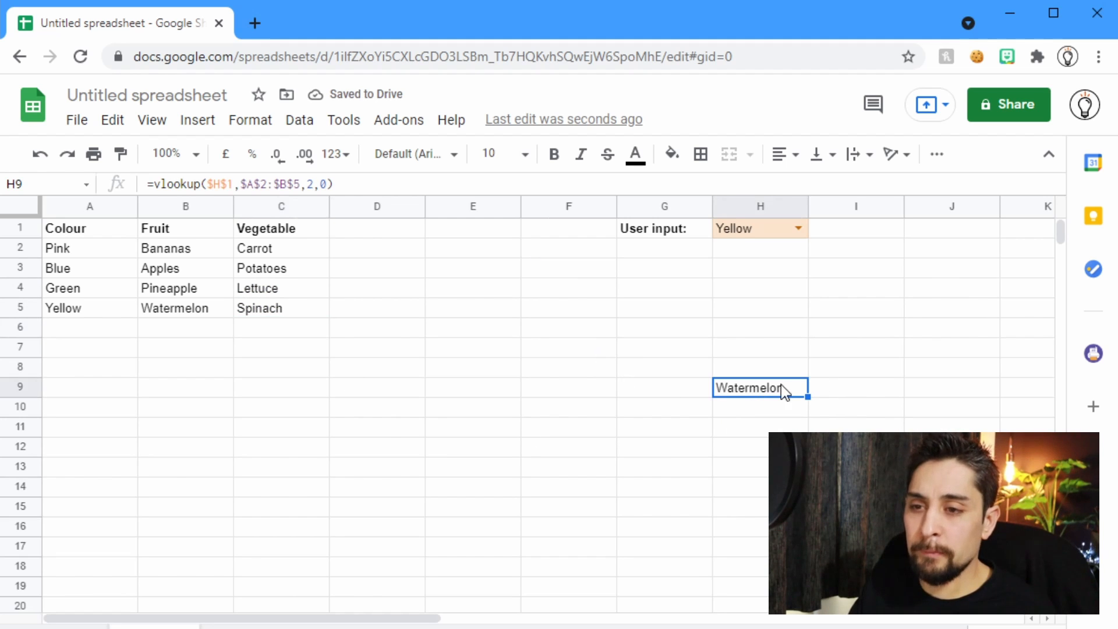
mouse_move(272, 264)
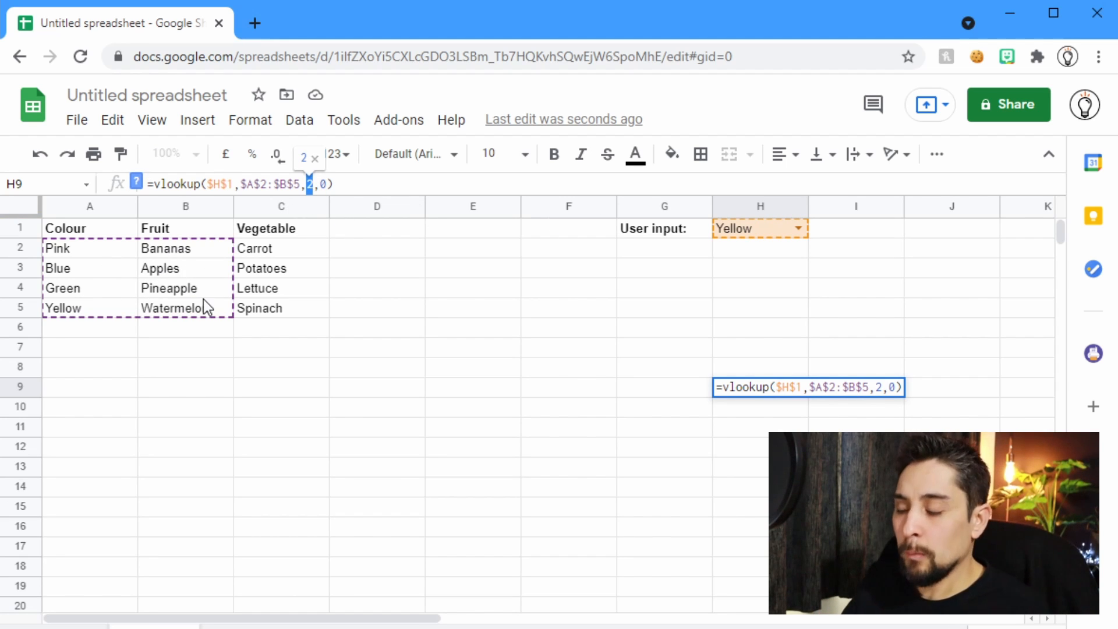
- Edit H9 to =vlookup($H$1,$A$2:$C$5,3,0) returning the vegetable, then set input to Blue
text(3)
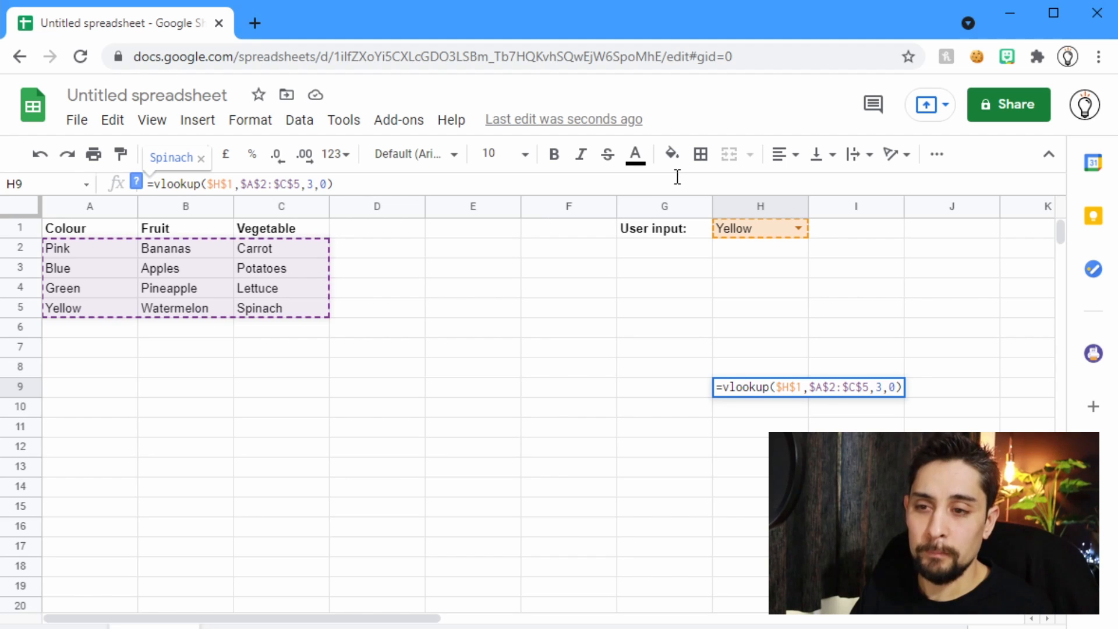
key(Enter)
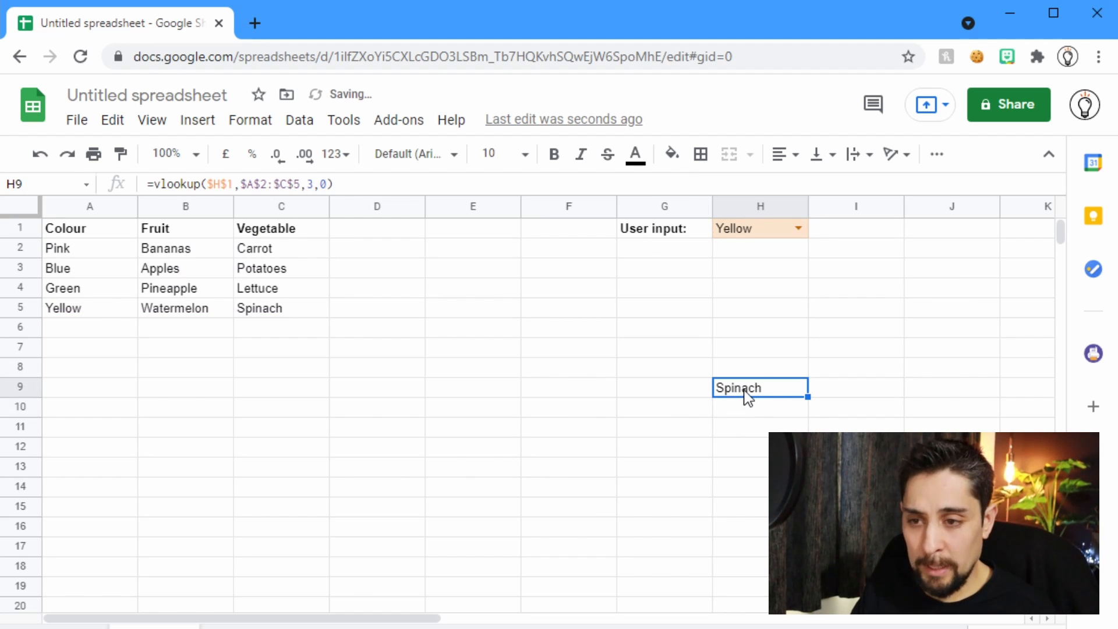
click(90, 268)
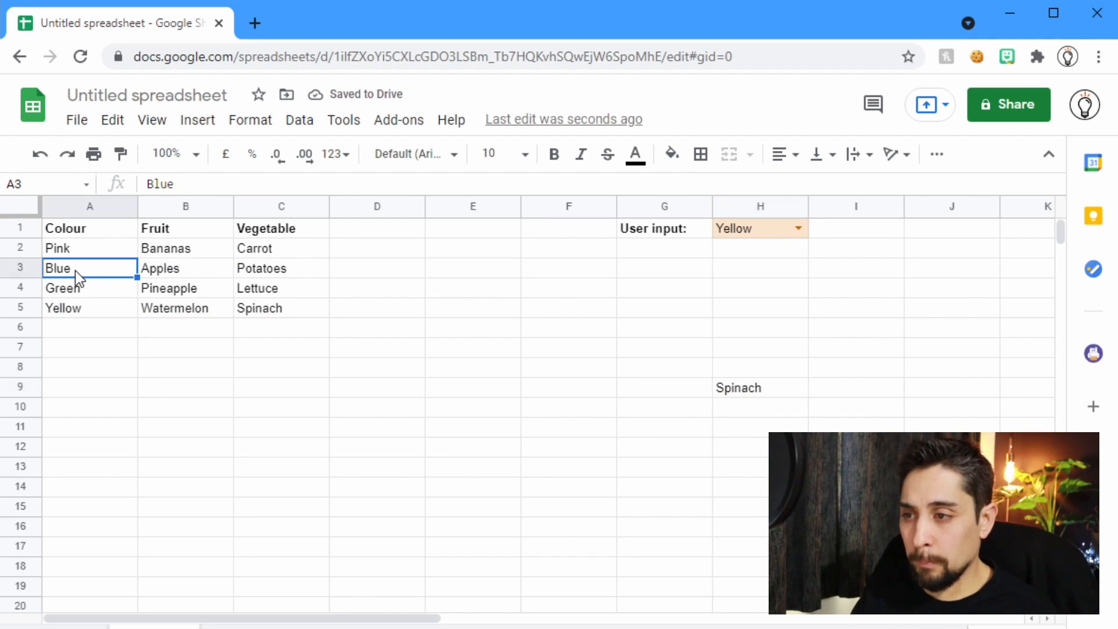
click(280, 268)
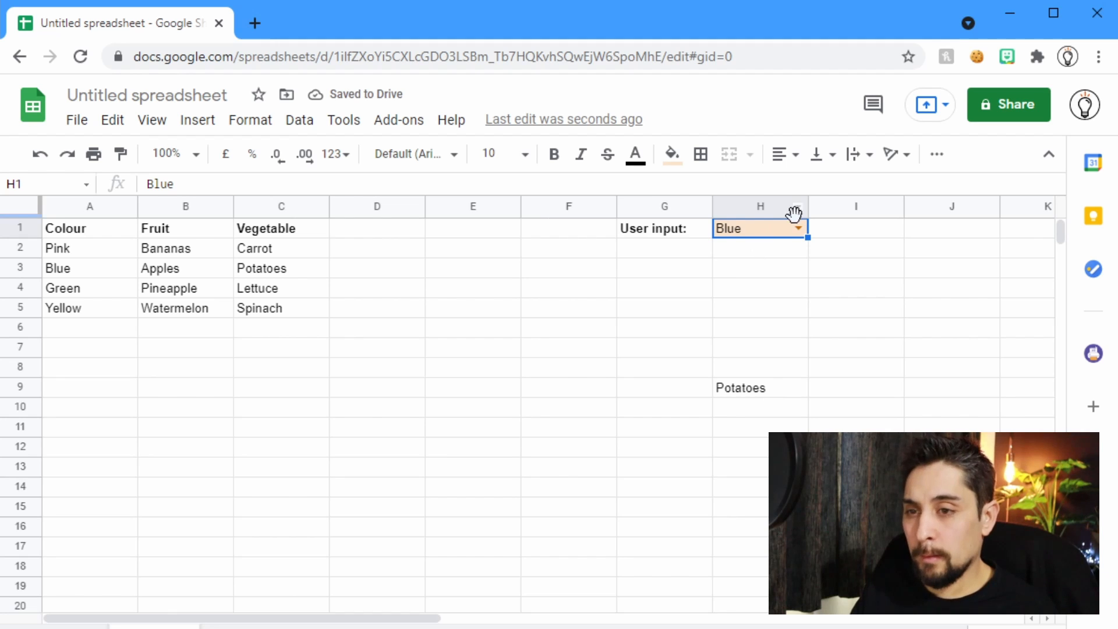
- Set the H1 user input to Pink so H9 returns Carrot
click(796, 228)
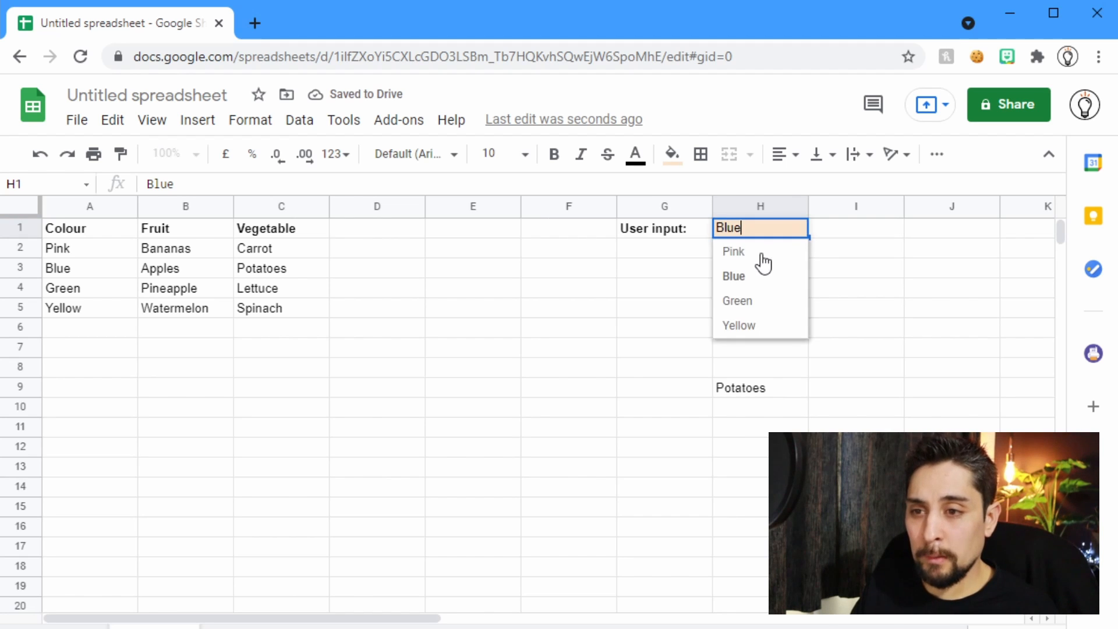
click(733, 250)
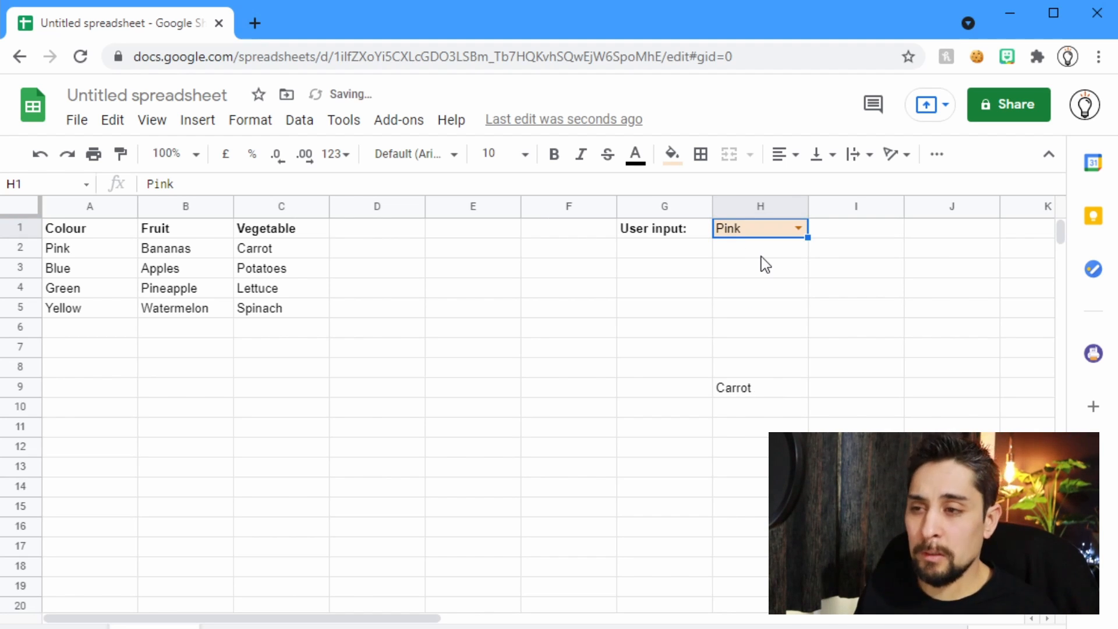
click(760, 386)
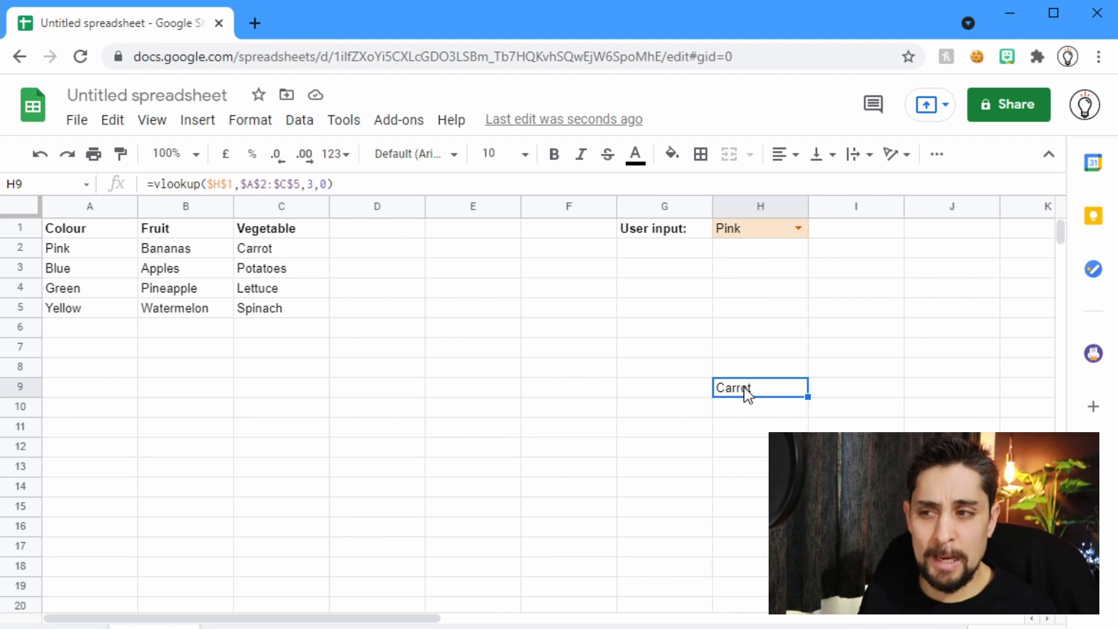
mouse_move(225, 278)
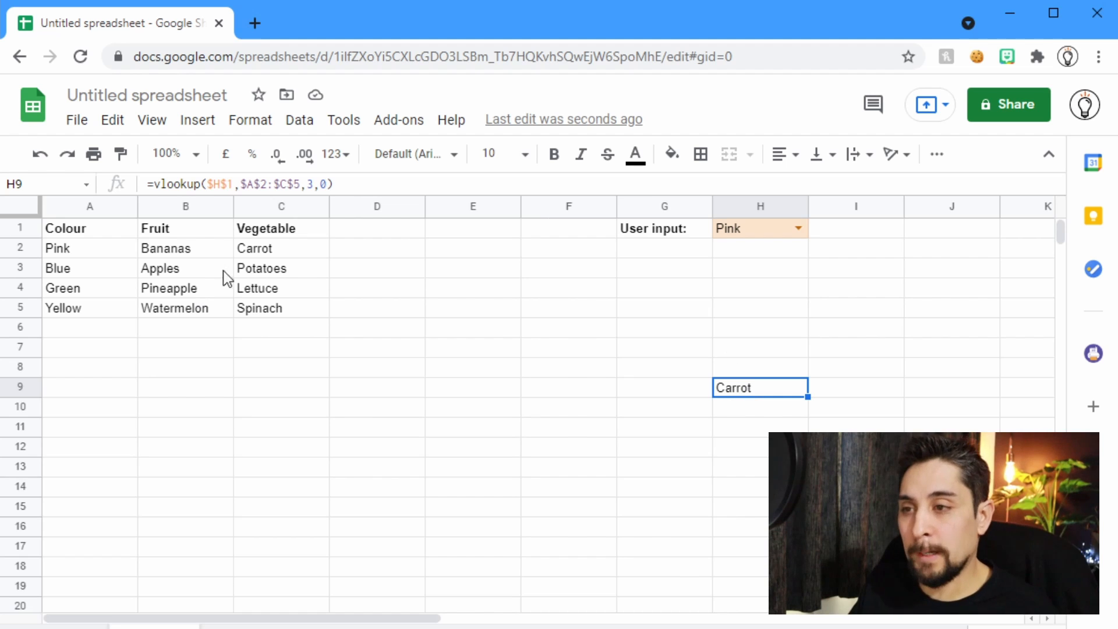
mouse_move(302, 184)
text({)
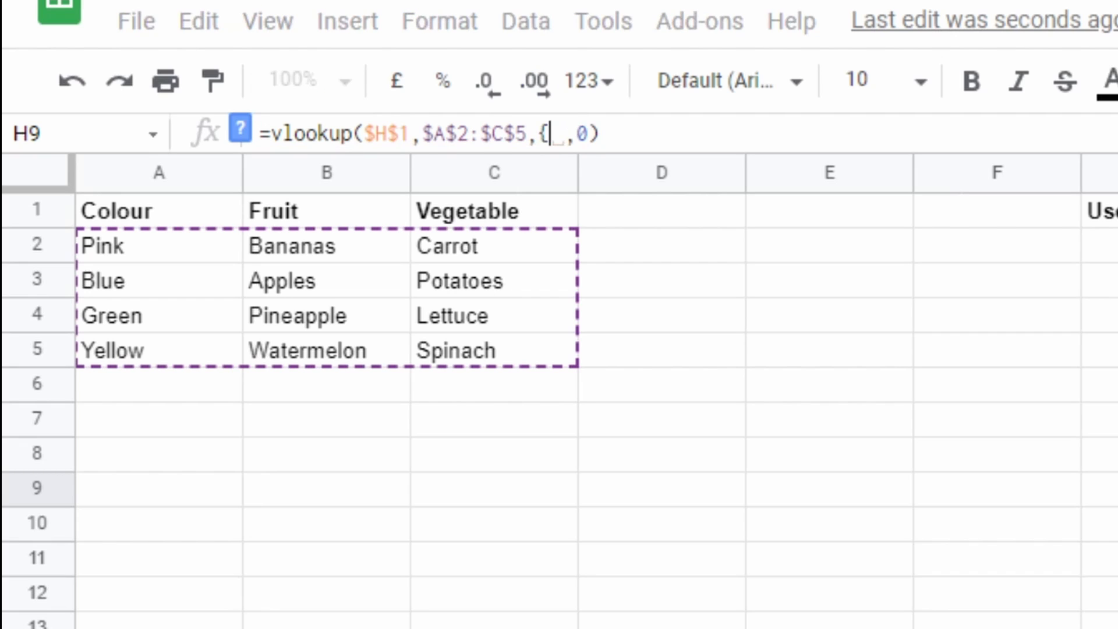
- Wrap the VLOOKUP in ARRAYFORMULA with index {2,3} to return fruit and vegetable
text(})
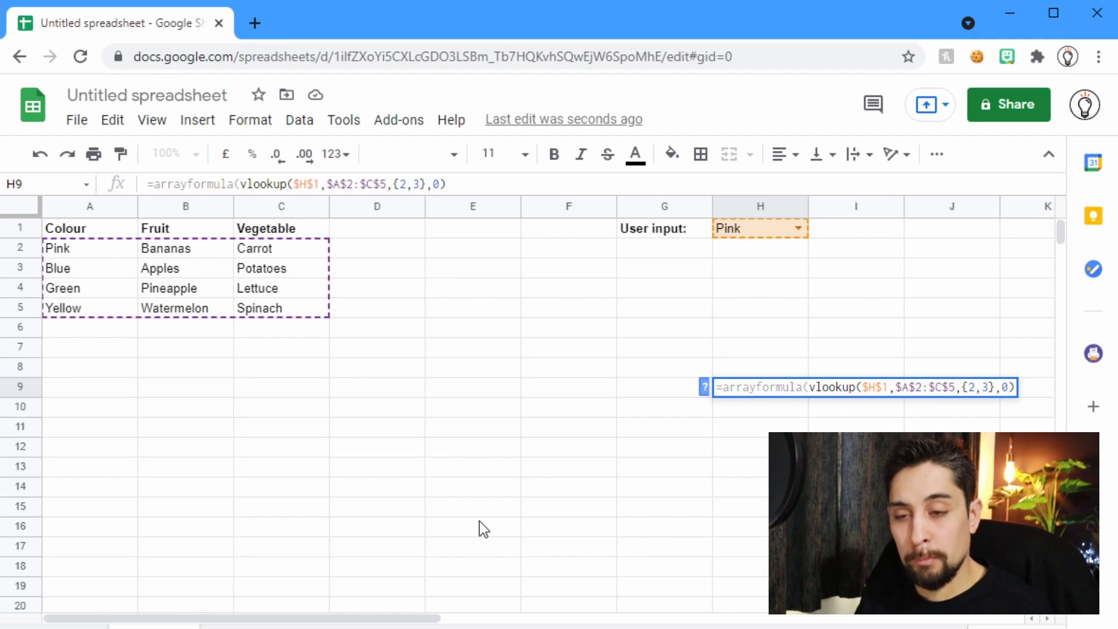
key(enter)
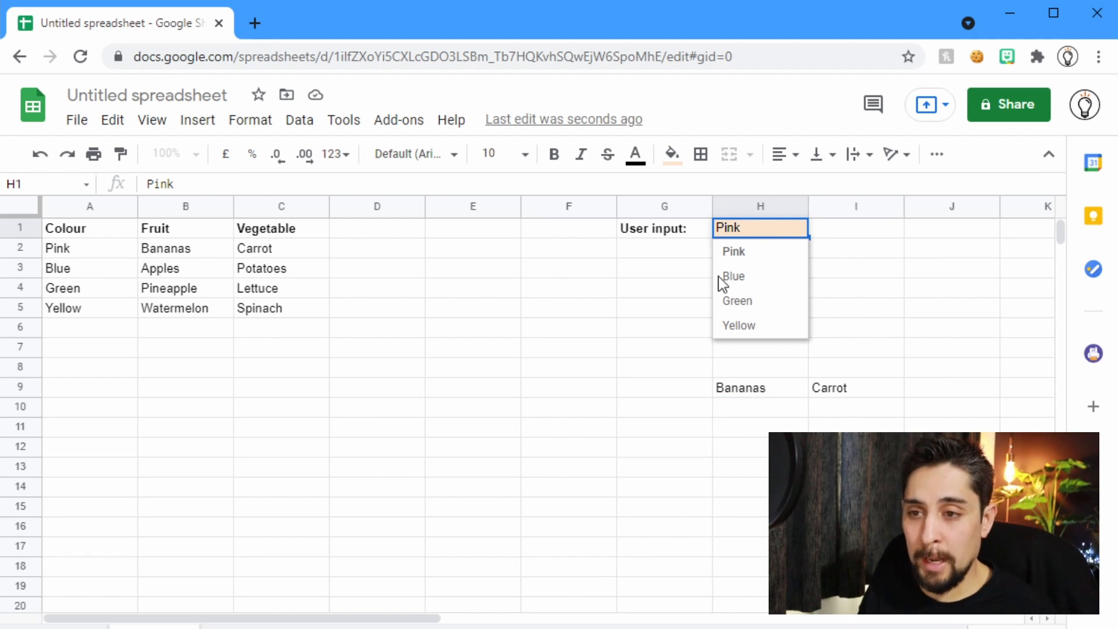
- Test with Blue, Green and Yellow in H1, ending with Watermelon and Spinach in H9:I9
click(732, 277)
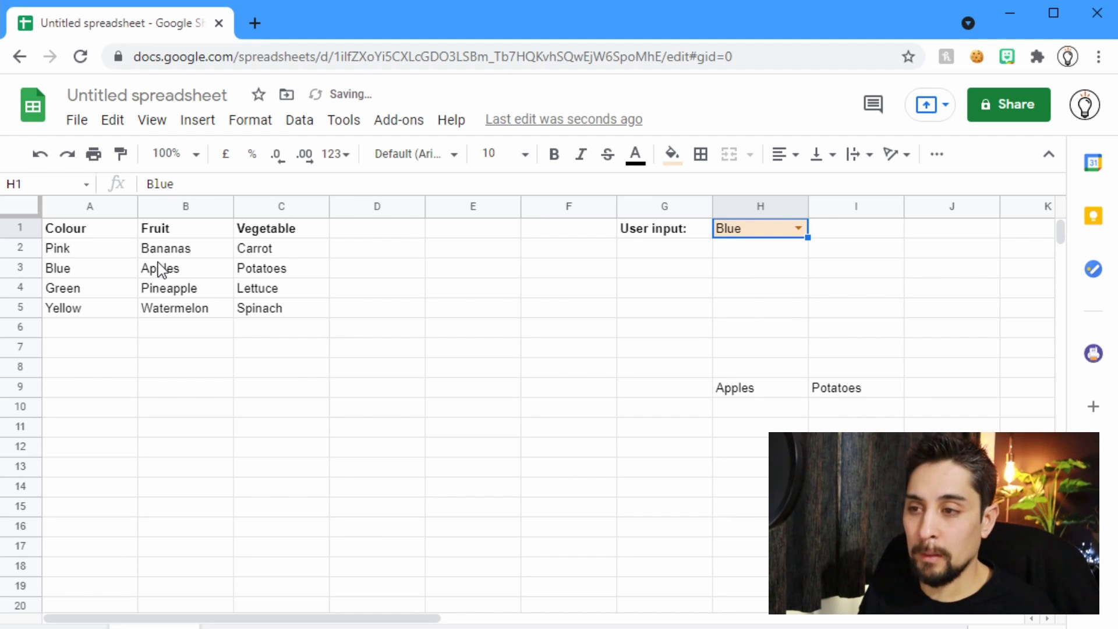
click(796, 228)
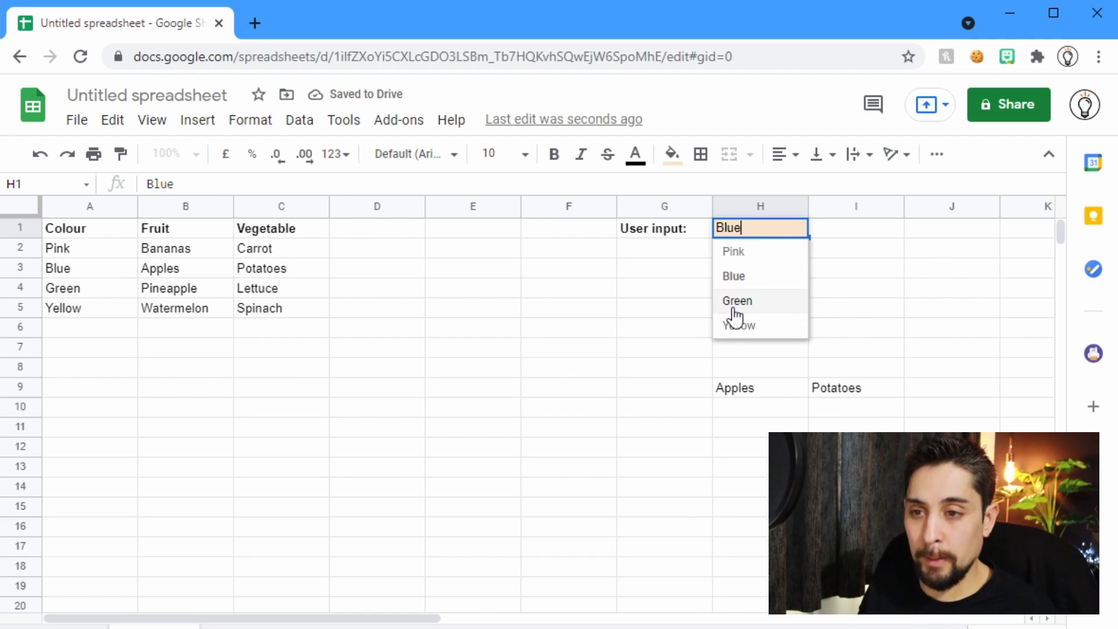
click(737, 301)
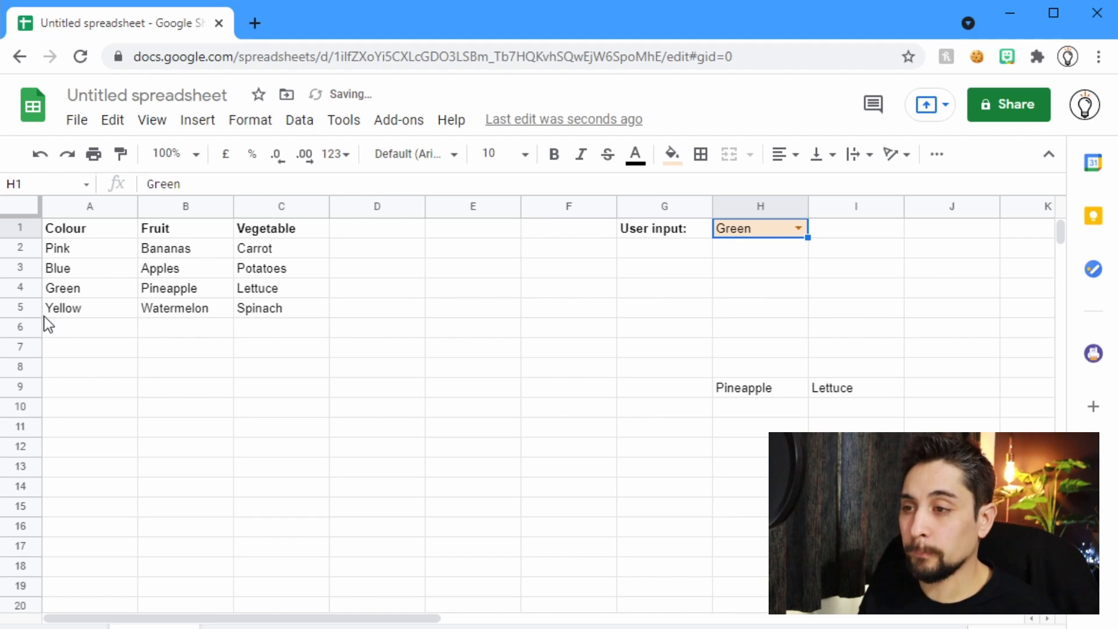
click(798, 228)
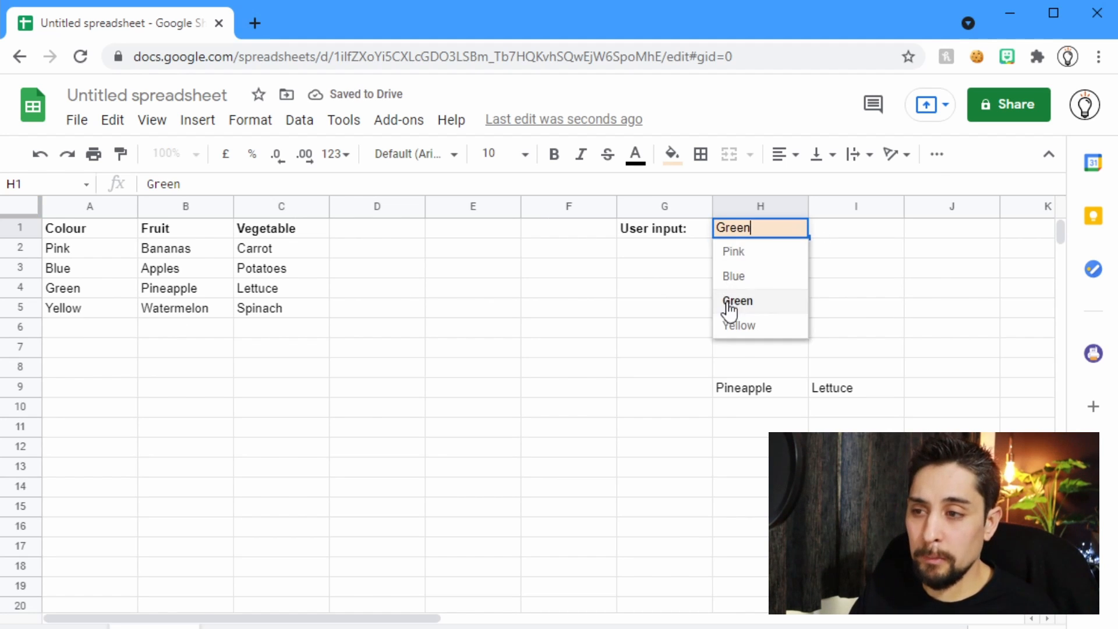
click(739, 324)
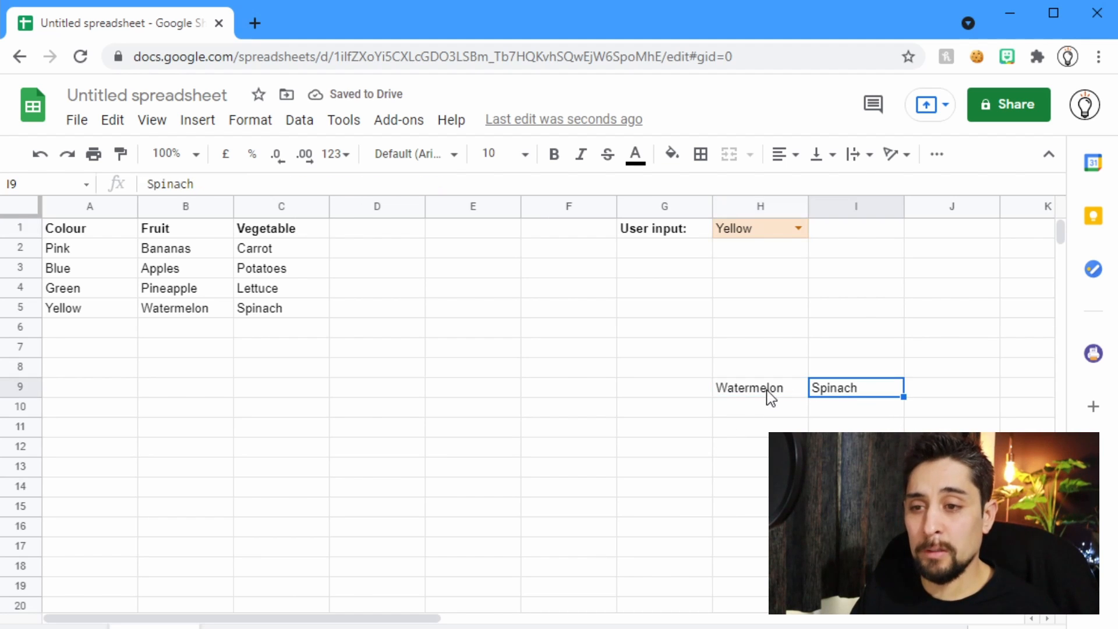
click(759, 387)
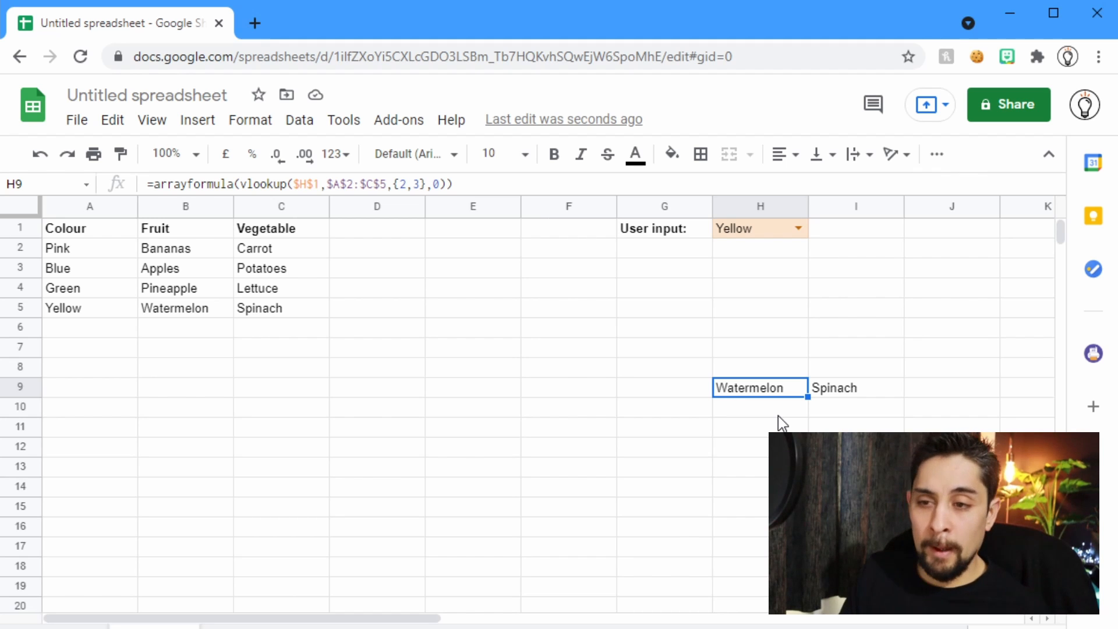
mouse_move(842, 338)
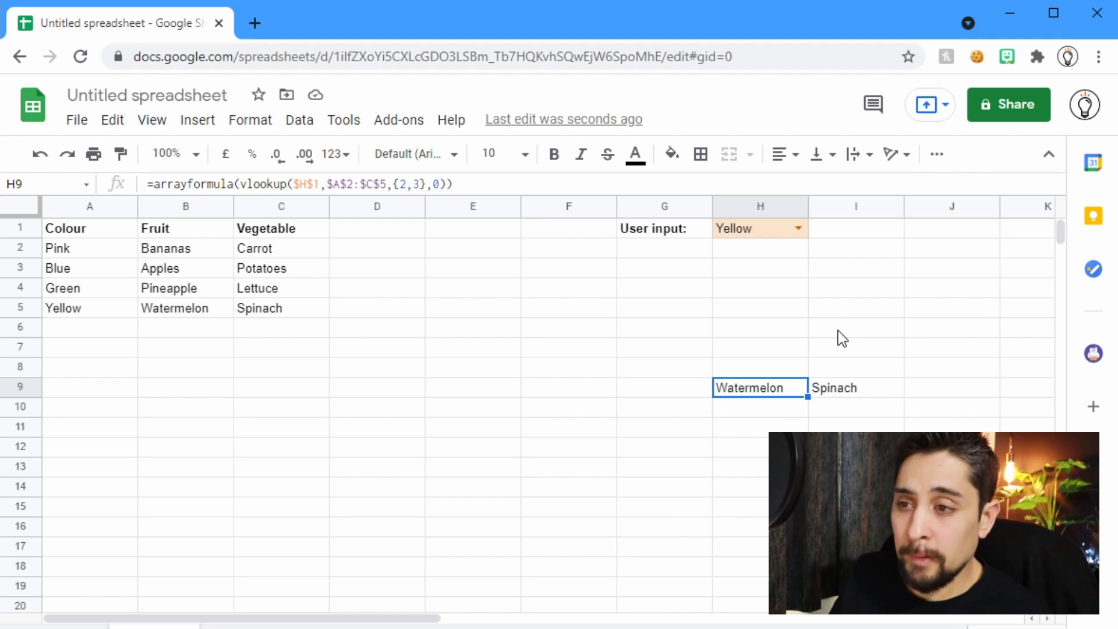
mouse_move(809, 364)
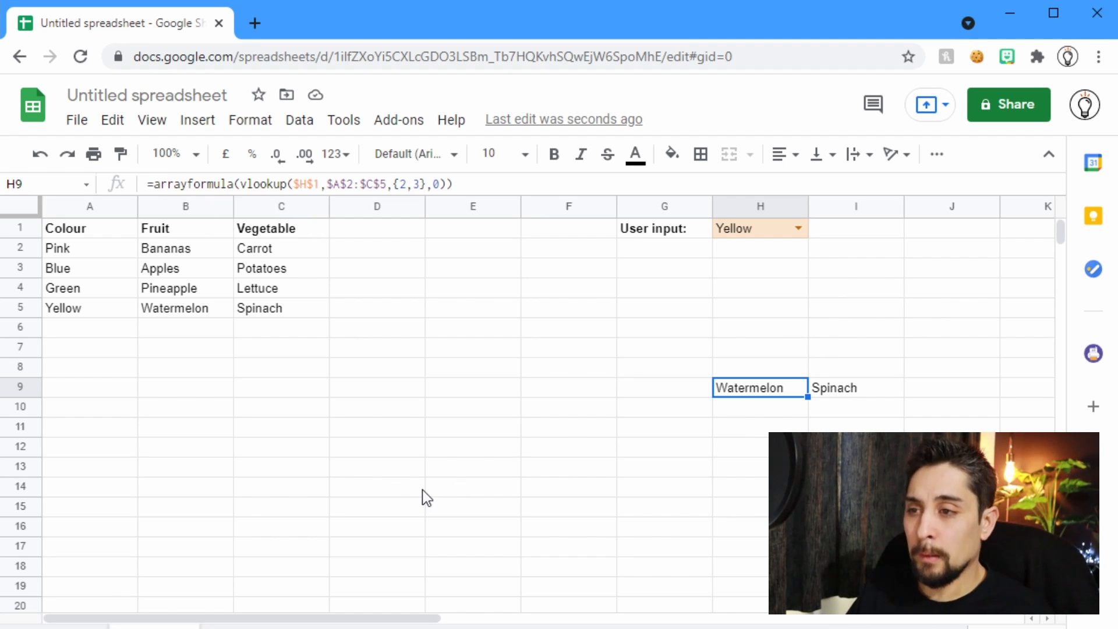
mouse_move(417, 516)
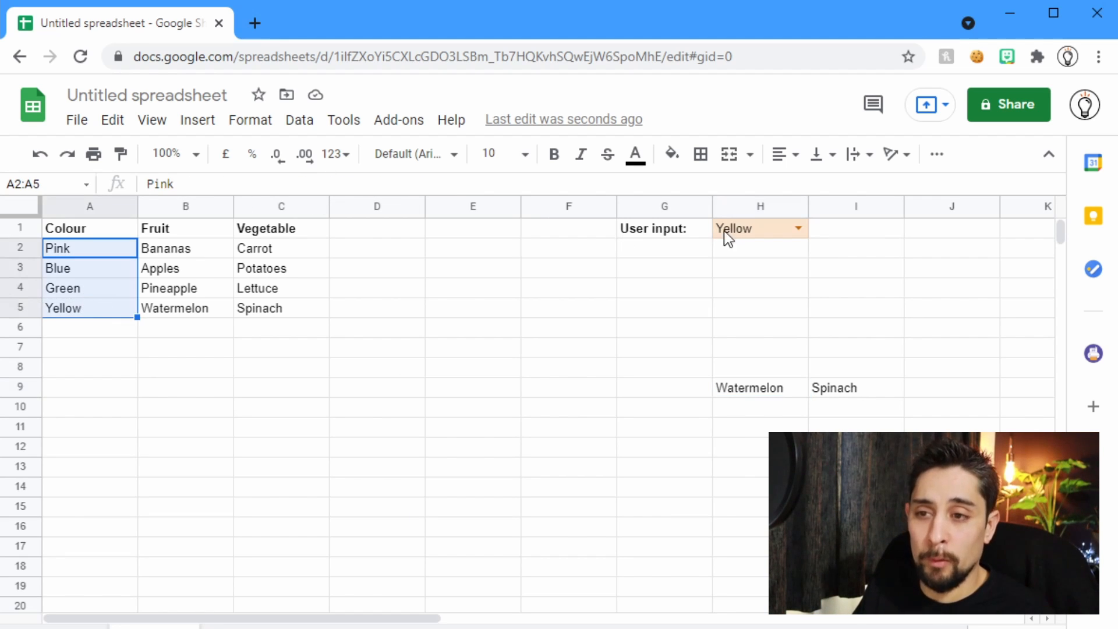
mouse_move(742, 232)
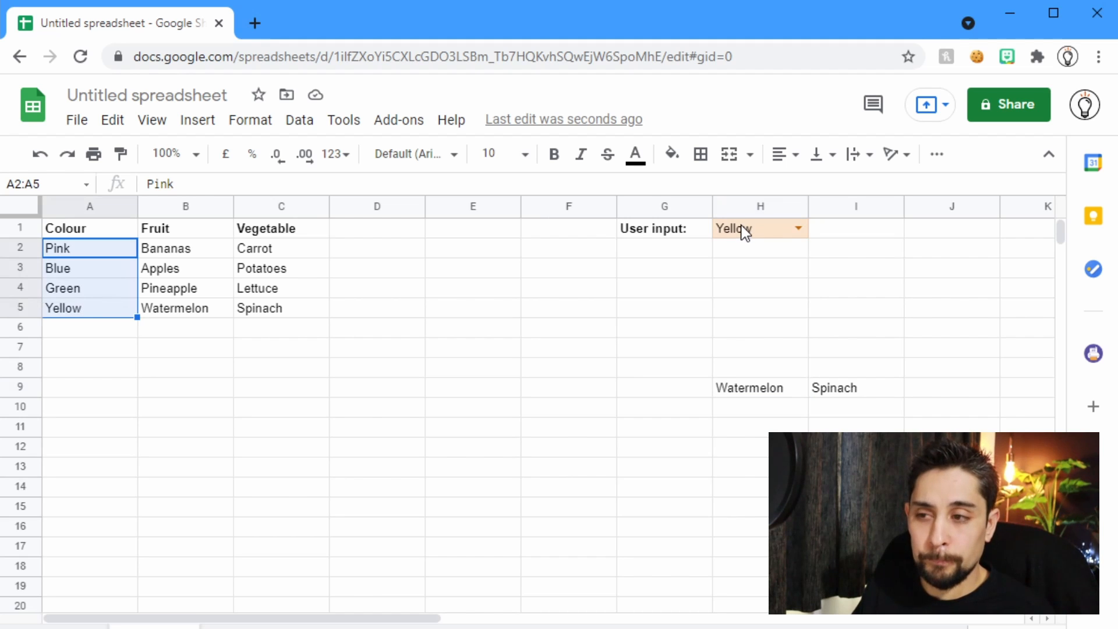
- Clear the H9 result and add a 'Vegetable:' label in G2 with H2 as its input cell
click(748, 386)
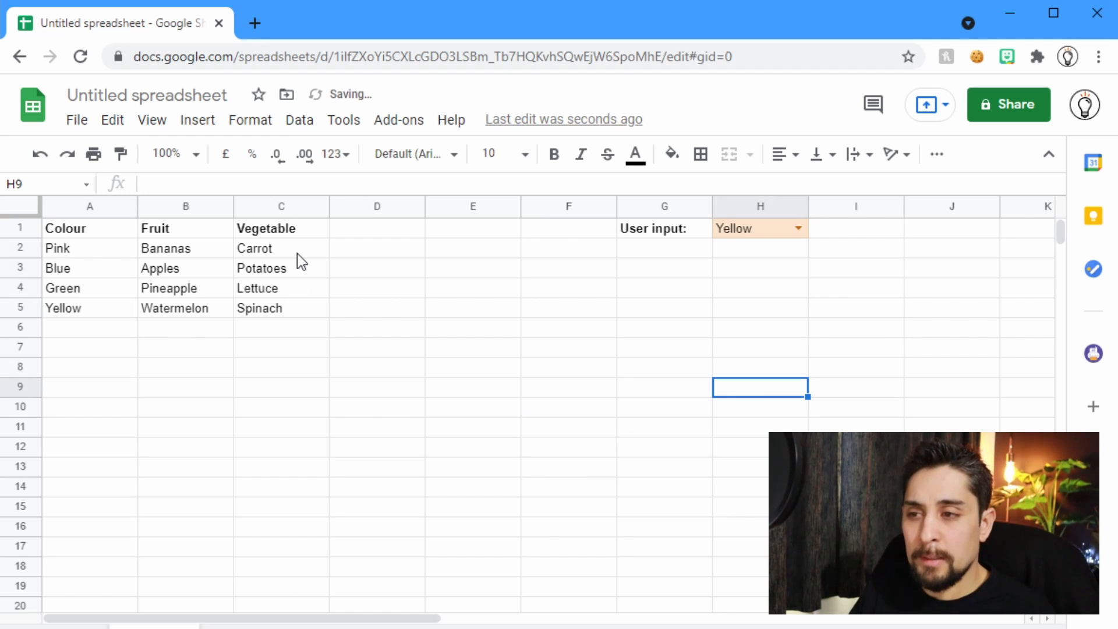
drag(280, 248, 280, 307)
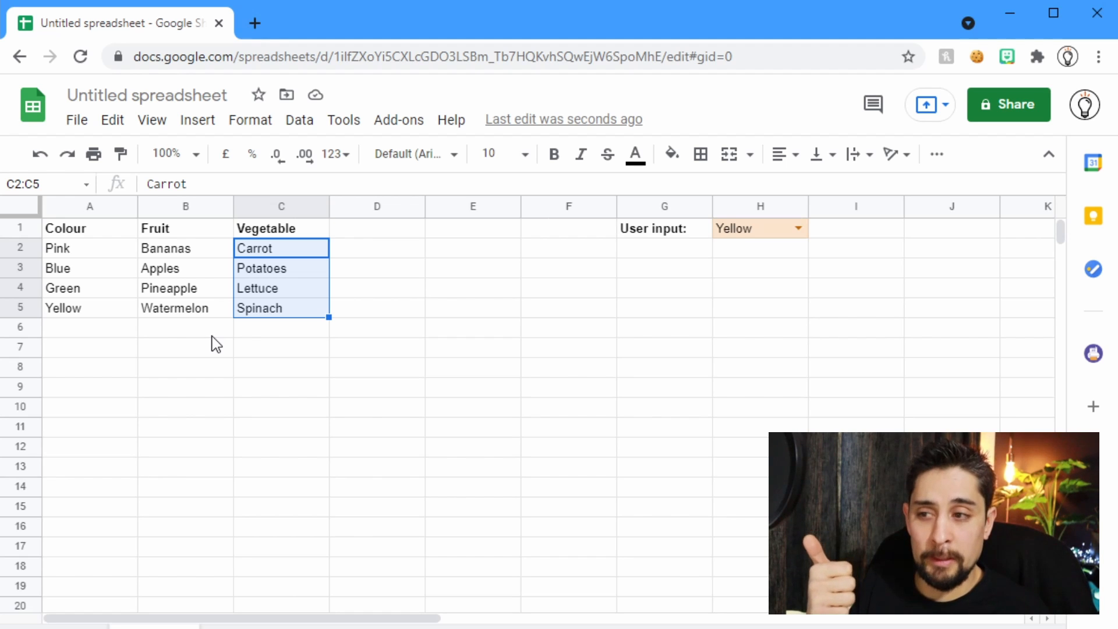
mouse_move(189, 259)
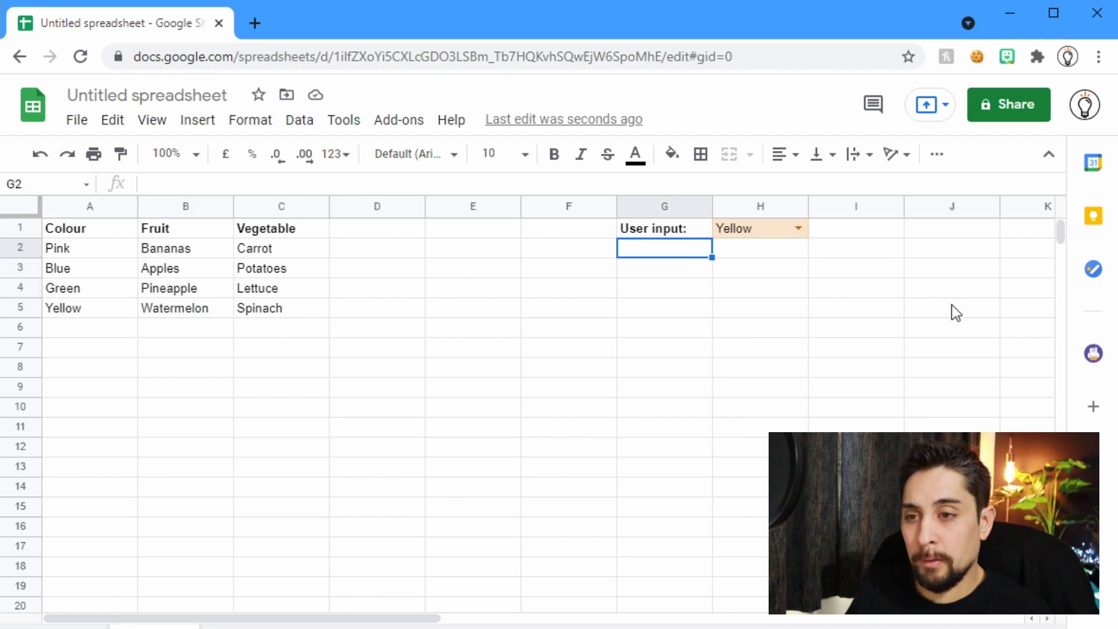
text(Vegetable:)
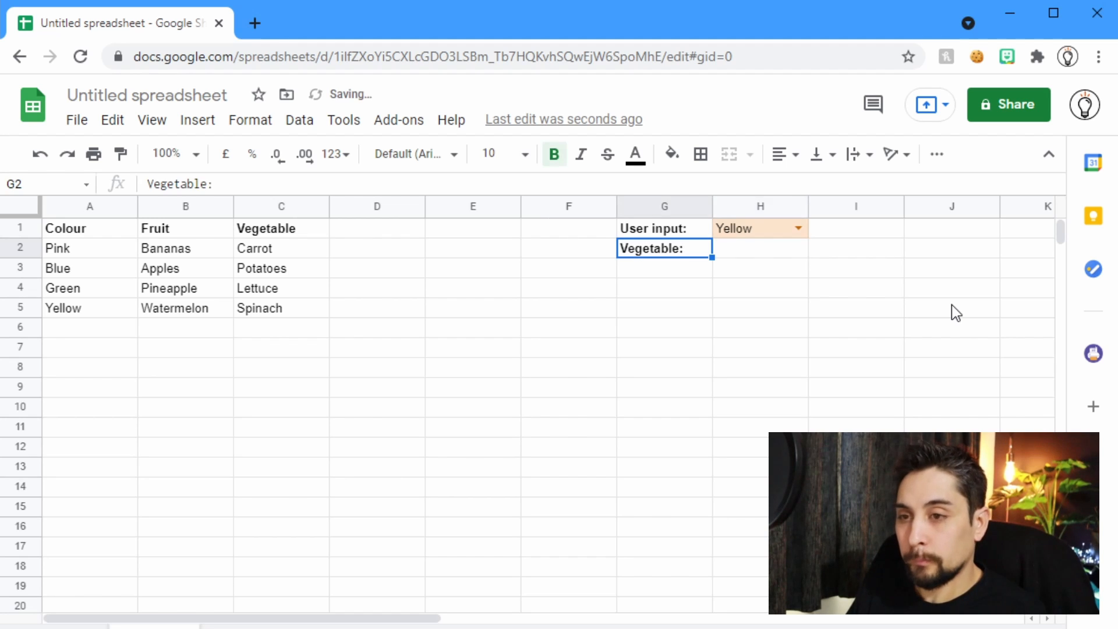
click(759, 248)
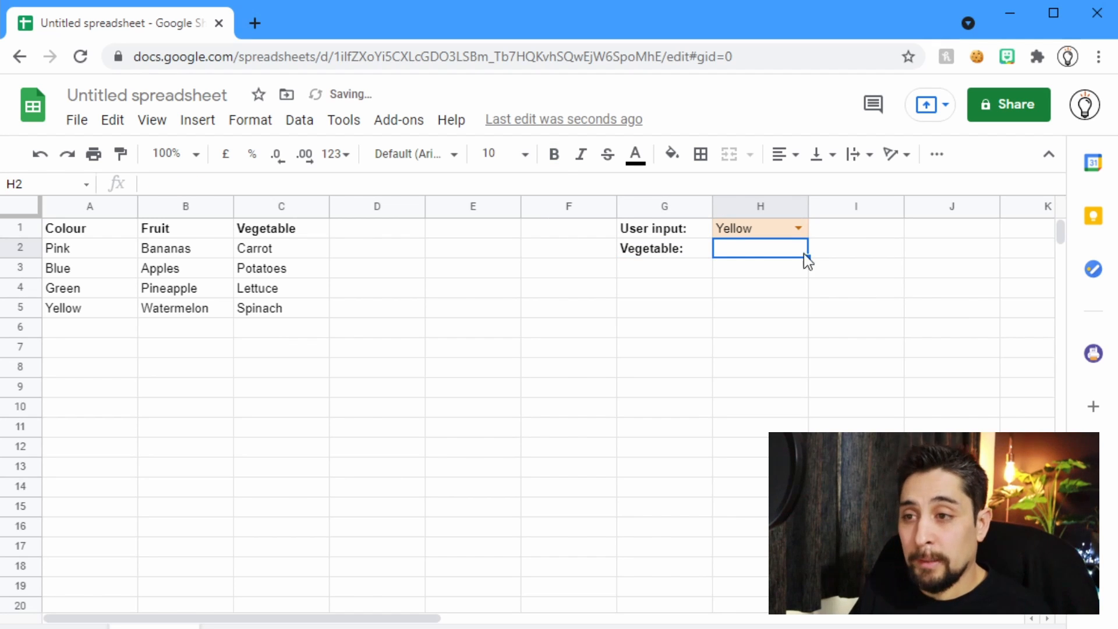
- Make H2 a dropdown validated from the vegetables C2:C5 and fill it green
click(300, 120)
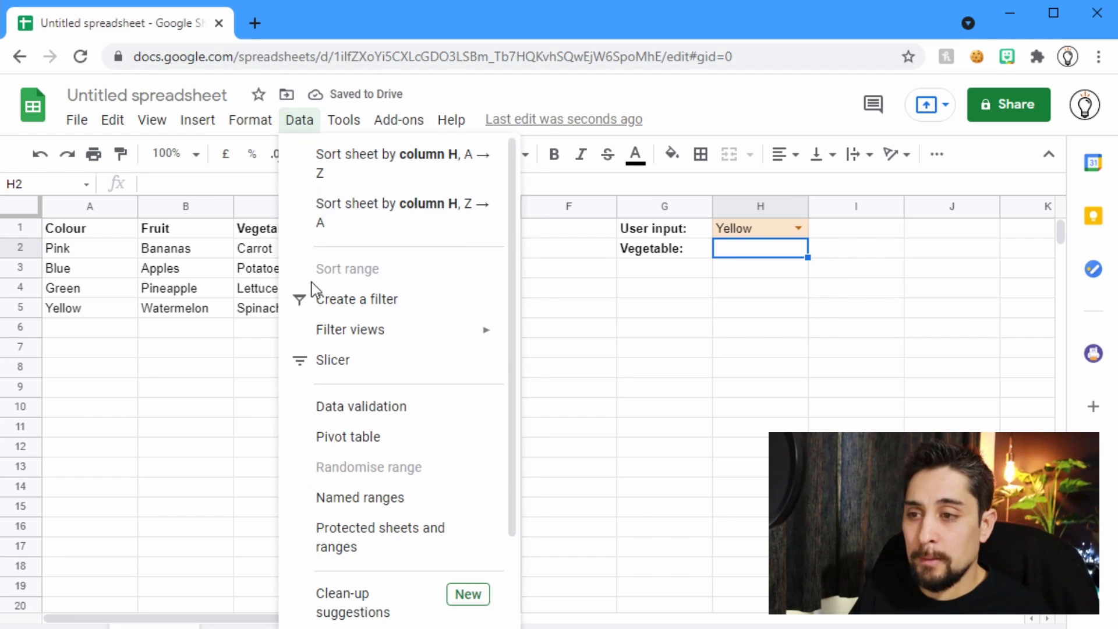
click(361, 407)
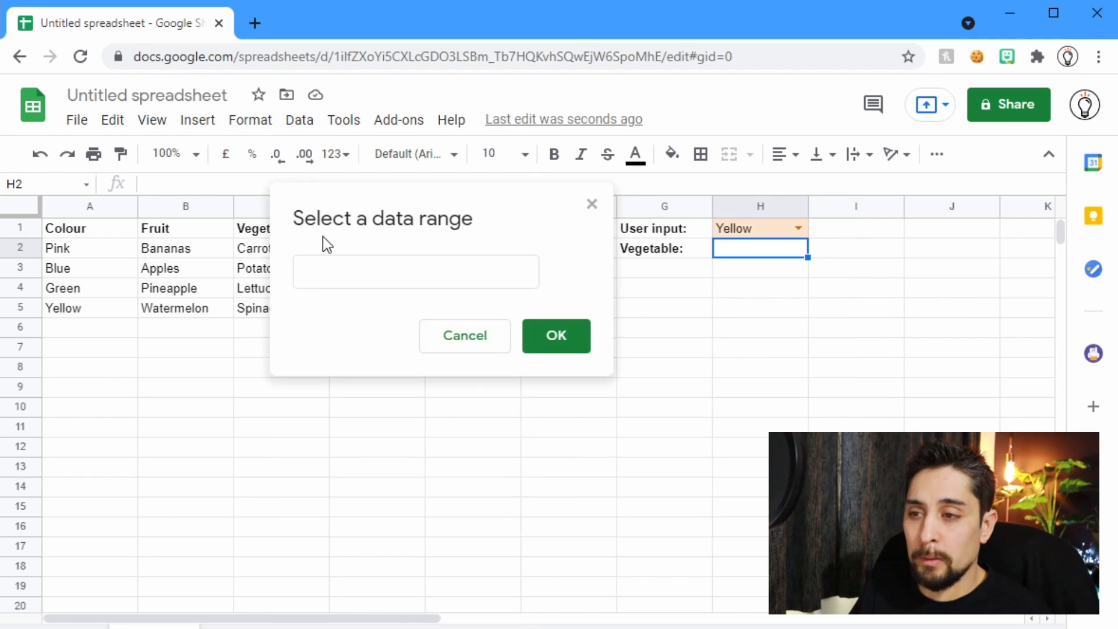
drag(281, 247, 281, 307)
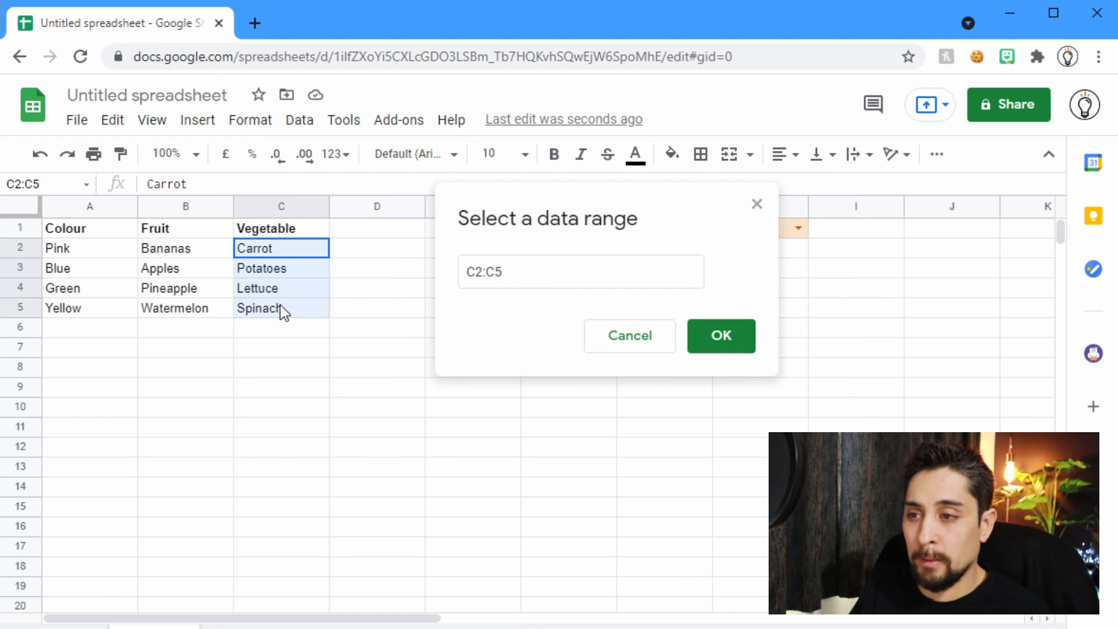
click(720, 335)
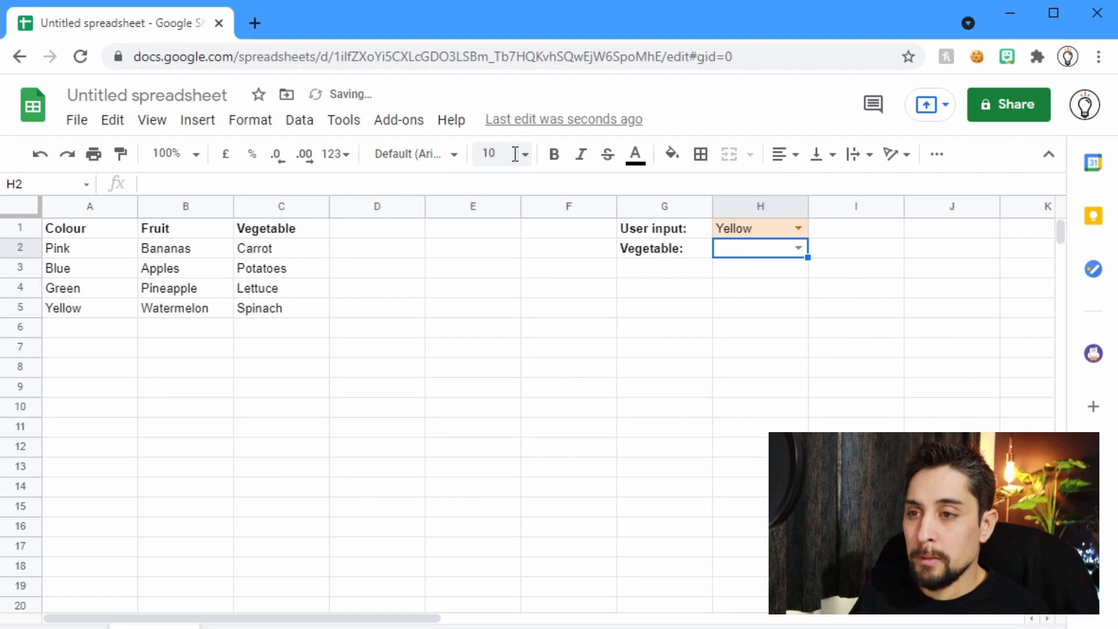
click(671, 154)
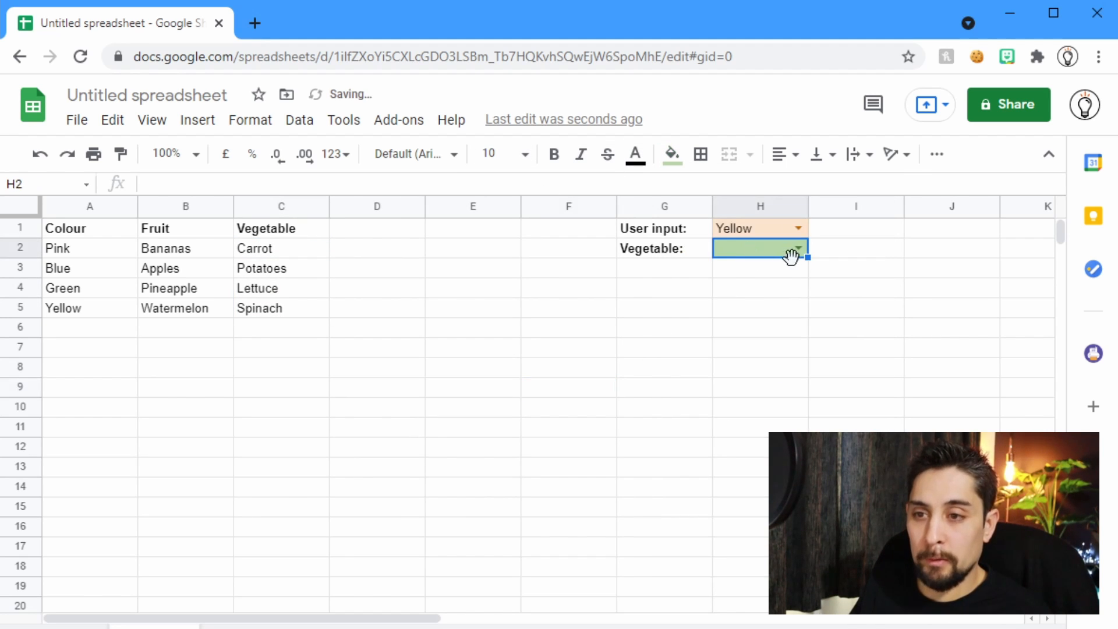
- Choose Potatoes from the new H2 vegetable dropdown
click(797, 247)
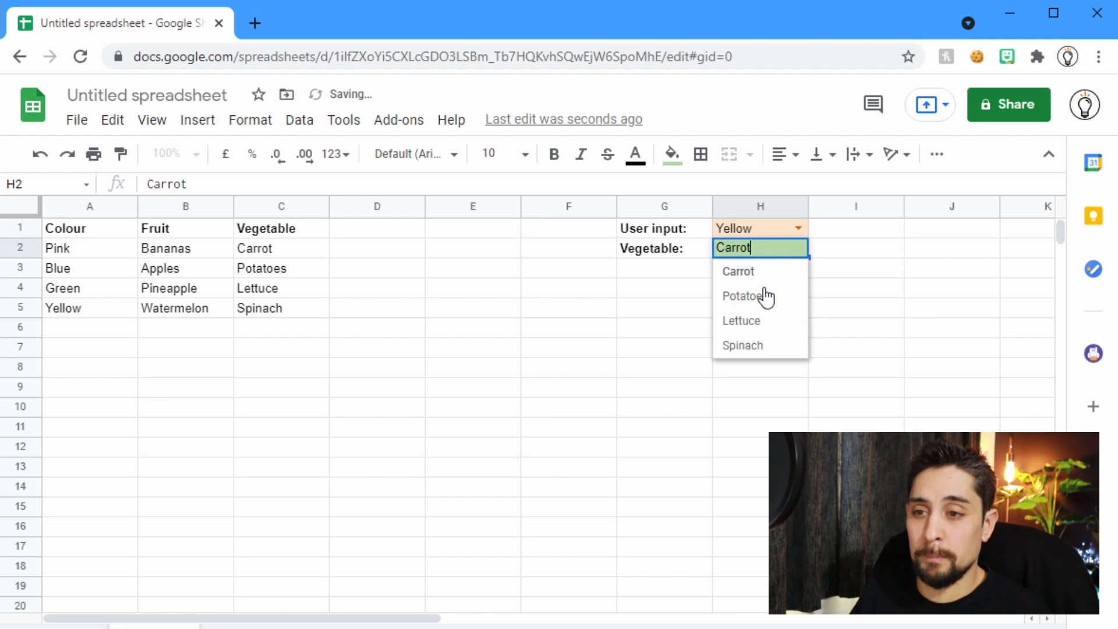
click(744, 296)
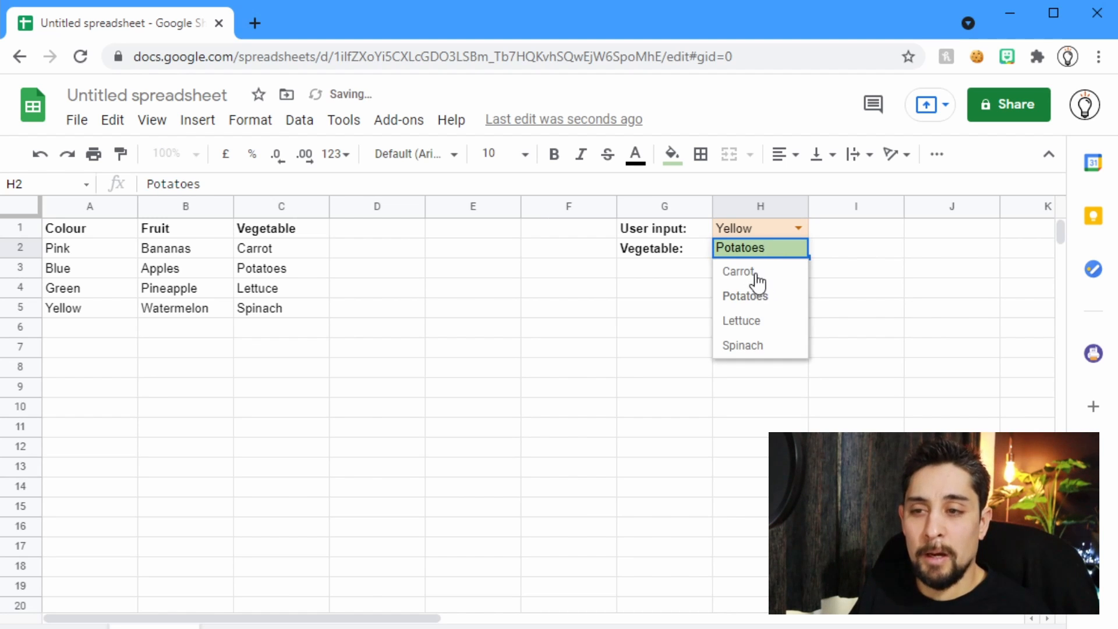
click(744, 294)
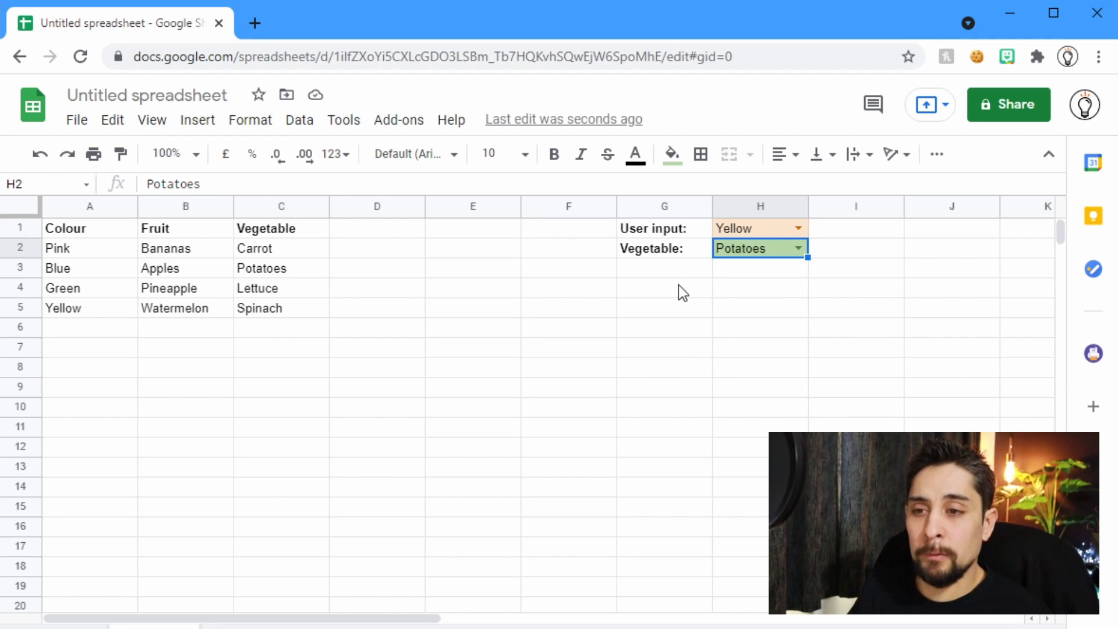
- Start a VLOOKUP in G6 against the literal array {$C$2:$C$5,$A$2:$B$5} with vegetables first
click(663, 326)
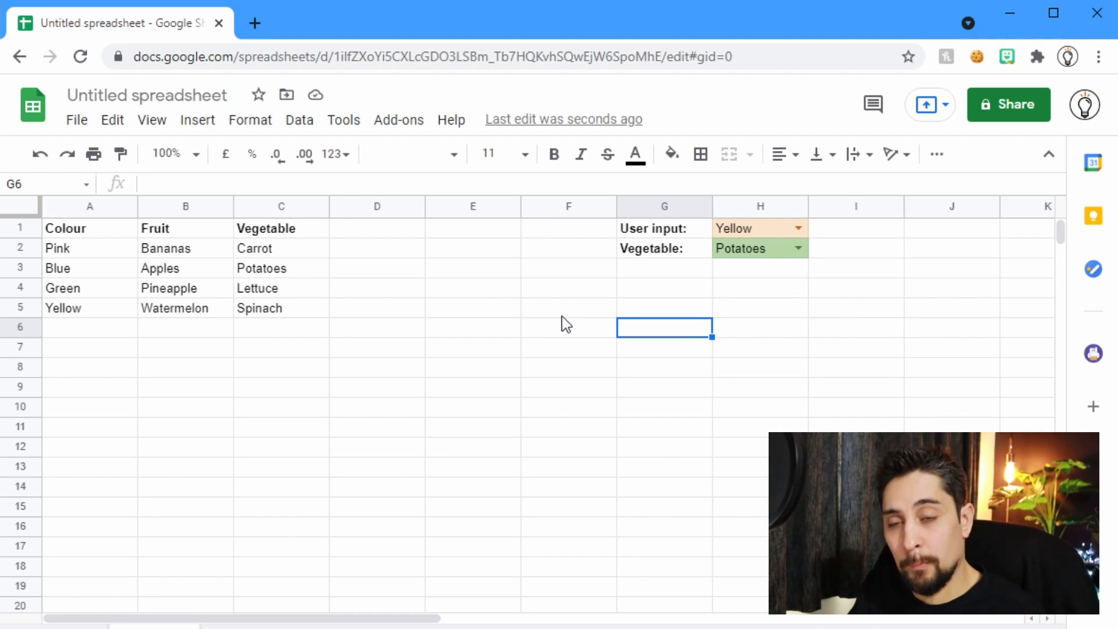
text(=vlook)
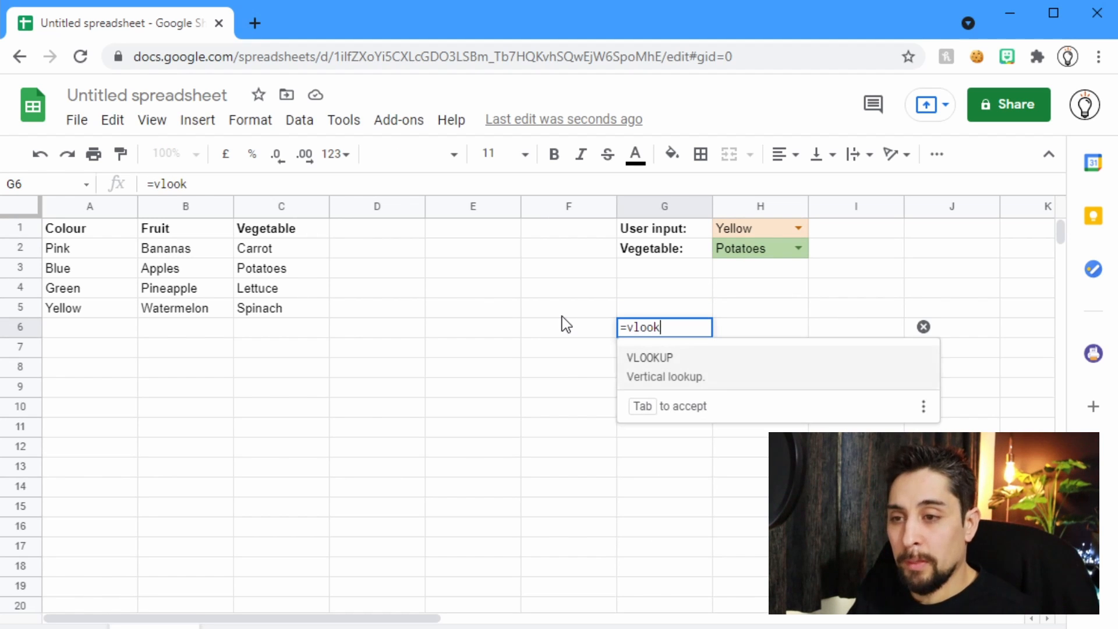
key(Tab)
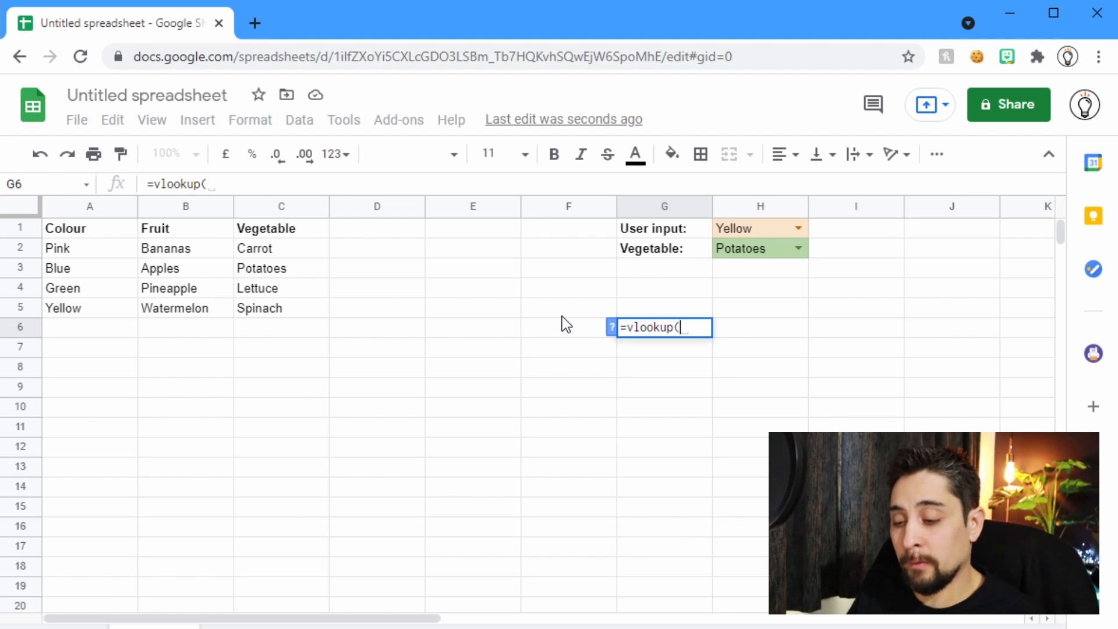
text({})
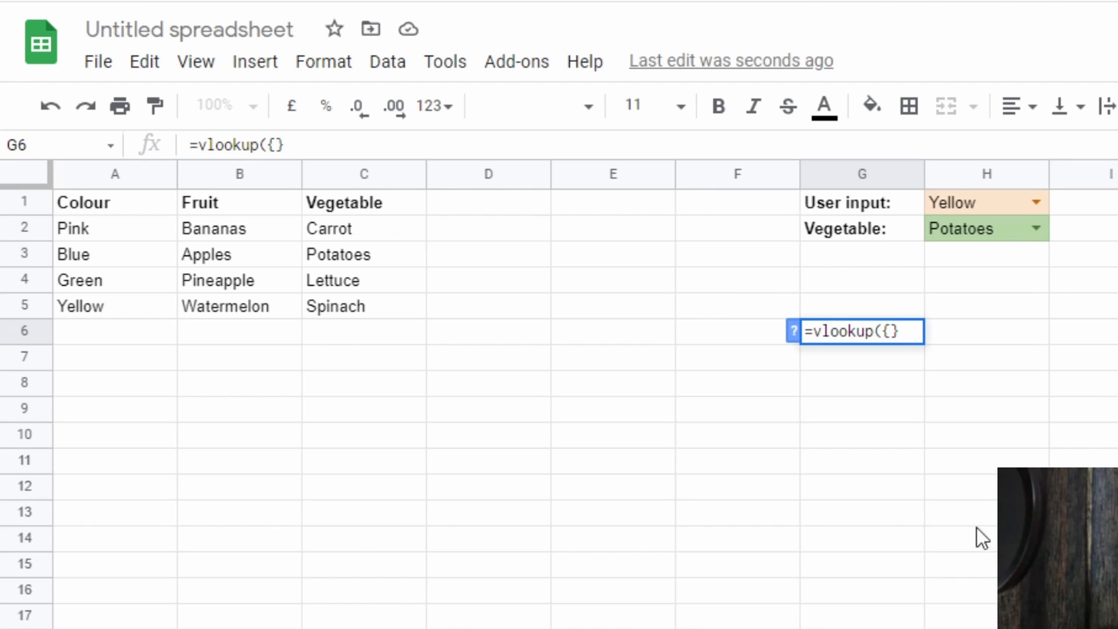
mouse_move(357, 268)
text(C2:C5)
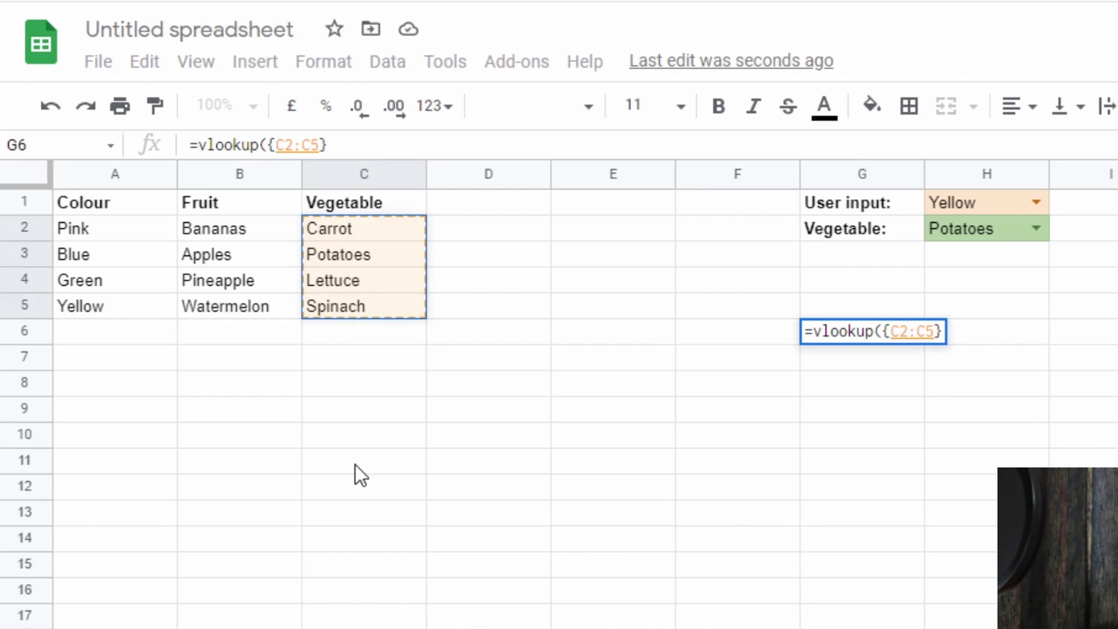
text(,A2:B5)
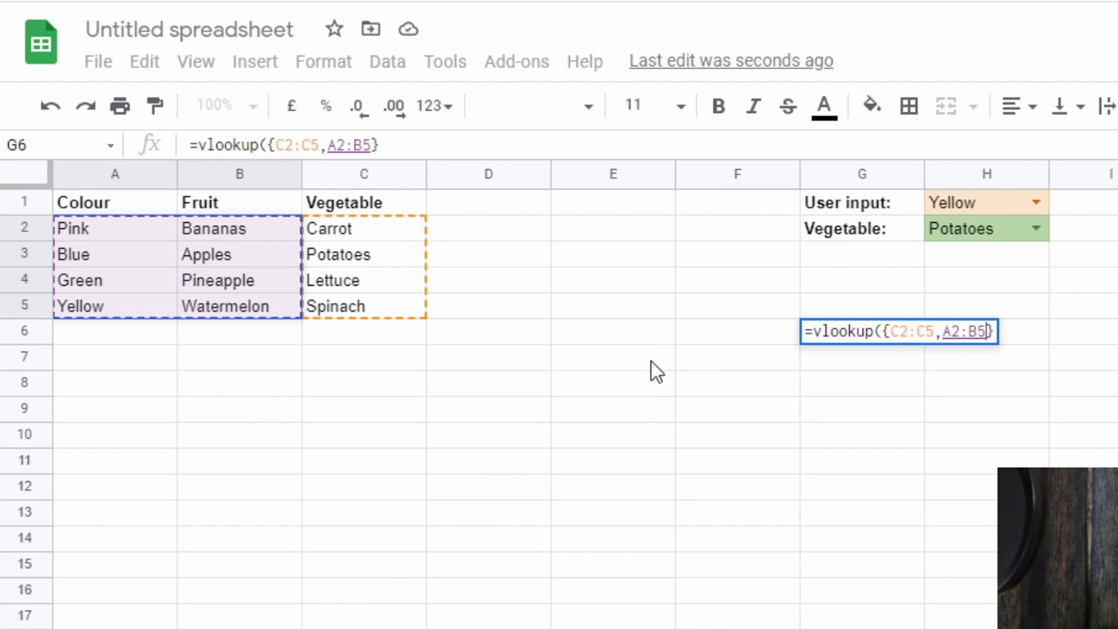
key(f4)
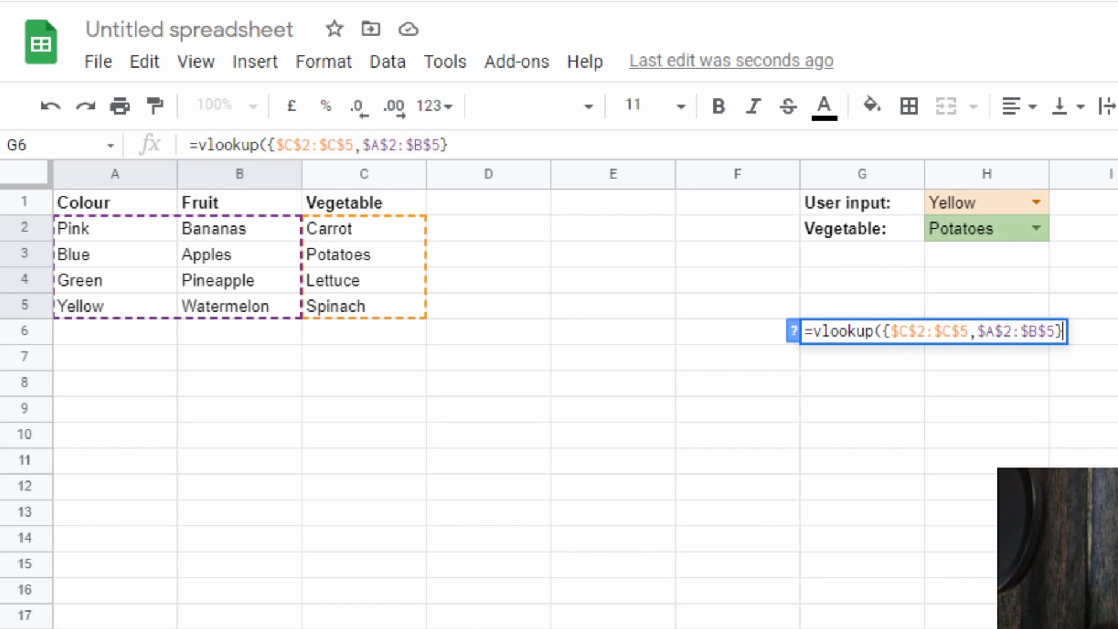
mouse_move(216, 232)
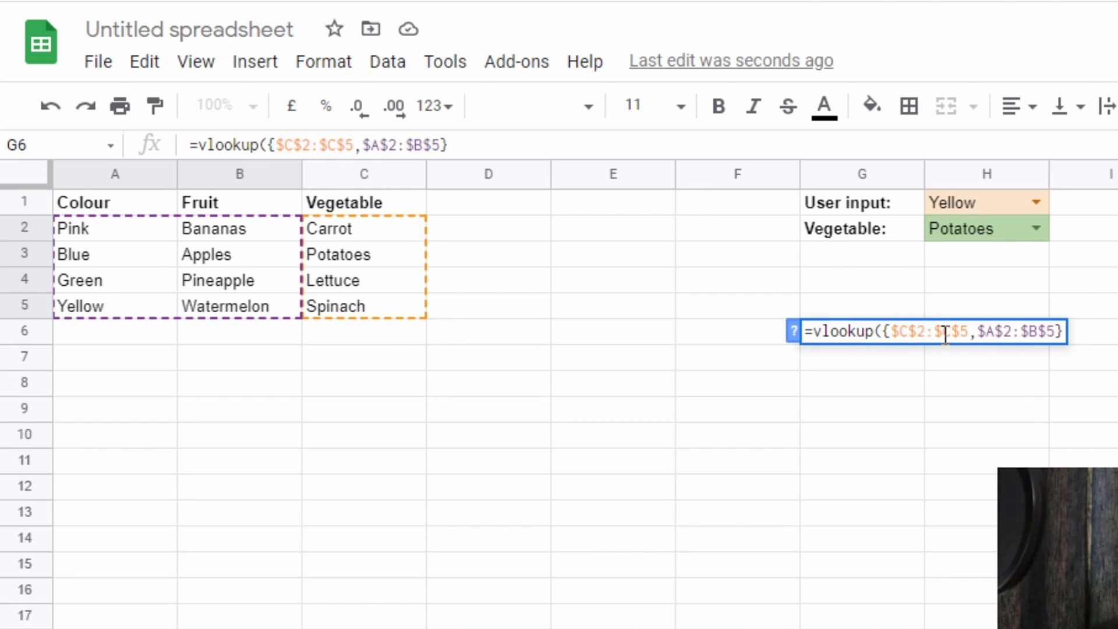
mouse_move(205, 269)
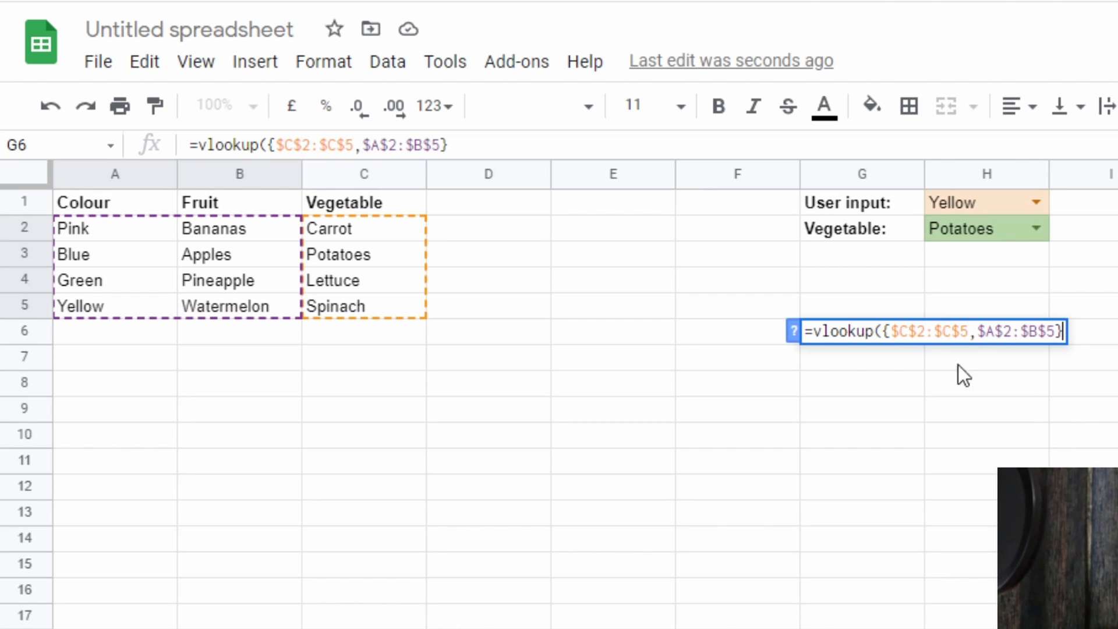
- Point the lookup at $H$2, return columns {2,3} with exact match 0, and begin wrapping it in arrayformula
click(894, 334)
text(H2,)
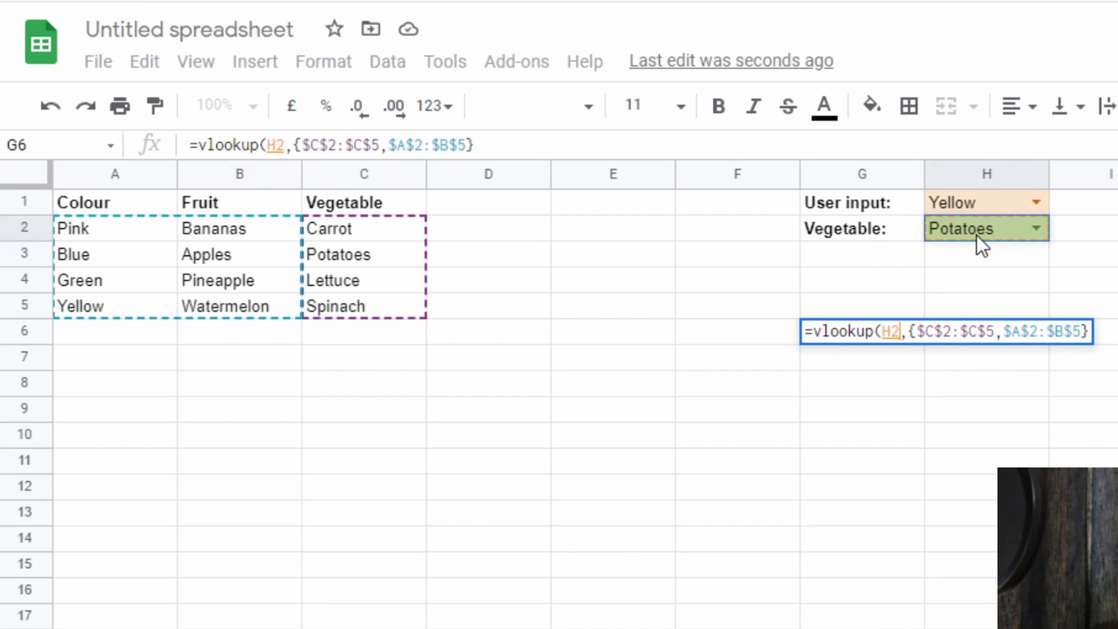
key(f4)
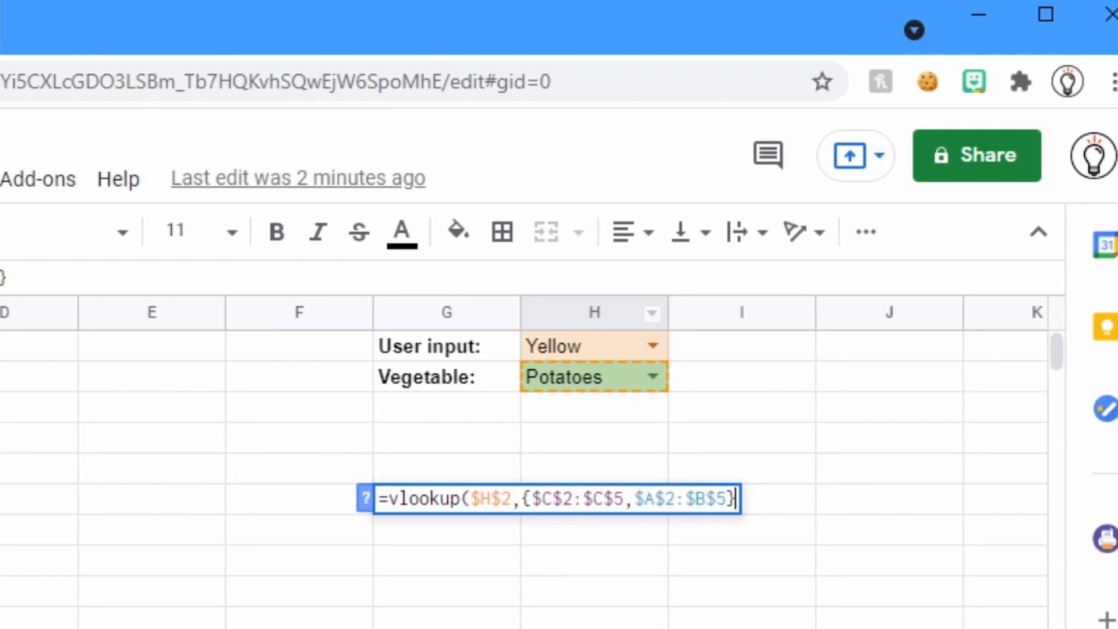
text(,)
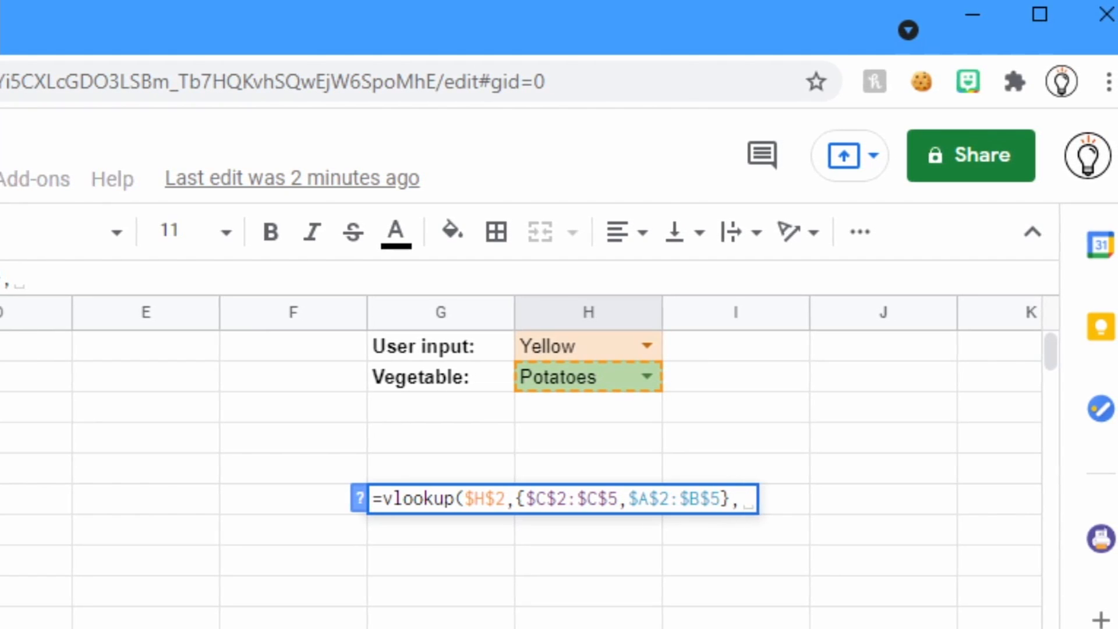
text({2,3)
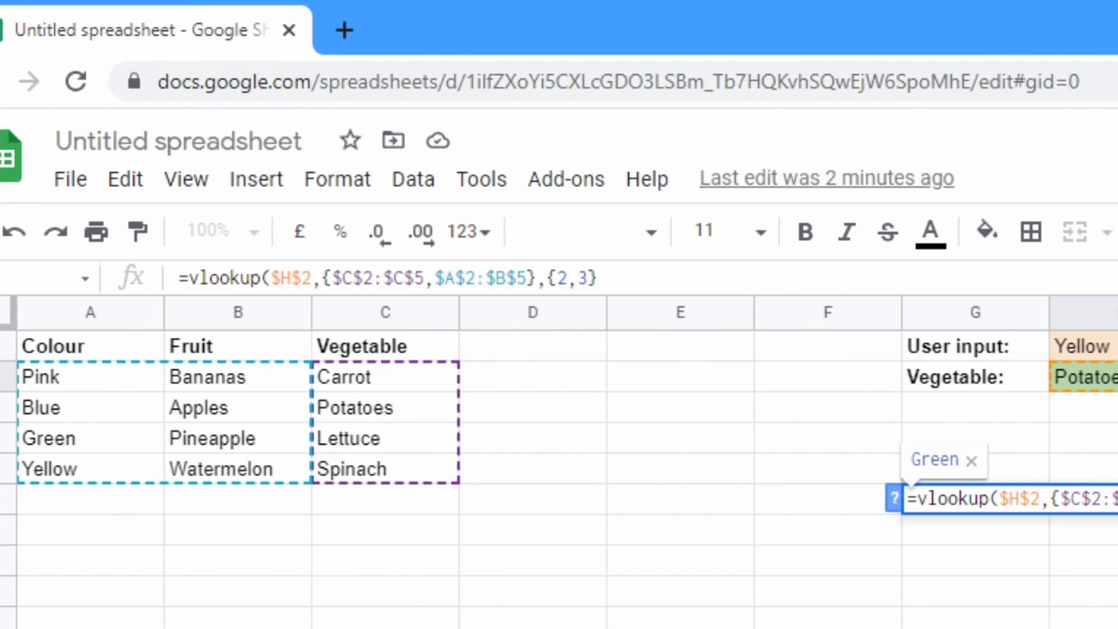
scroll(right, 3)
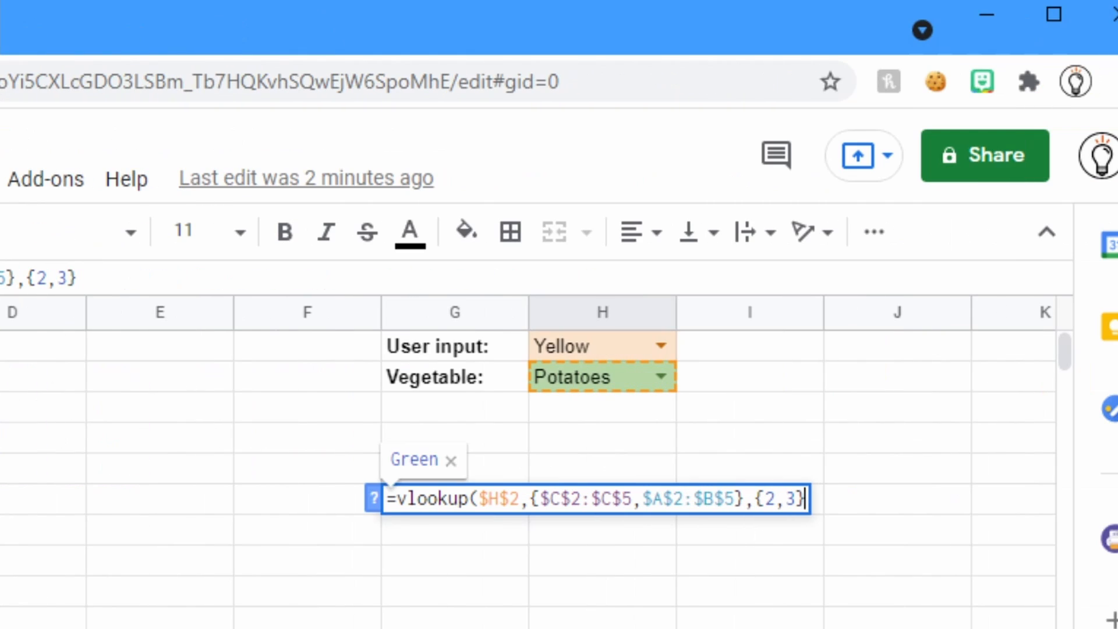
text(,0))
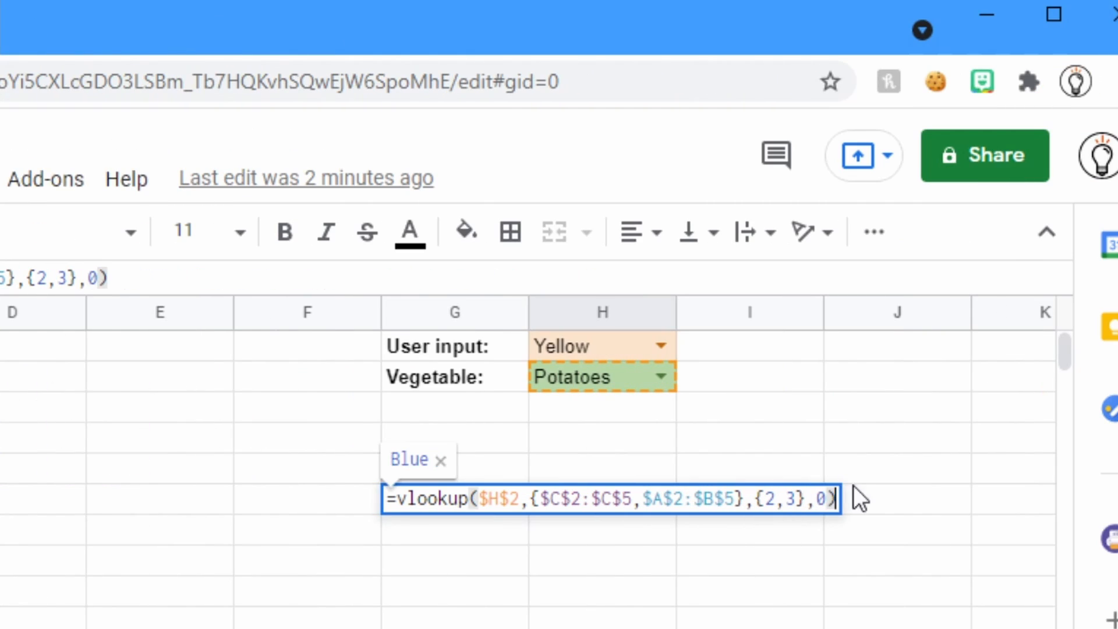
text(a)
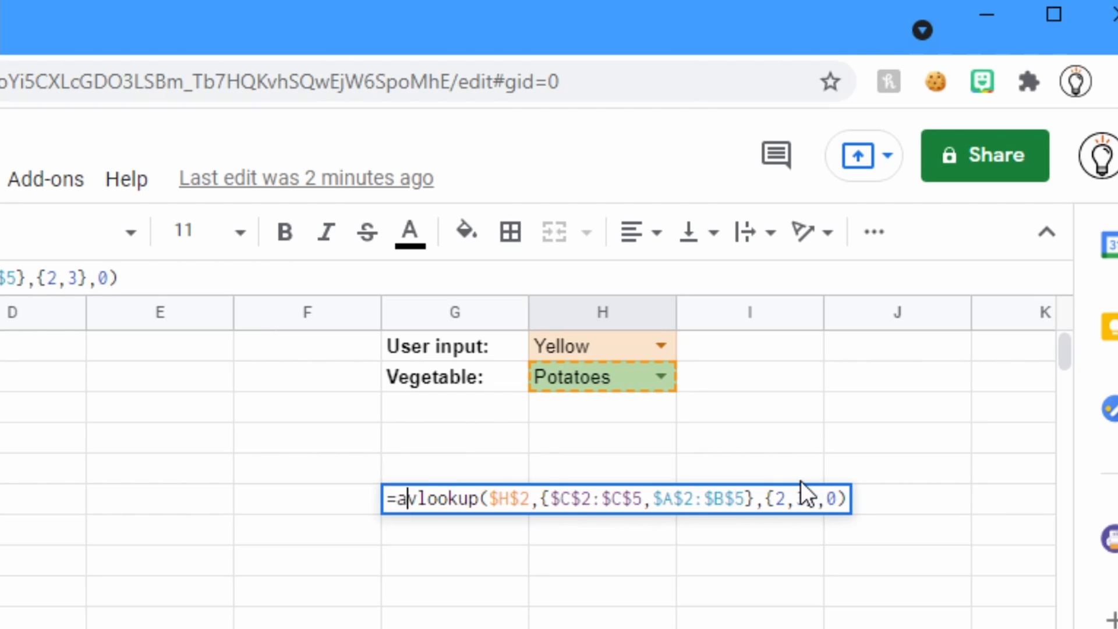
- Finish the arrayformula wrapper and check Potatoes returns Blue against the table
text(rrayformula()
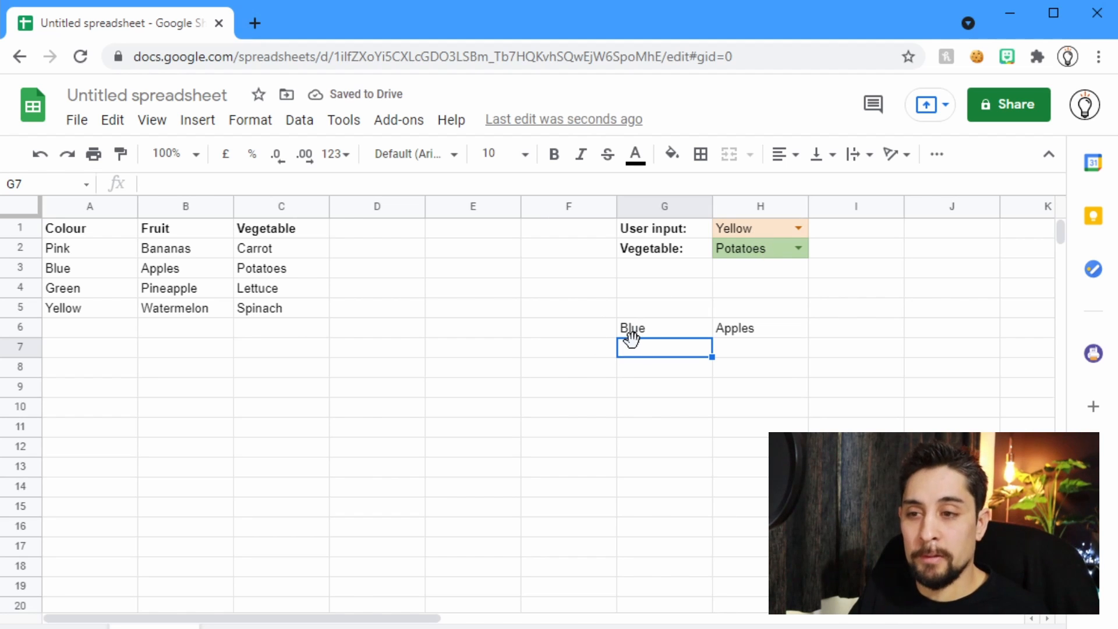
mouse_move(221, 246)
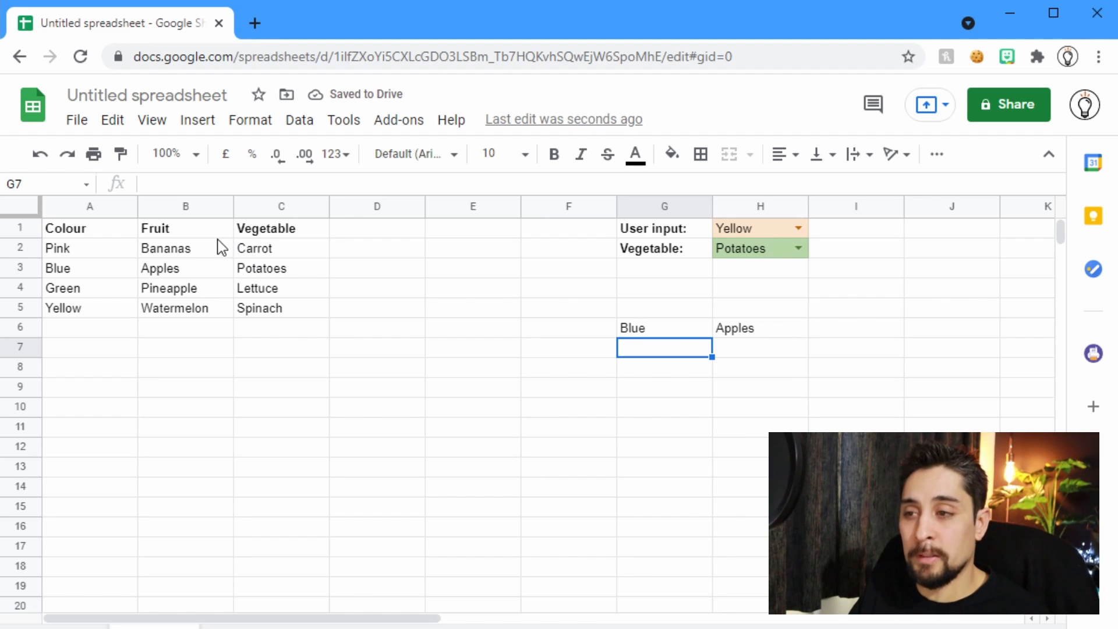
click(280, 268)
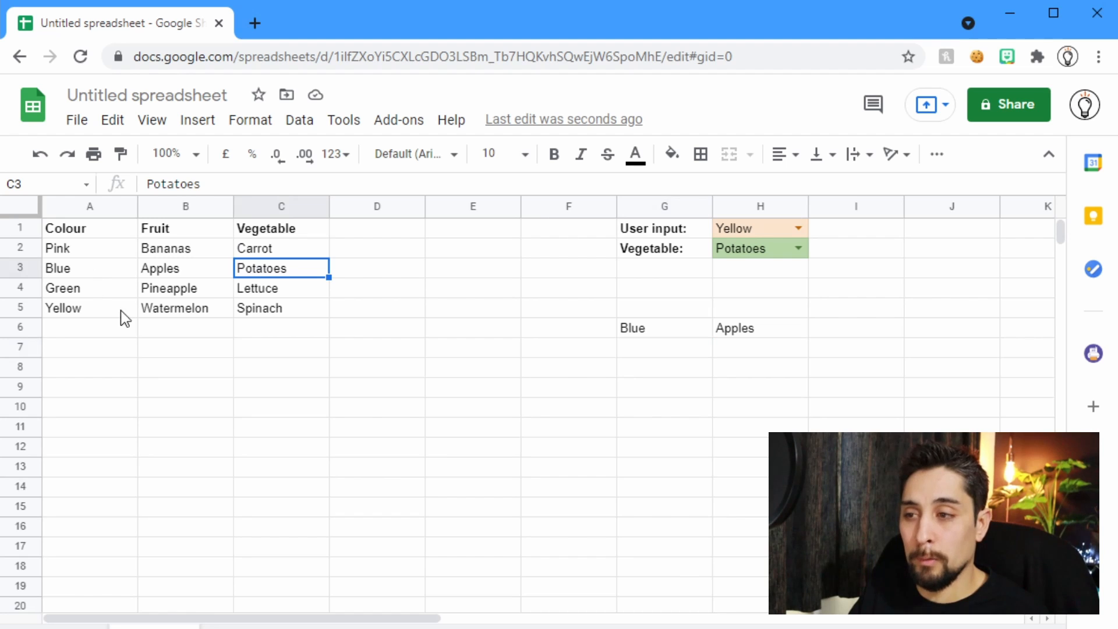
click(90, 268)
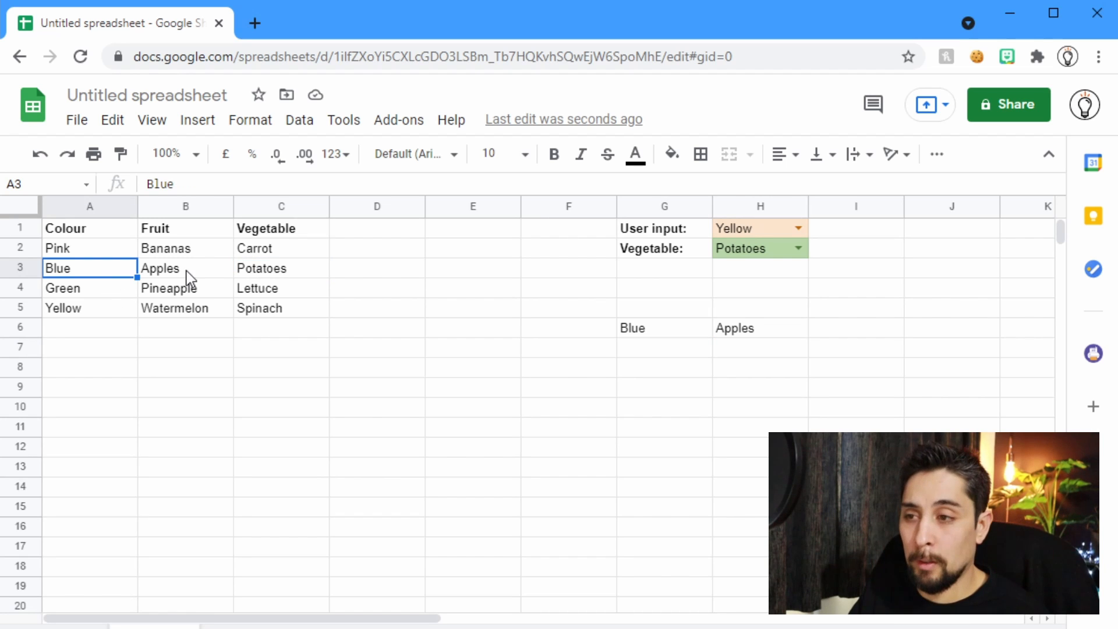
- Pick Carrot then Lettuce from the H2 dropdown so G6:H6 spill Green and Pineapple
click(759, 247)
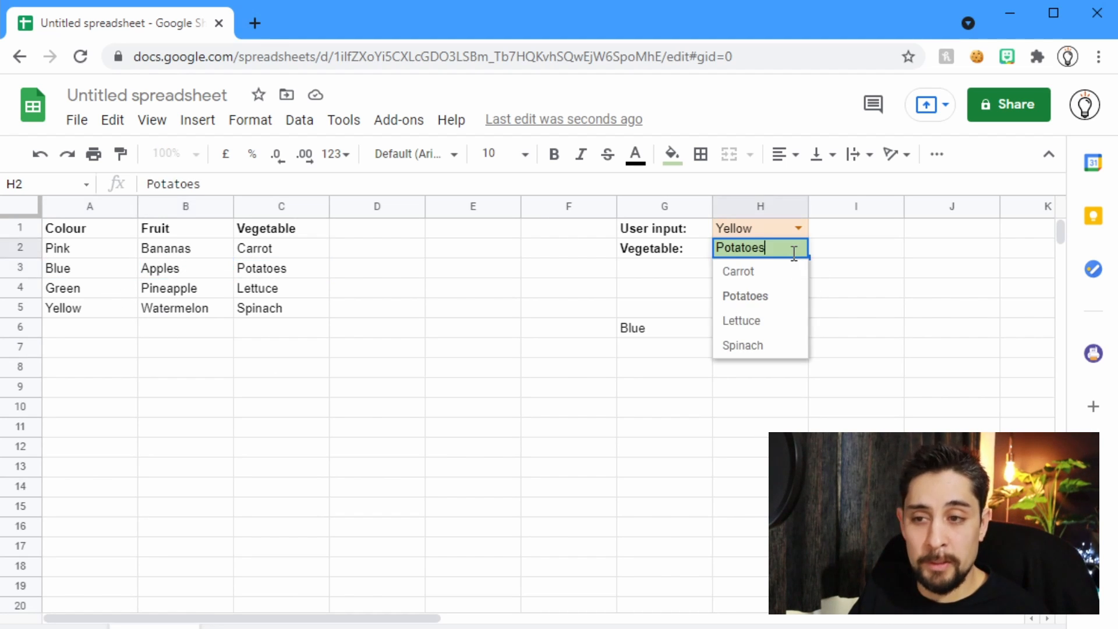
click(738, 272)
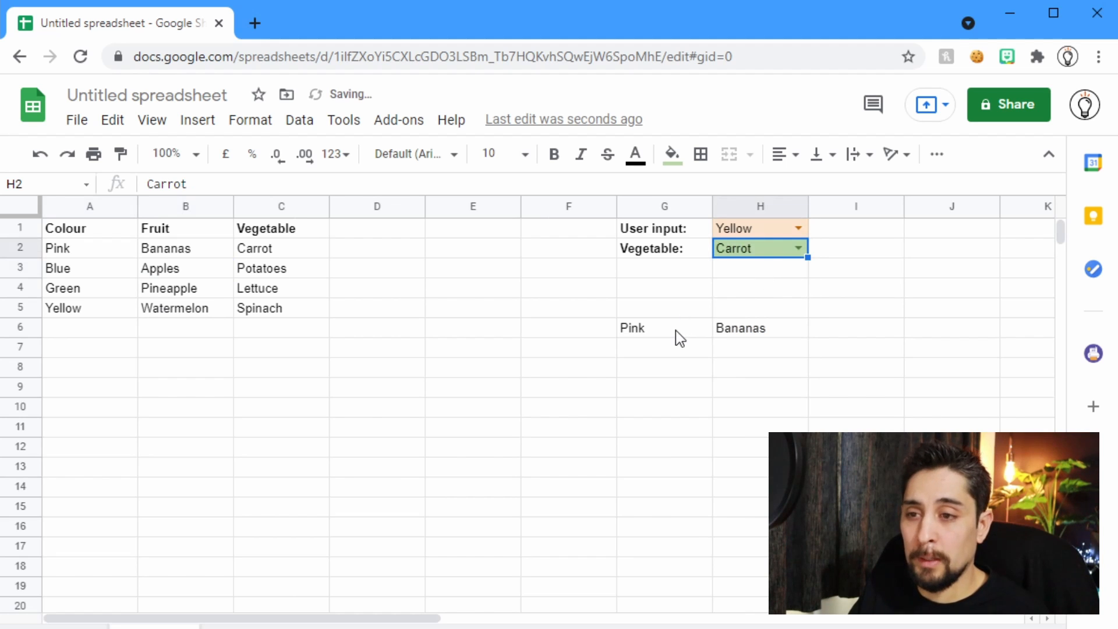
click(90, 248)
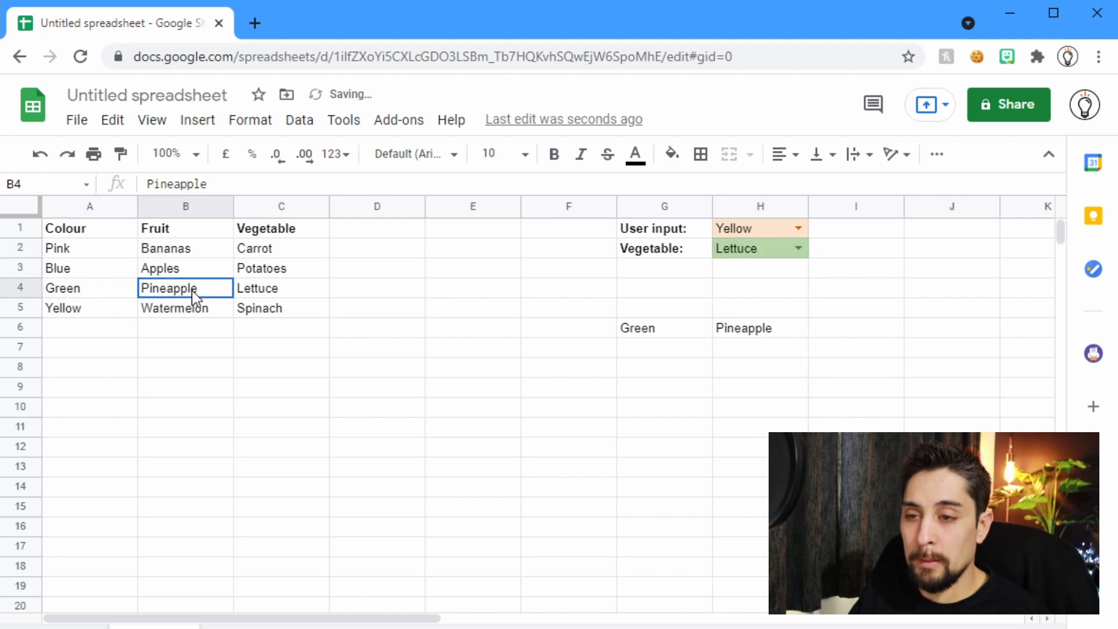
click(664, 426)
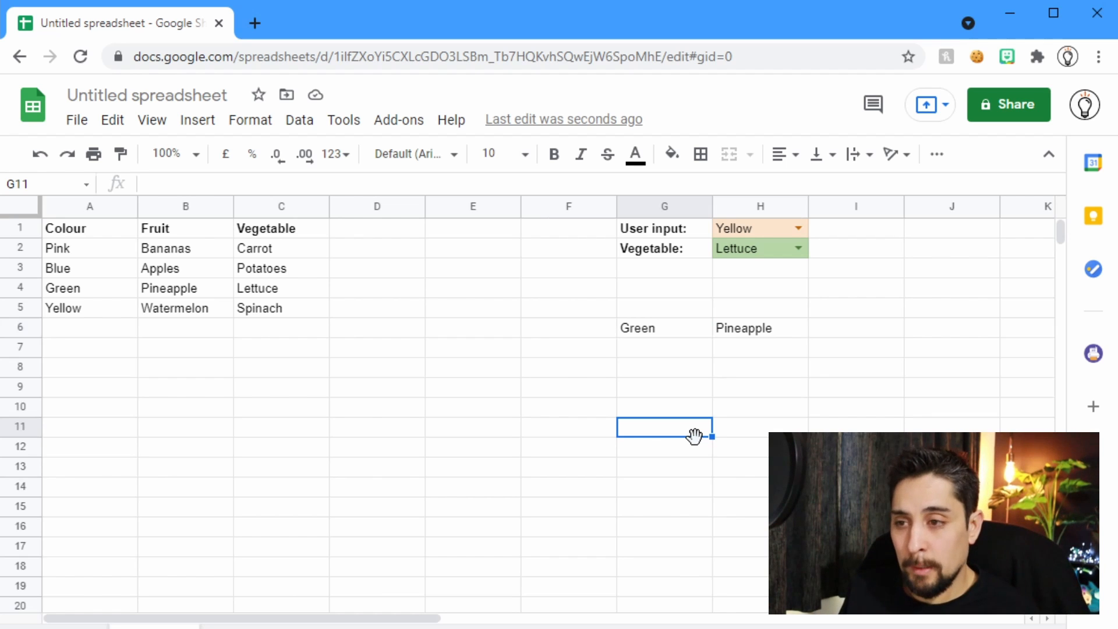
mouse_move(687, 318)
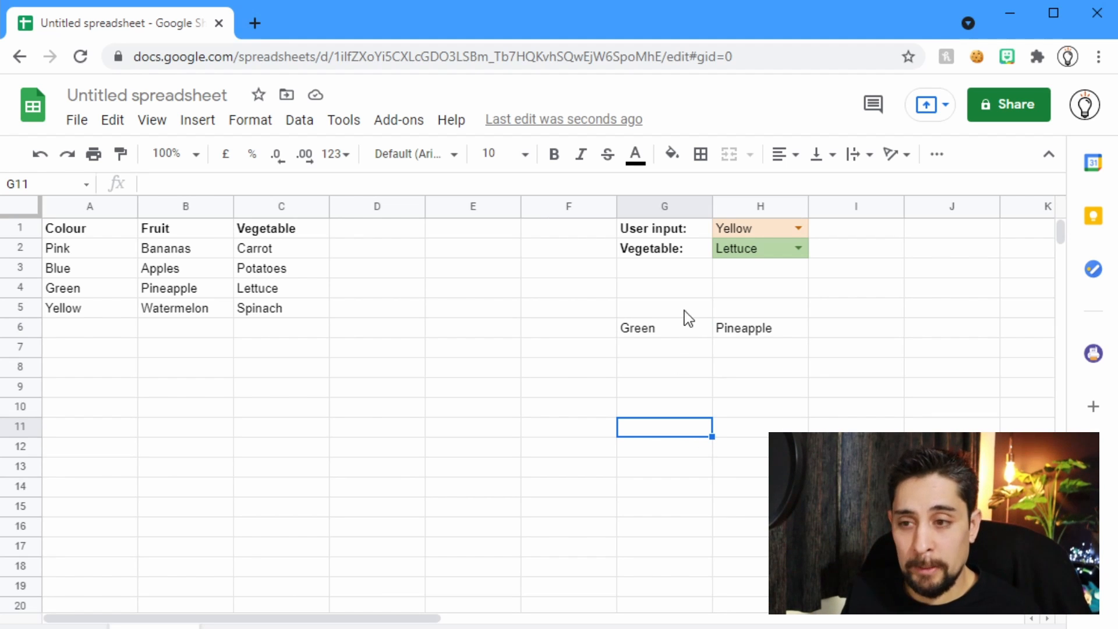
click(664, 329)
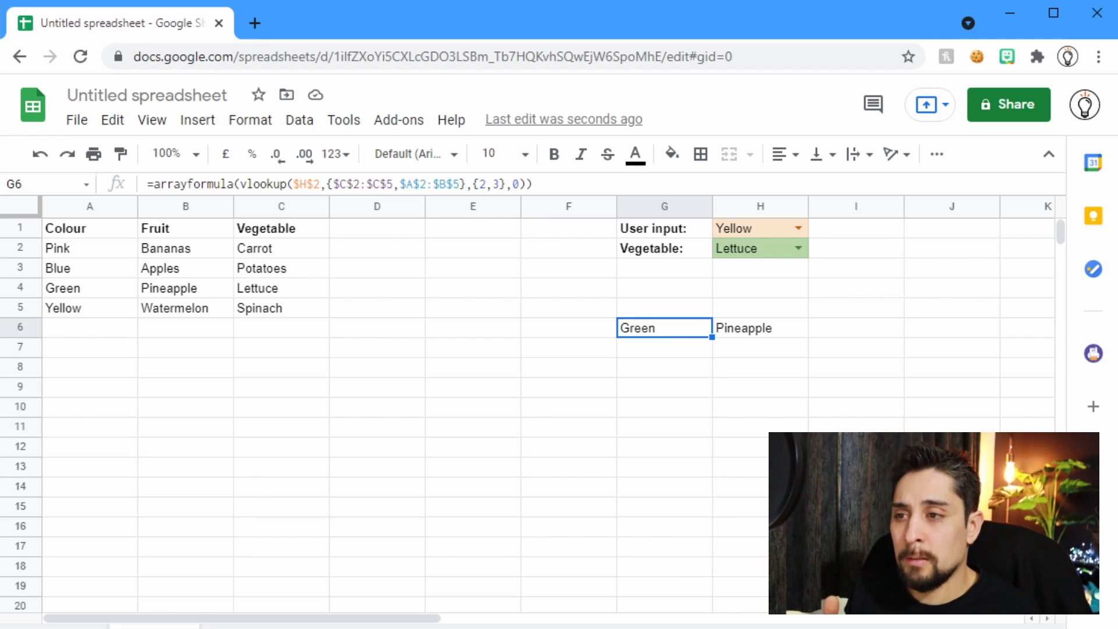